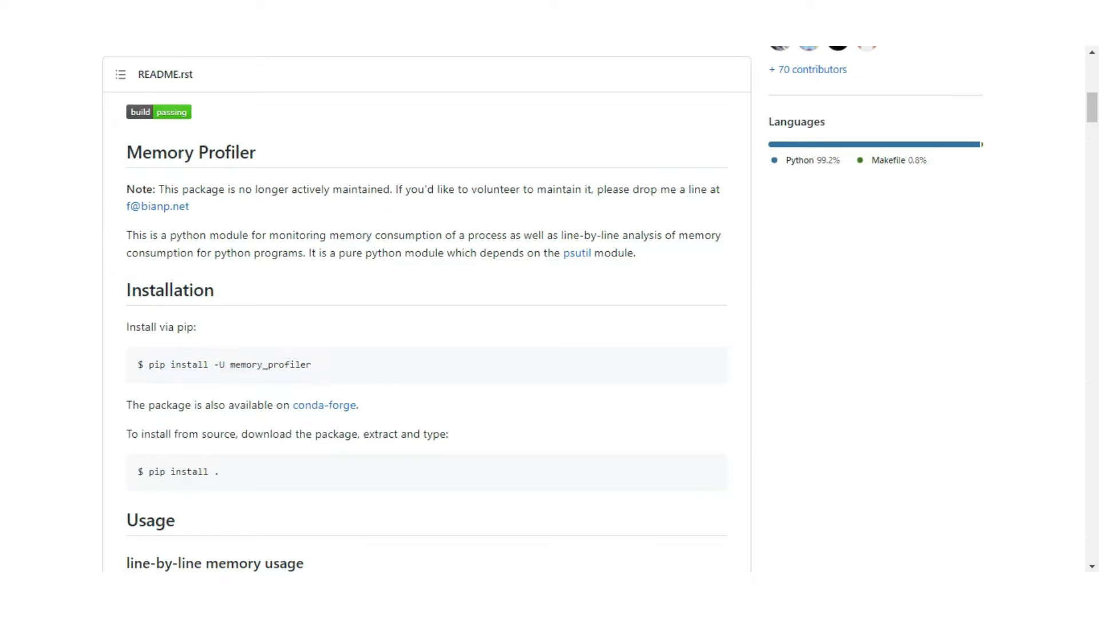
Step: Create a new Python file from the Launcher and name it profiler.py
scroll("down", 3)
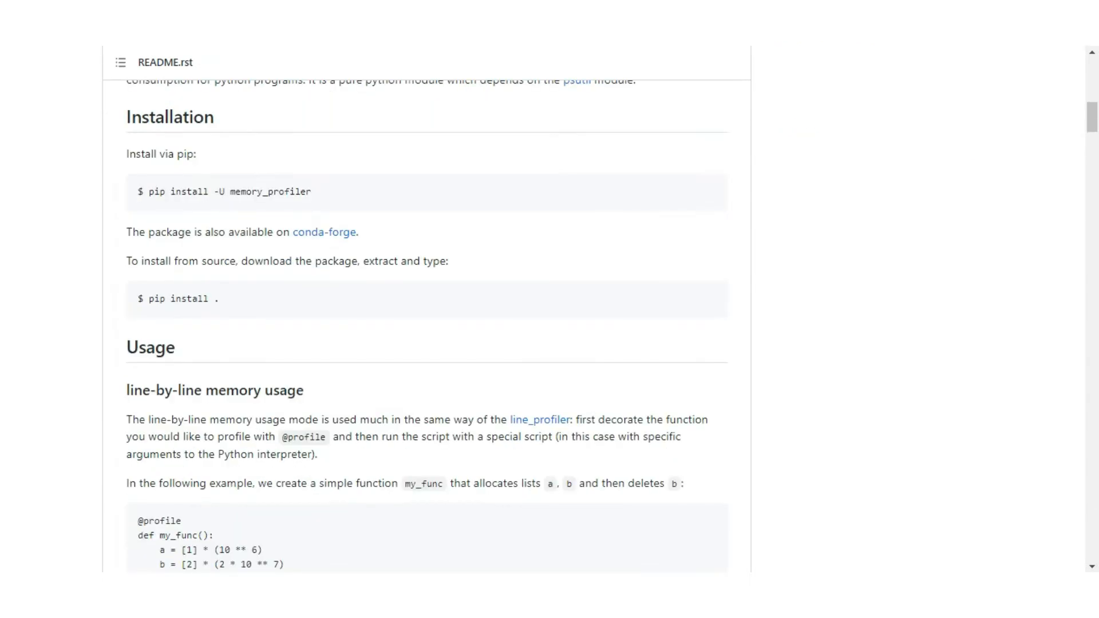
scroll("down", 3)
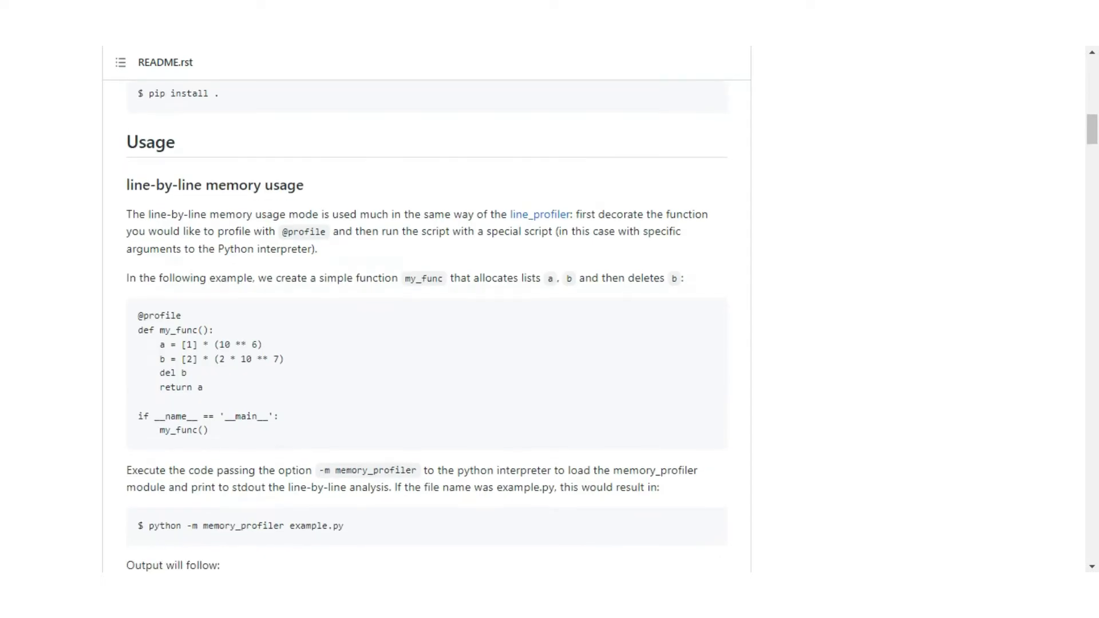
scroll("down", 3)
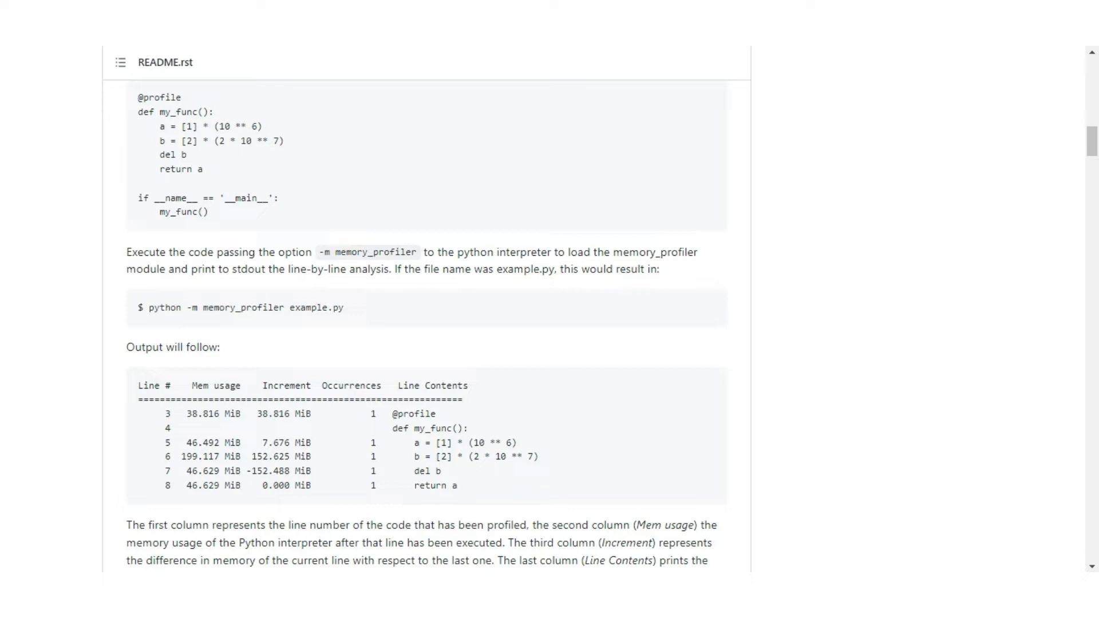
scroll("down", 3)
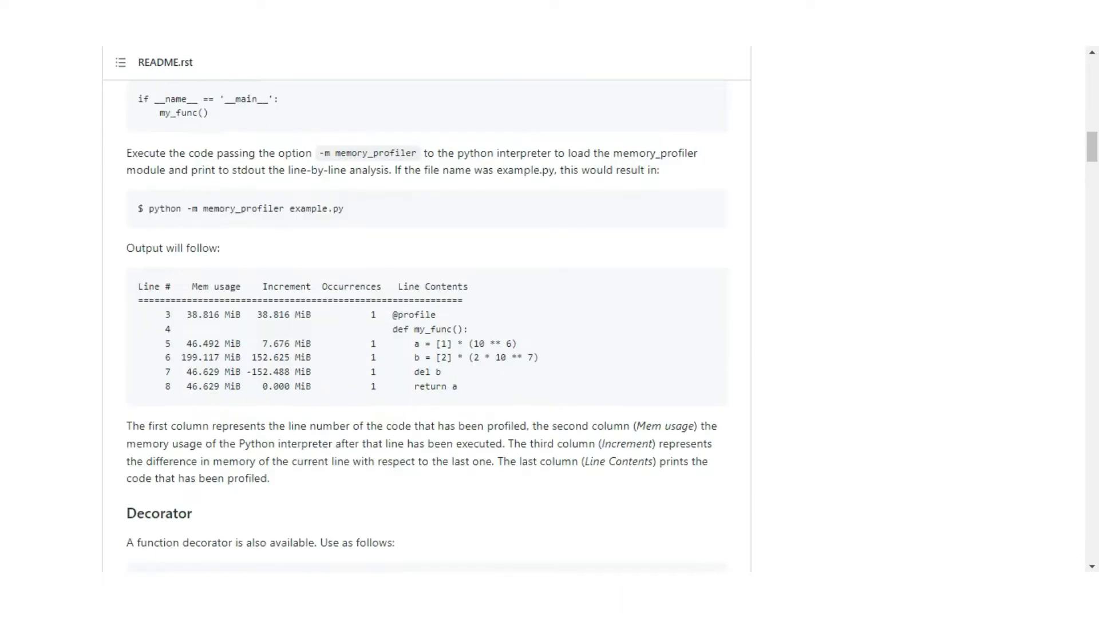
scroll("down", 3)
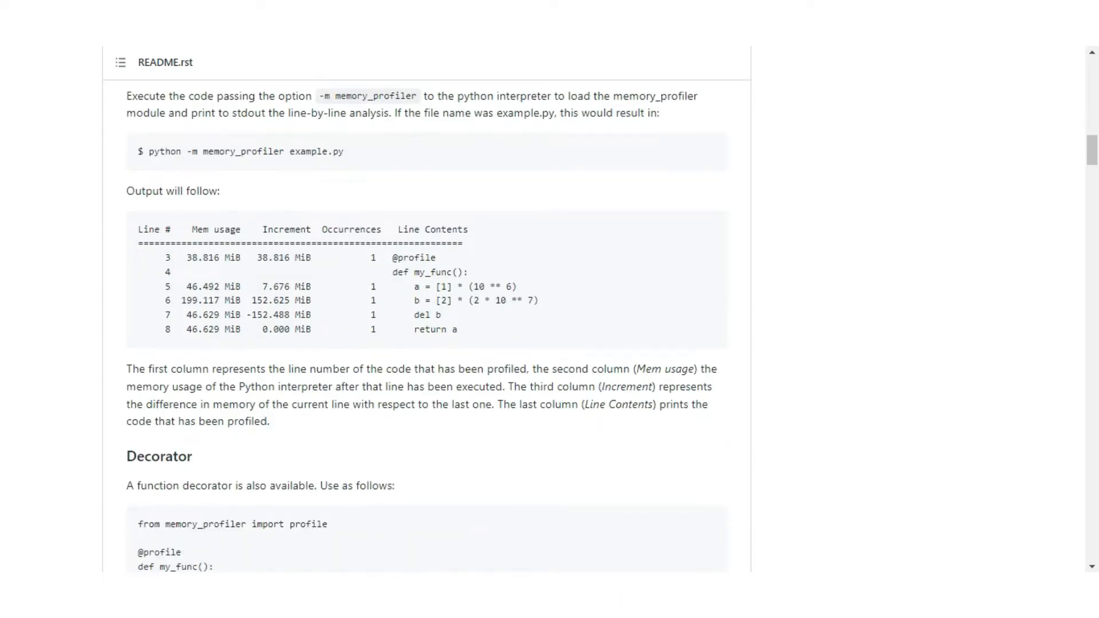
scroll("down", 3)
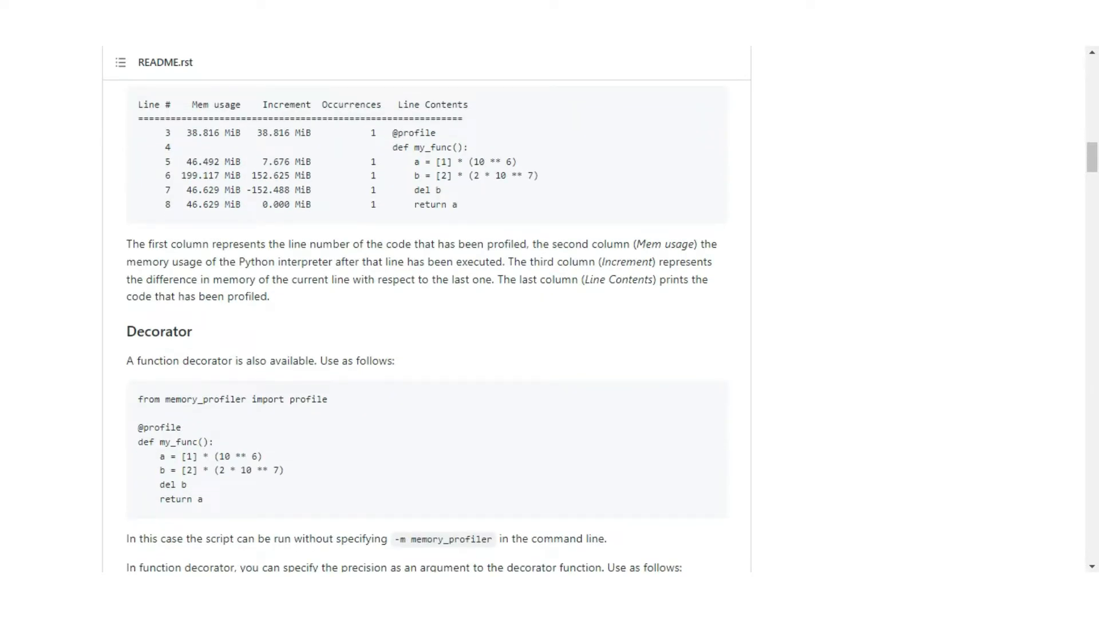
scroll("up", 3)
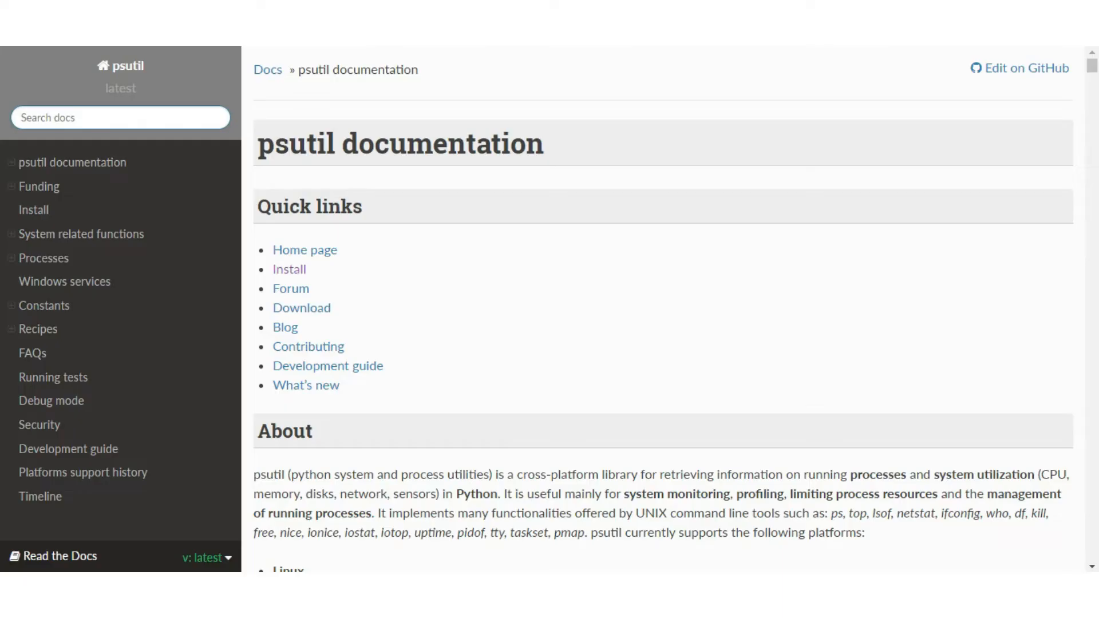
scroll("down", 3)
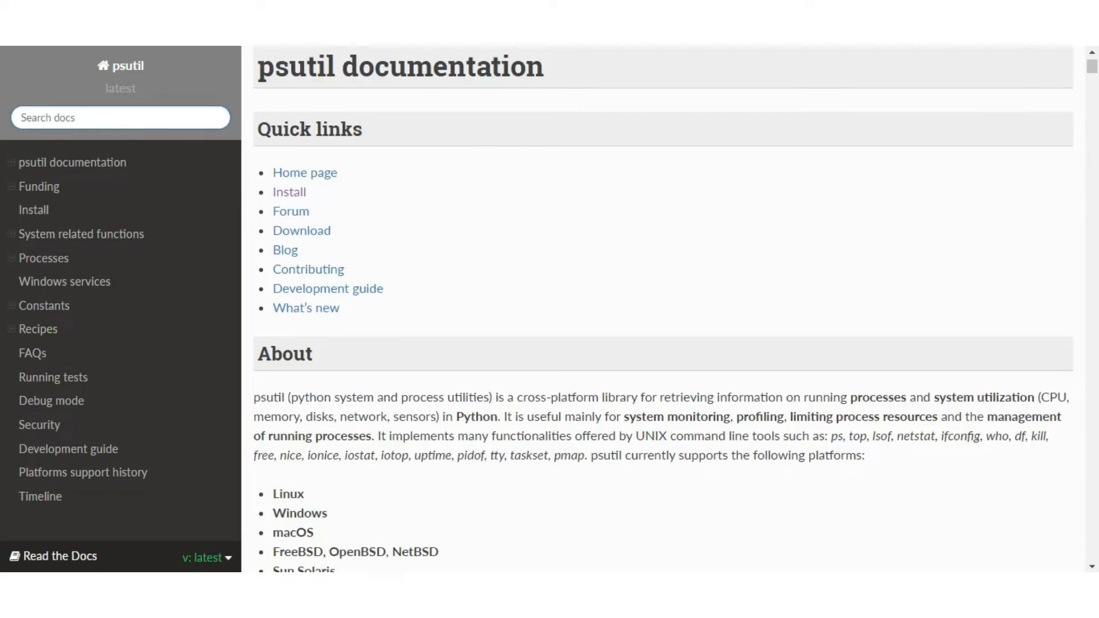
scroll("down", 3)
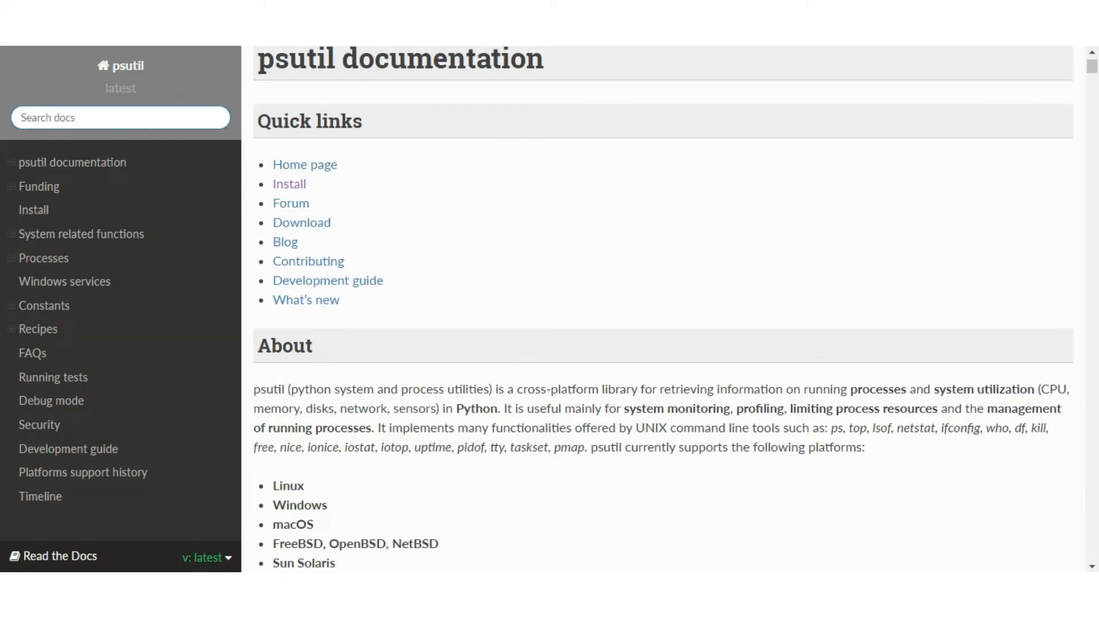
scroll("down", 3)
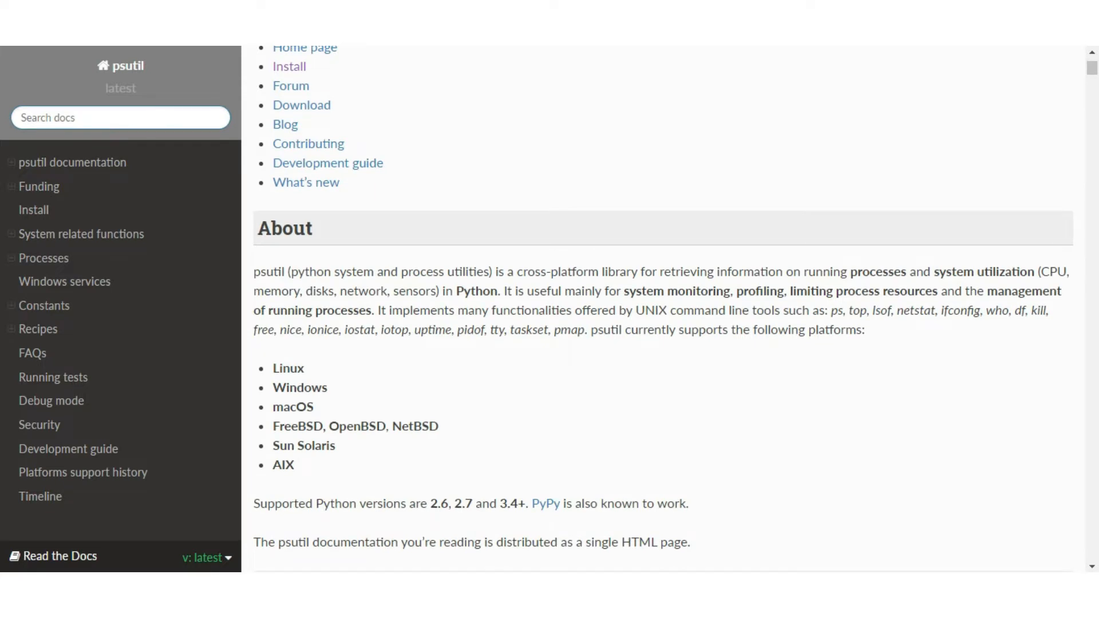
scroll("up", 3)
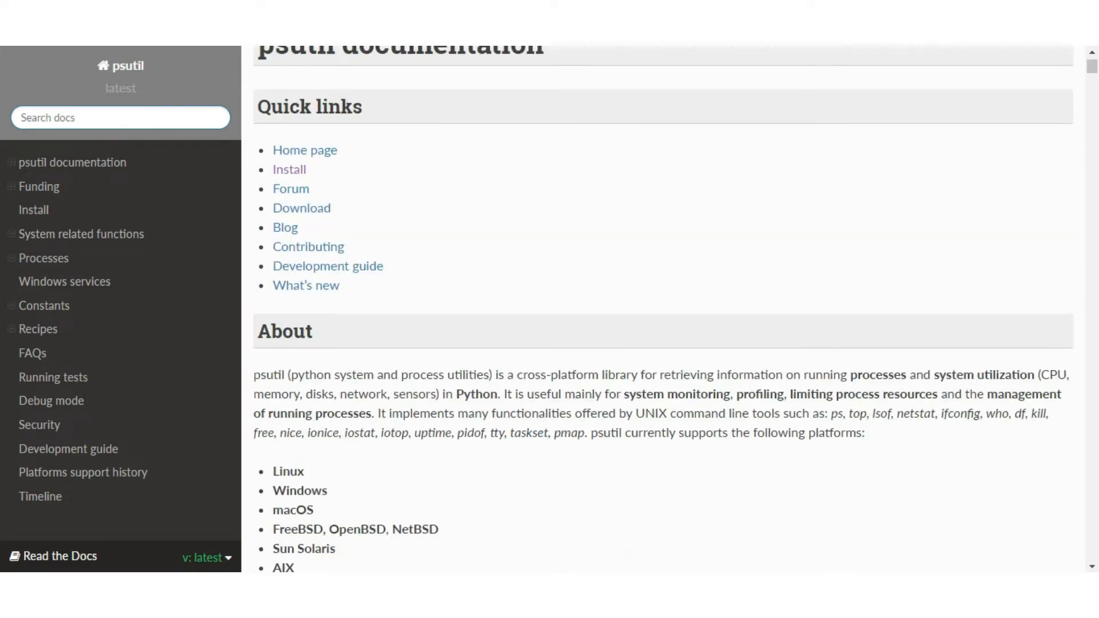
scroll("up", 3)
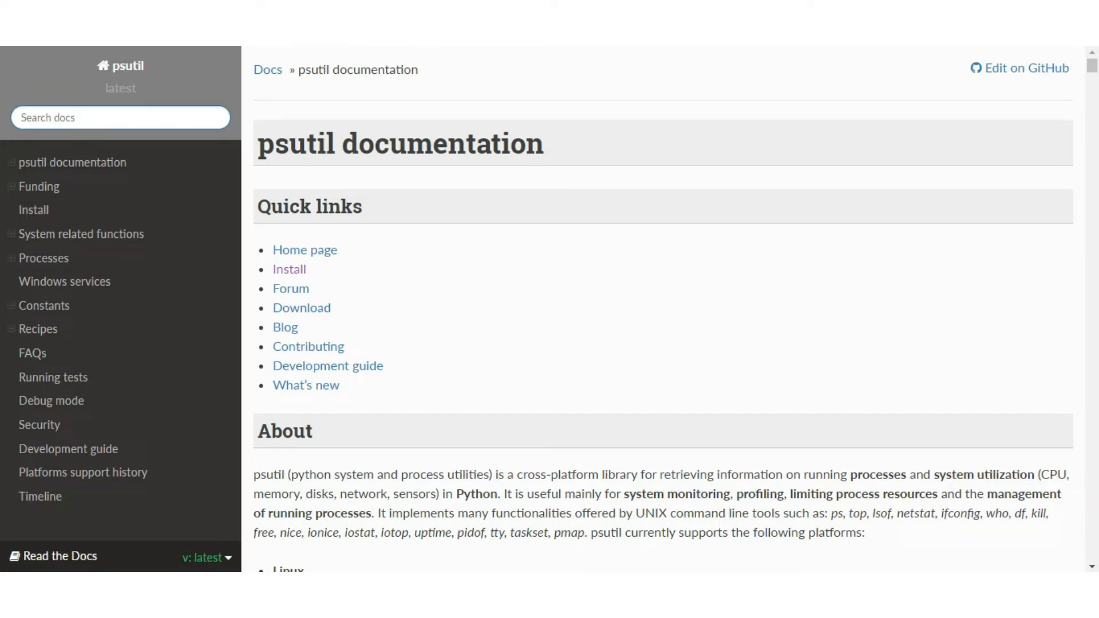
scroll("down", 3)
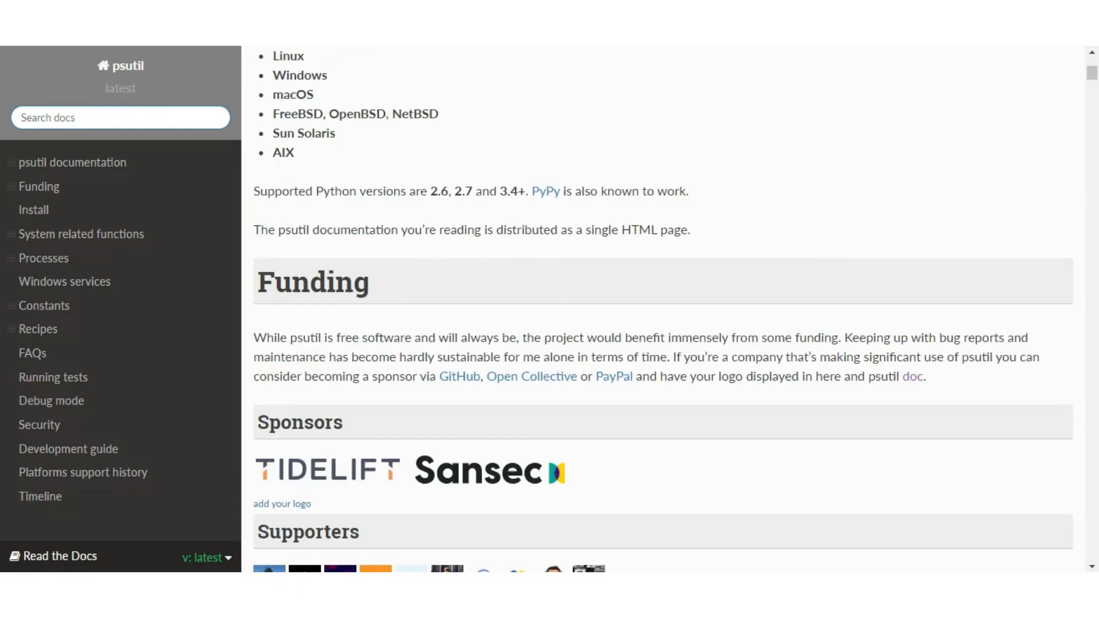
scroll("down", 3)
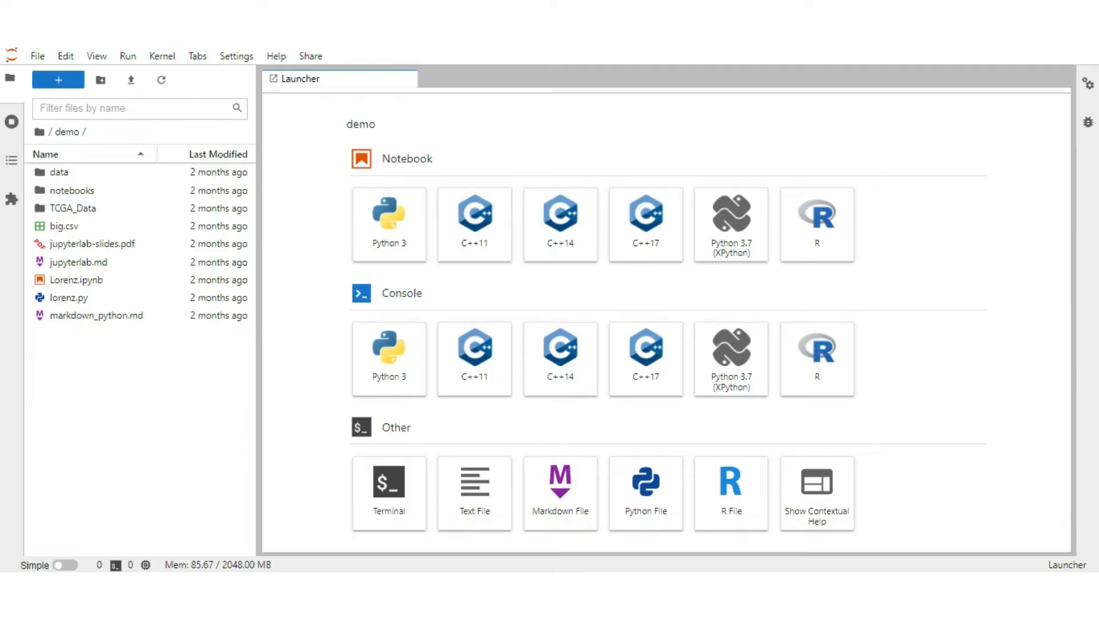
left_click(645, 485)
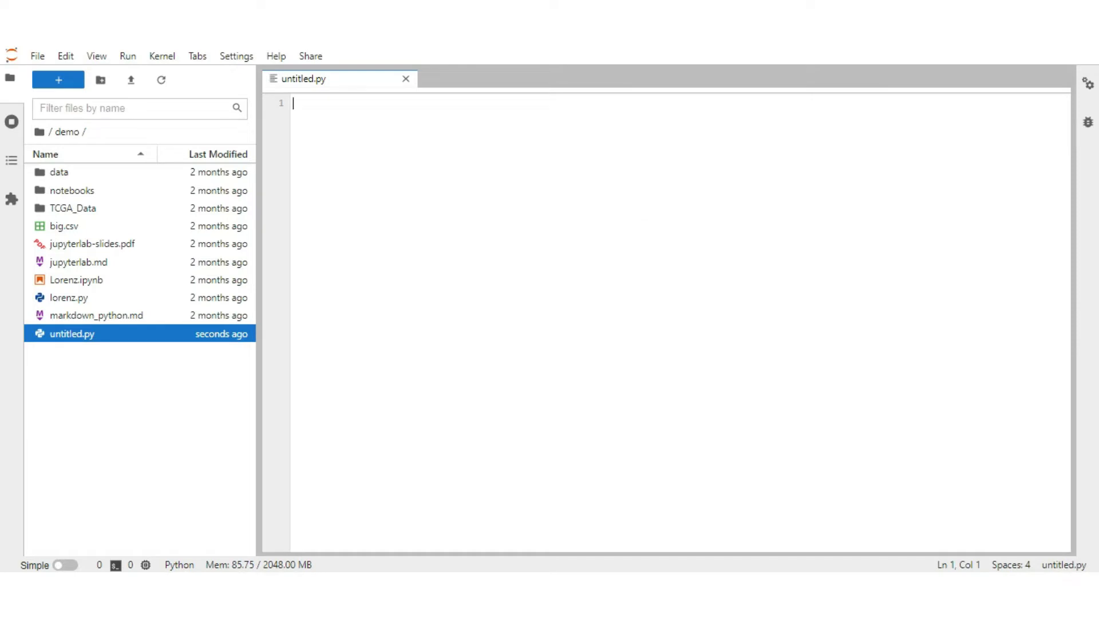
double_click(71, 333)
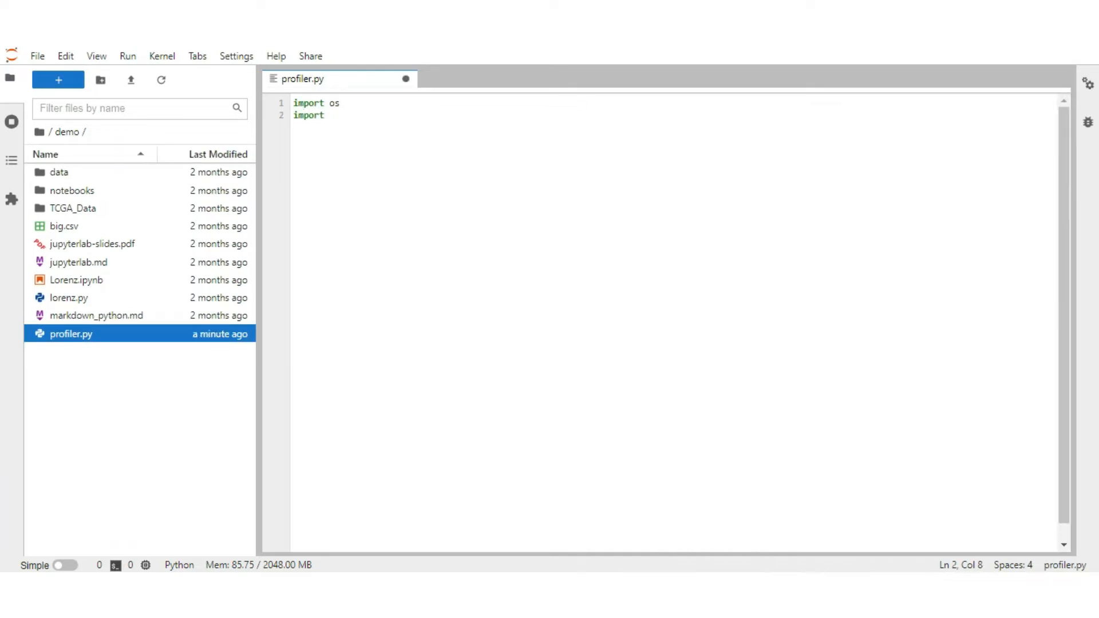
Step: Add imports for os, time, psutil and bytes2human from psutil._common
type("time")
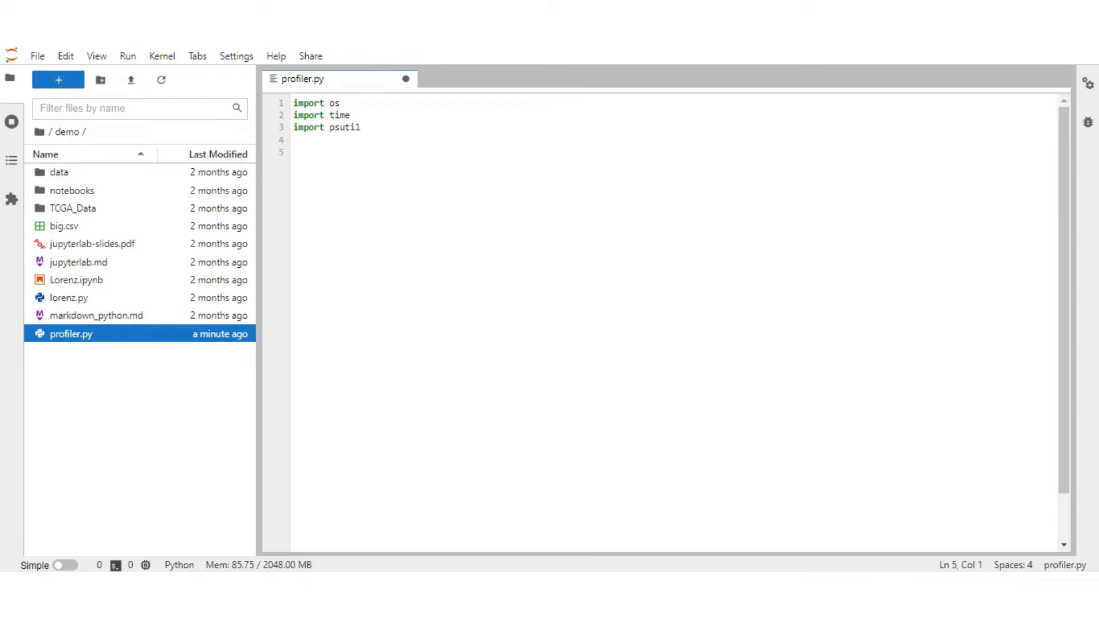
type("from")
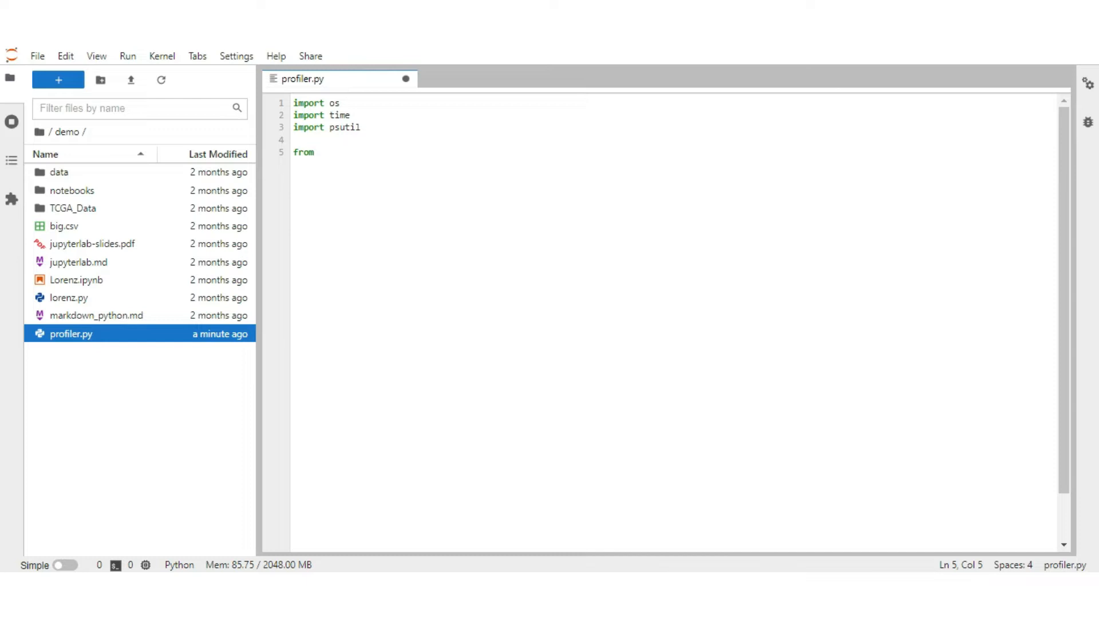
type("psutil.")
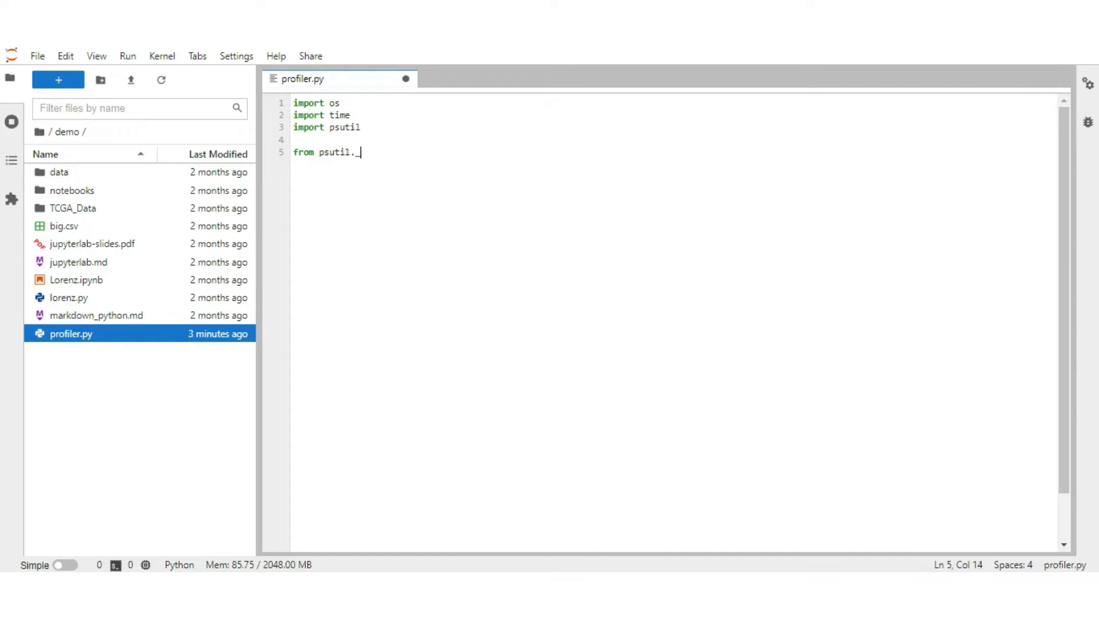
type("_common")
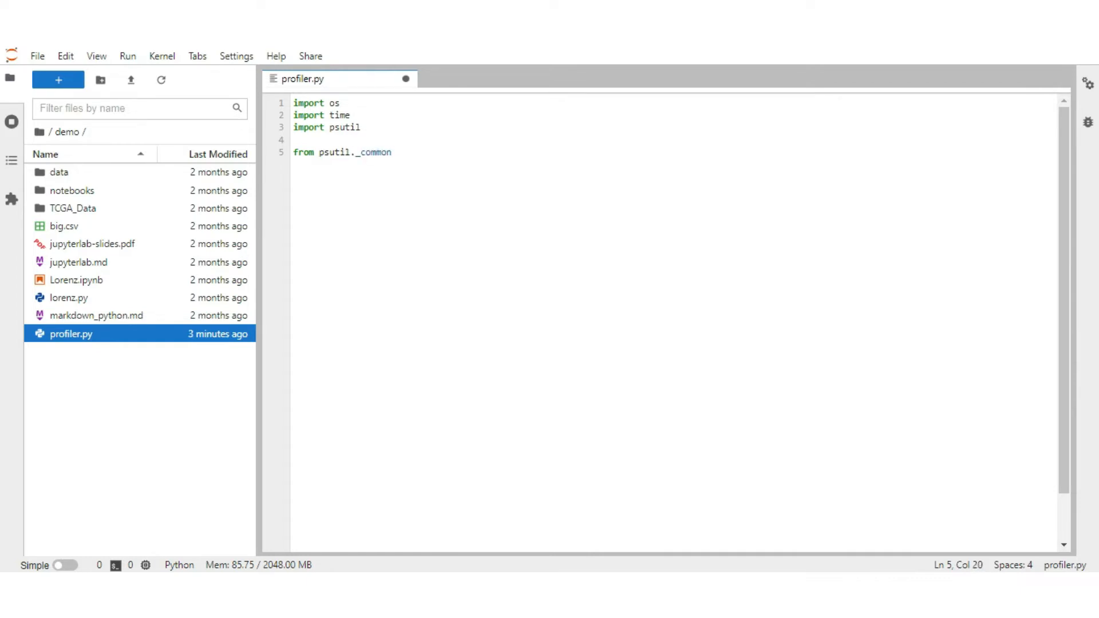
type("import")
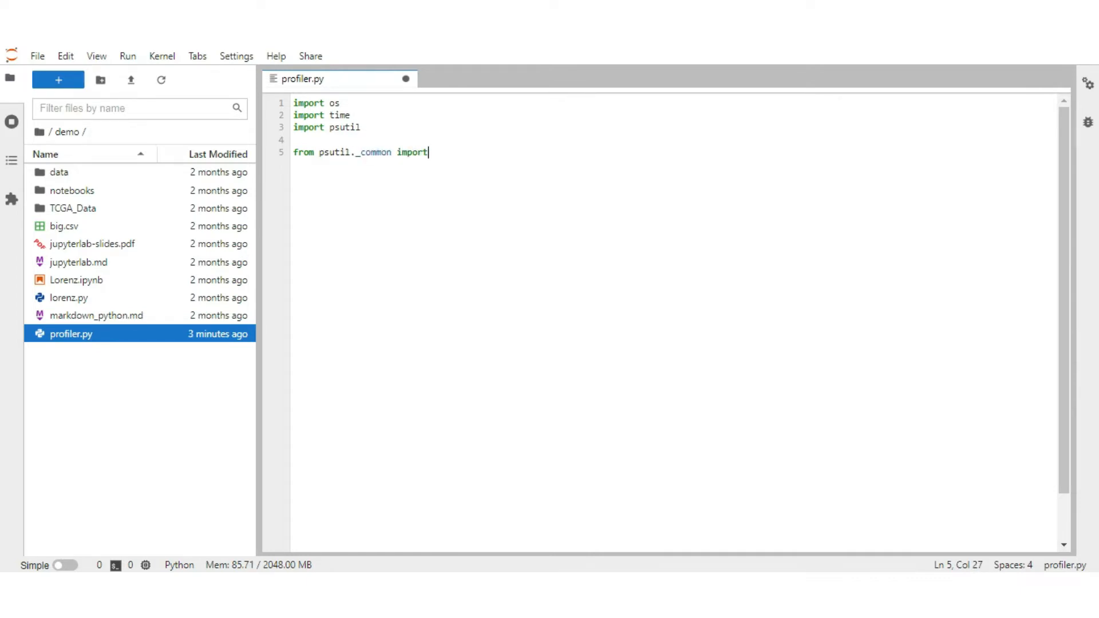
type("bytes")
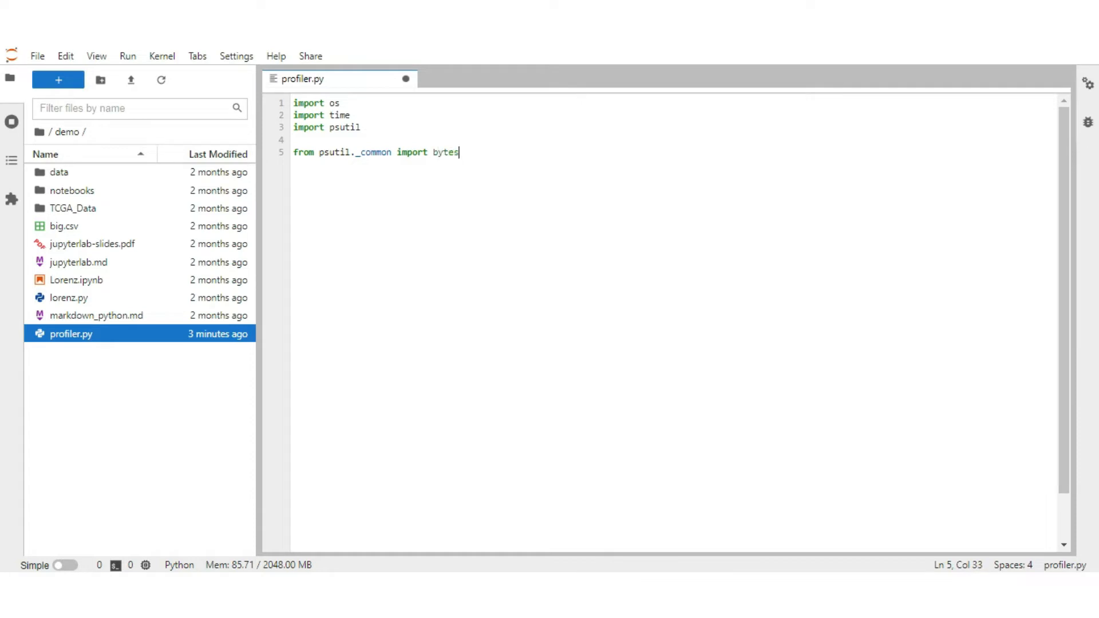
type("2human")
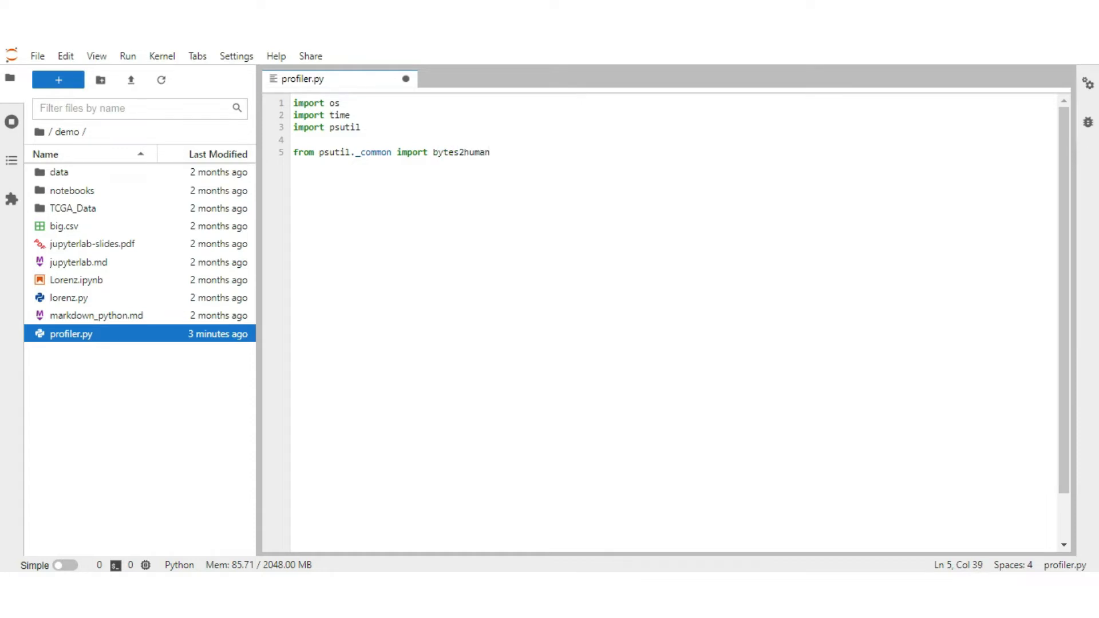
key("Enter")
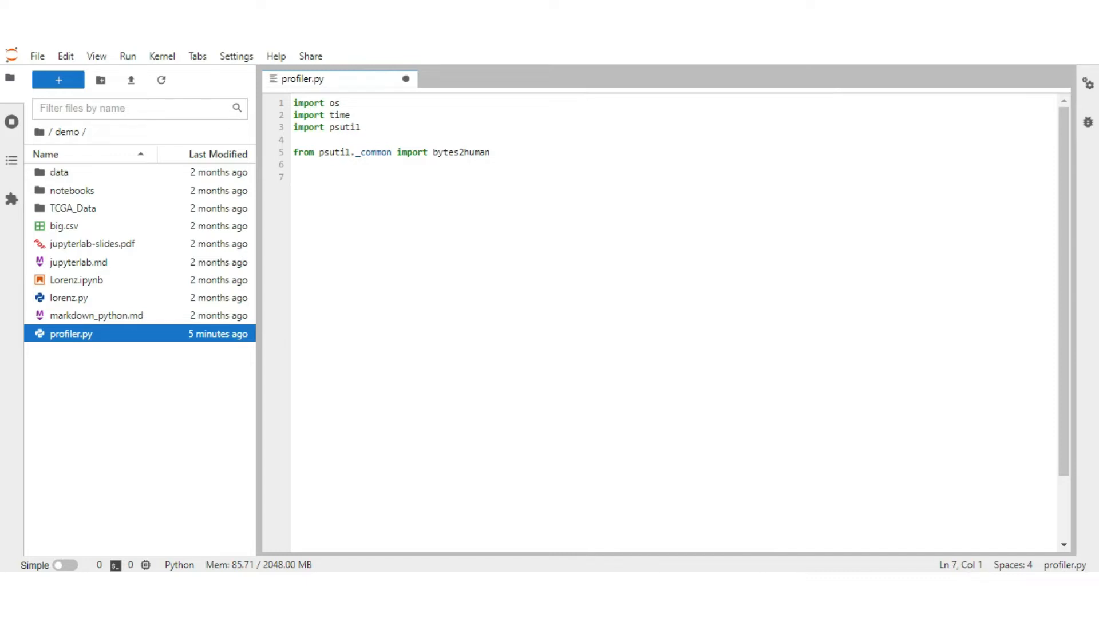
Step: Define get_process_memory() with process = psutil.process(os.getpid())
type("d")
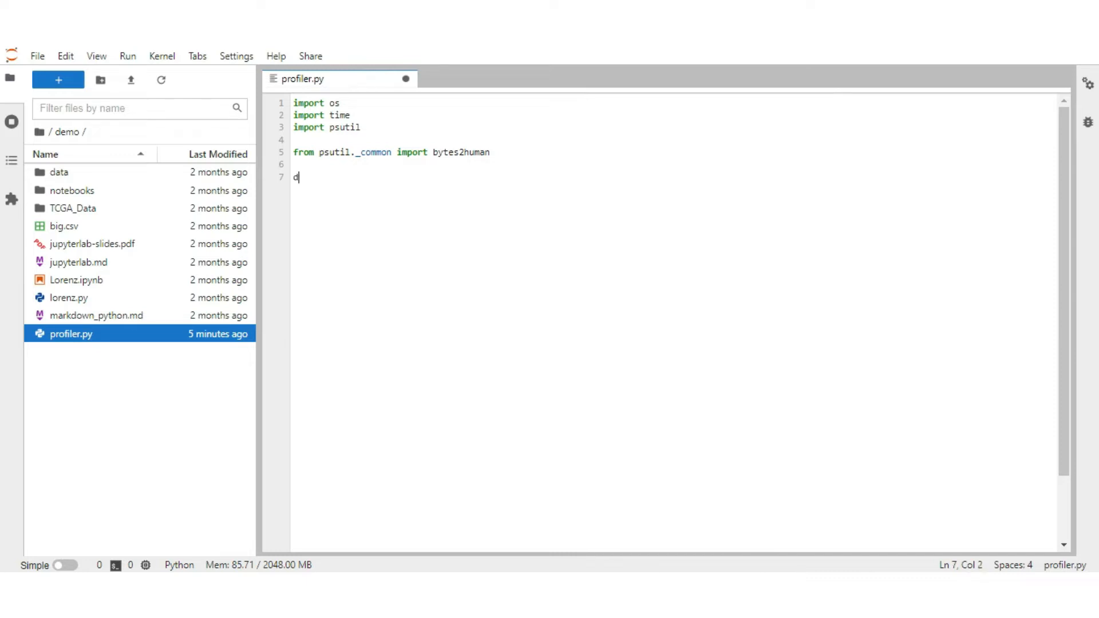
type("ef get")
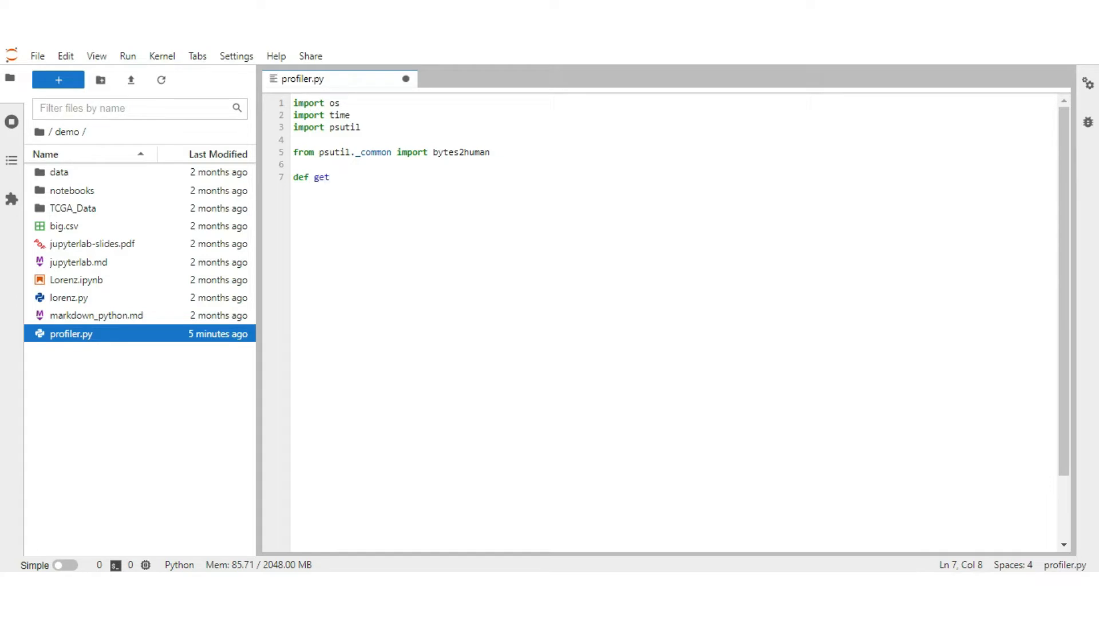
type("_process_memory")
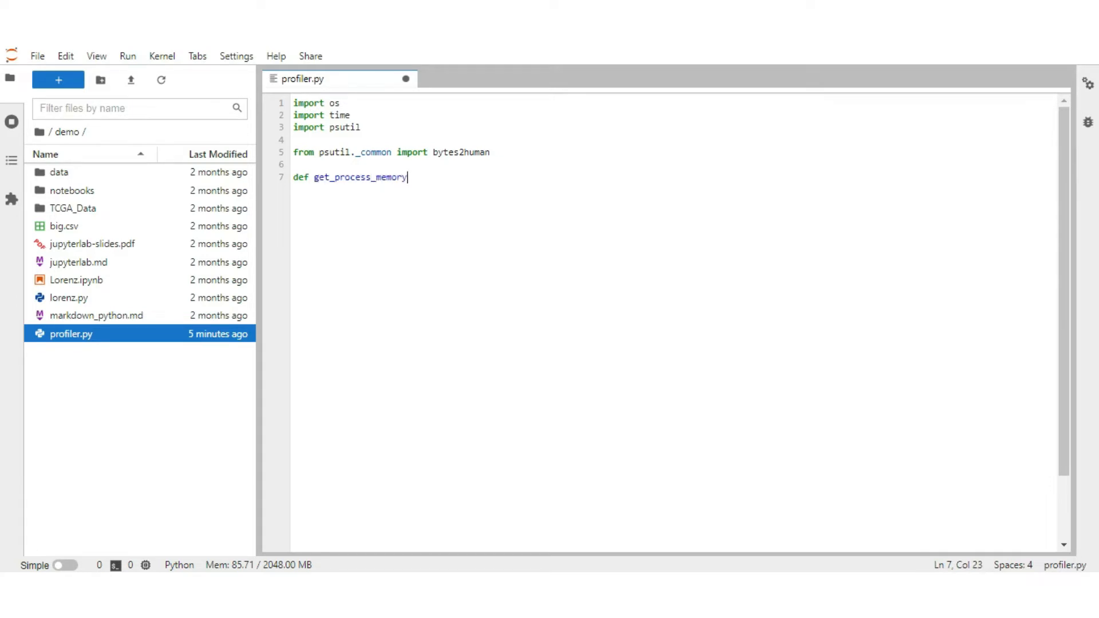
type("()")
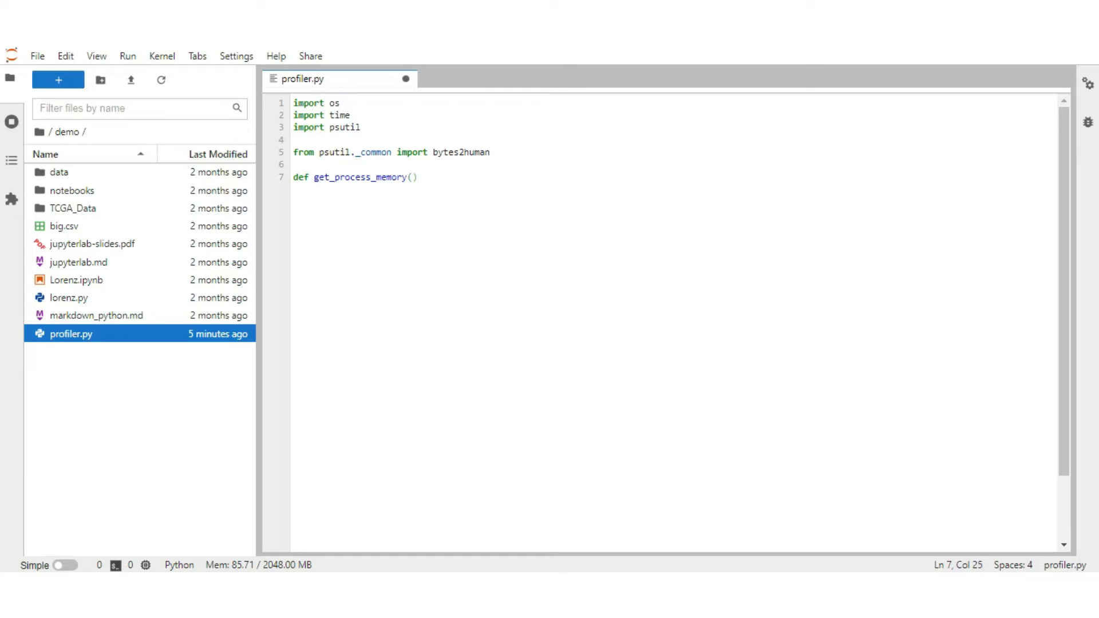
type(":")
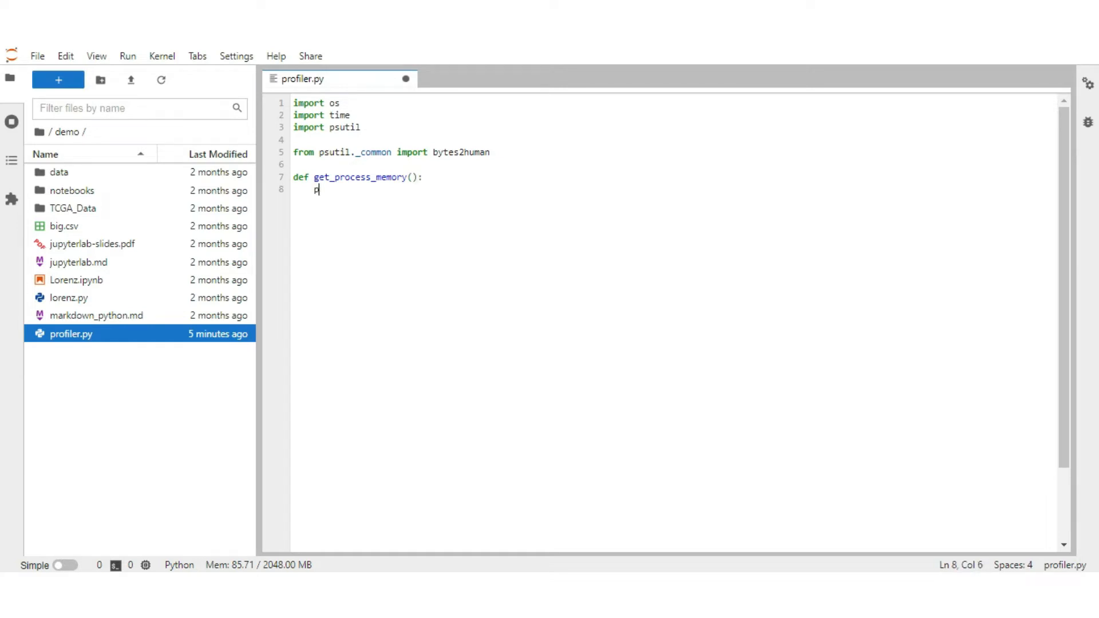
type("rocess = ps")
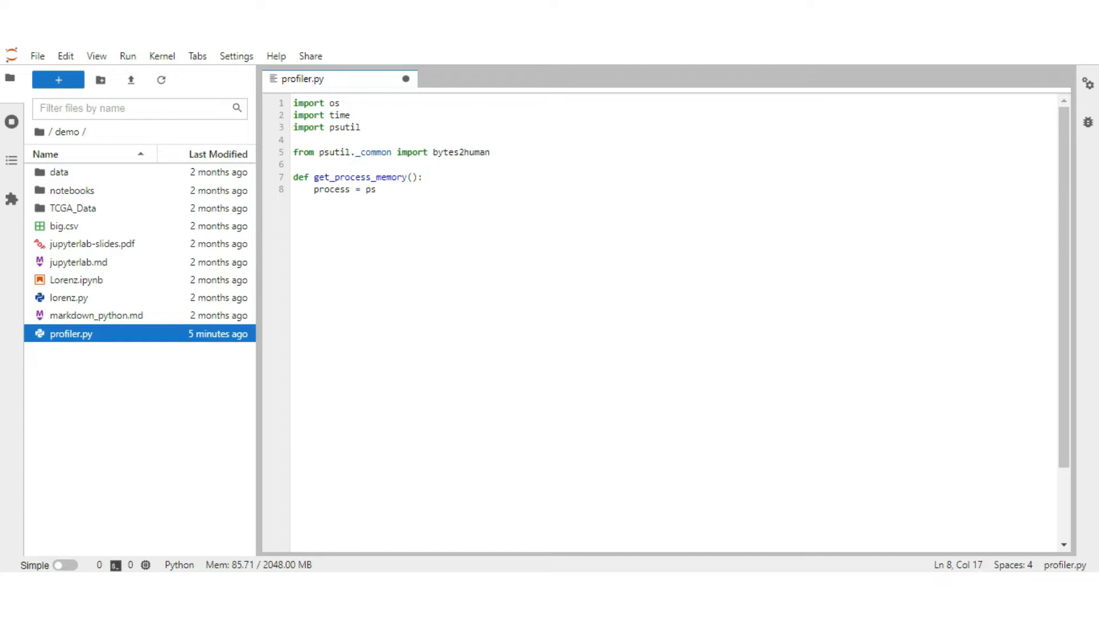
type("util.proc")
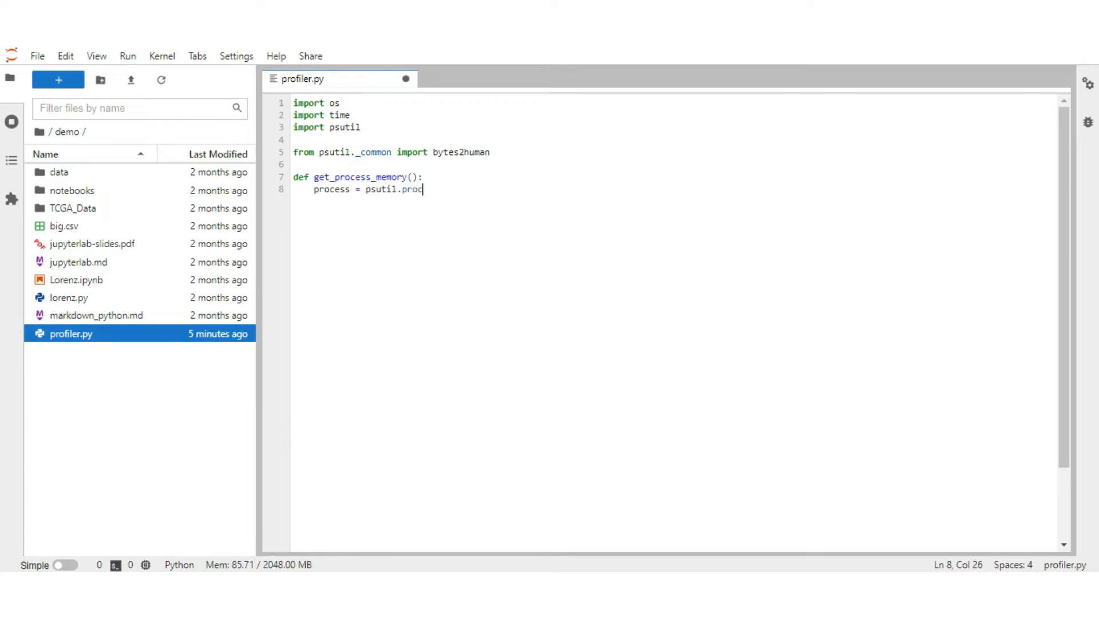
type("ess")
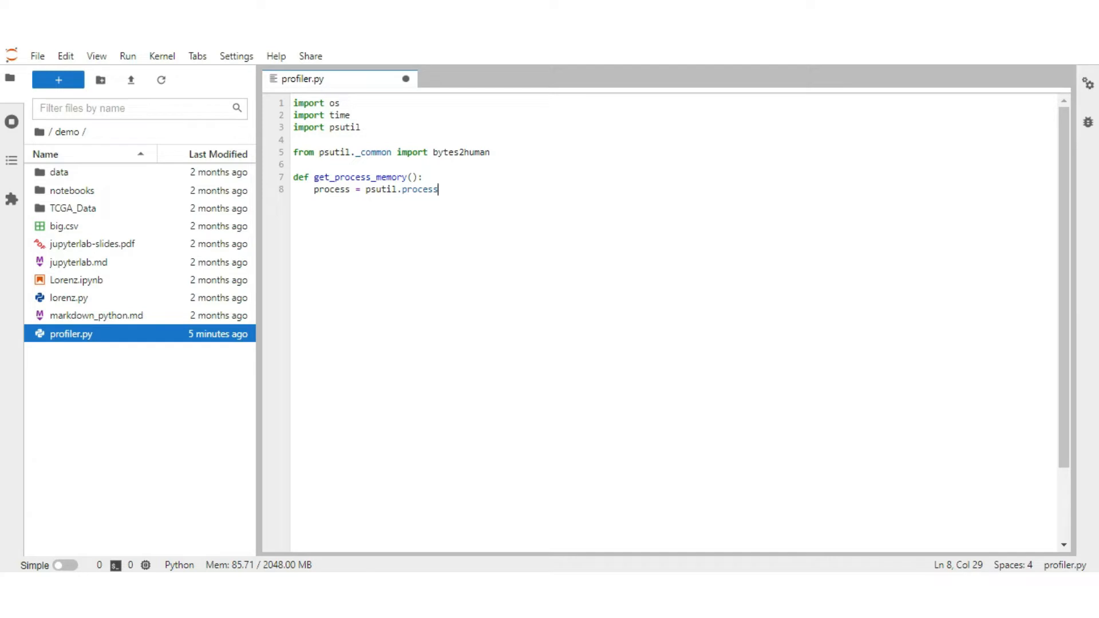
type("(o")
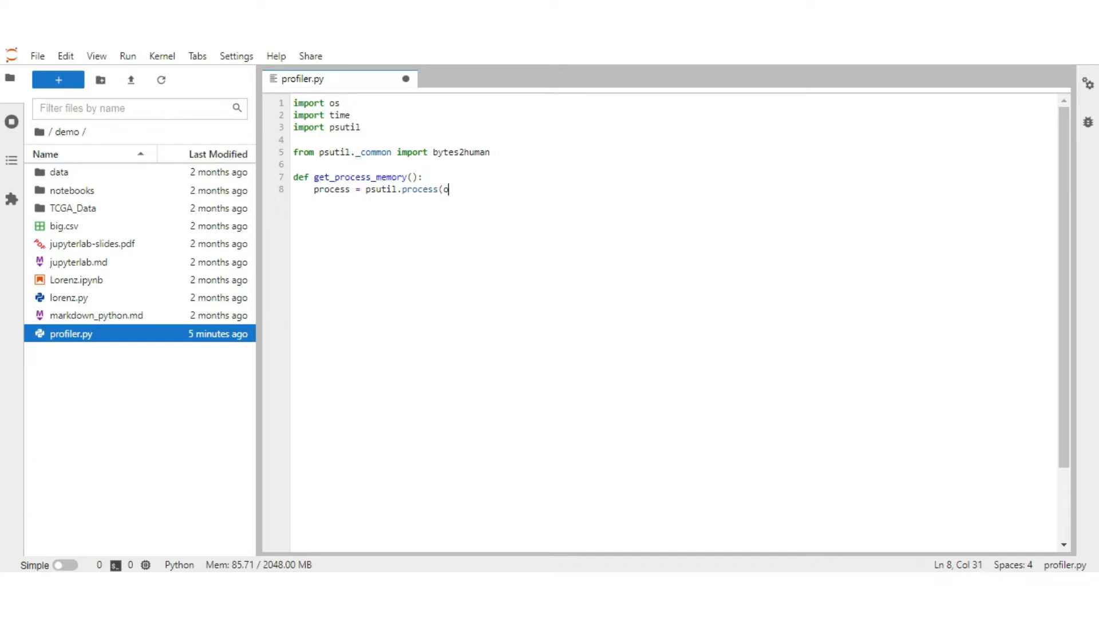
type("s.g")
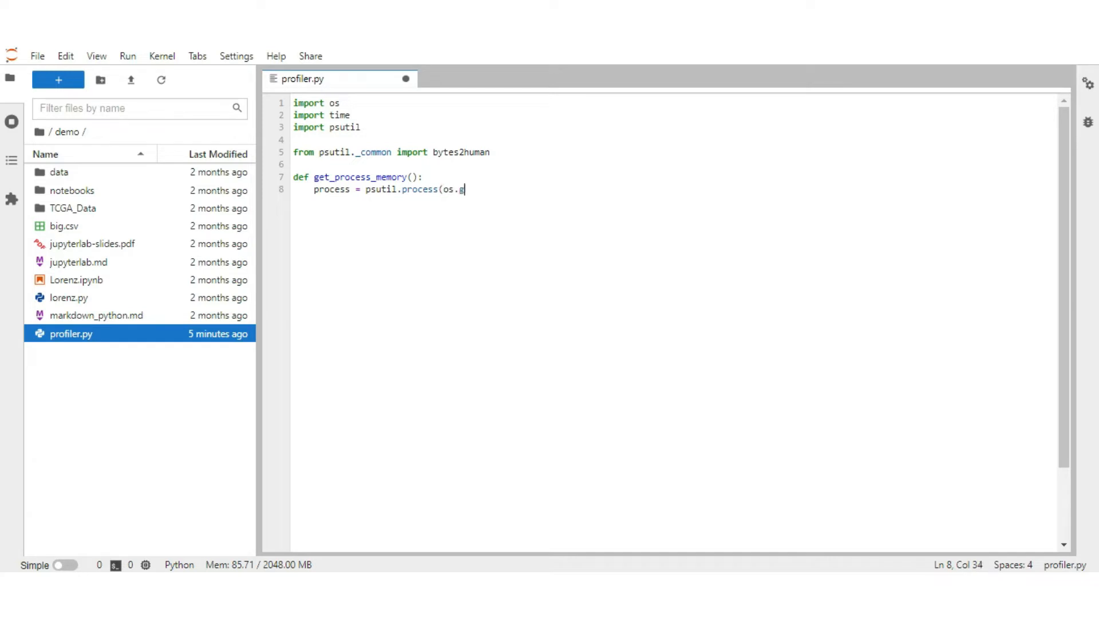
type("etpid")
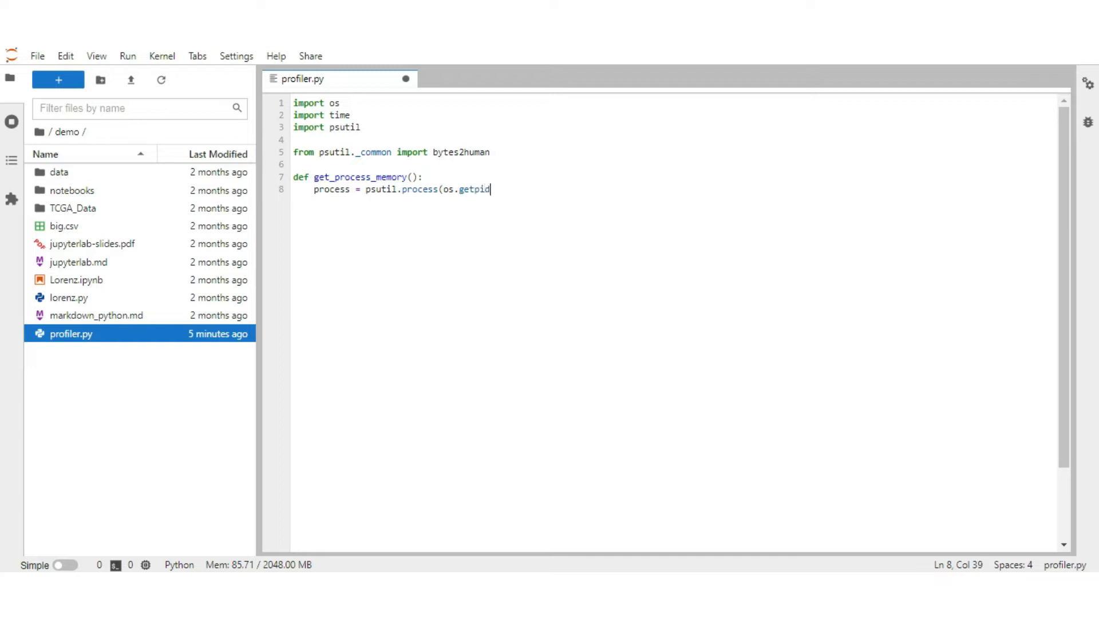
type("())")
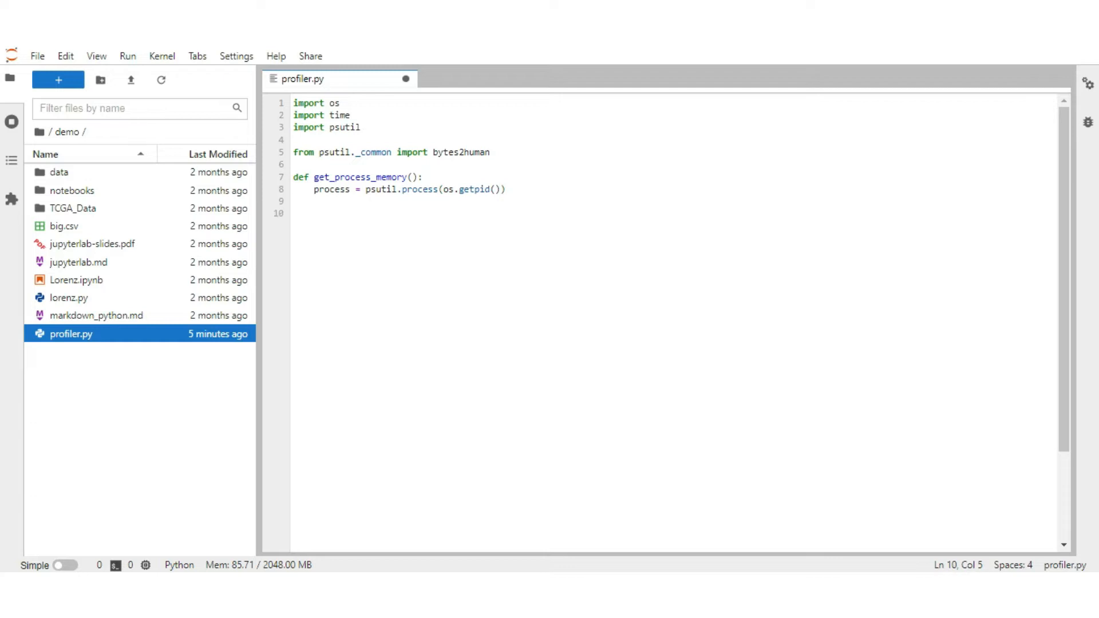
Step: Return process.memory_info().rss from get_process_memory
type("return")
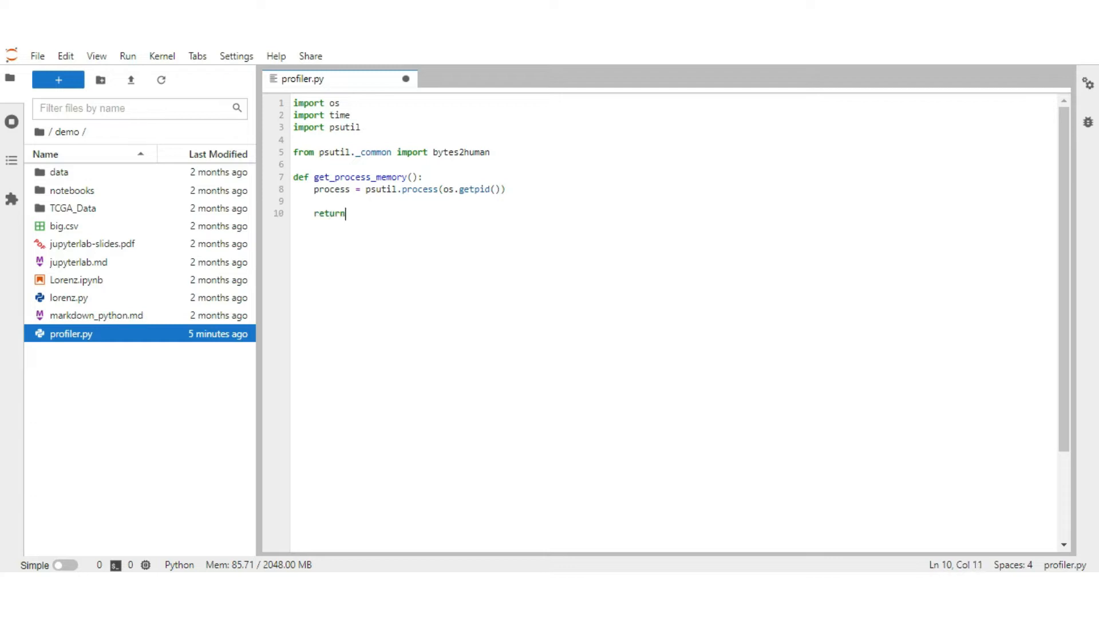
type("process")
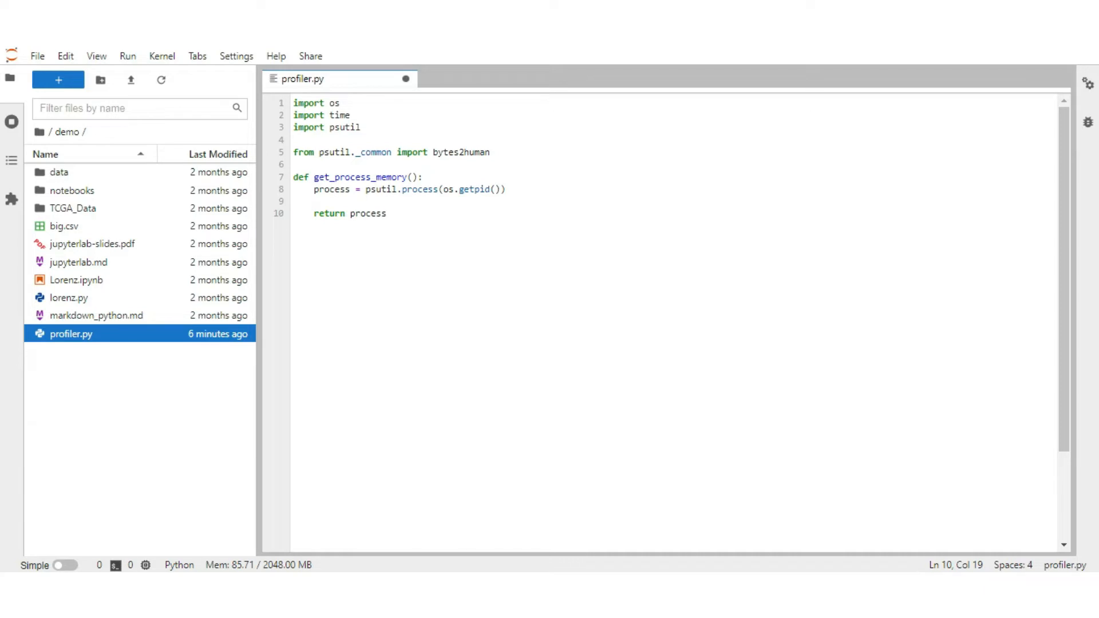
type(".memory")
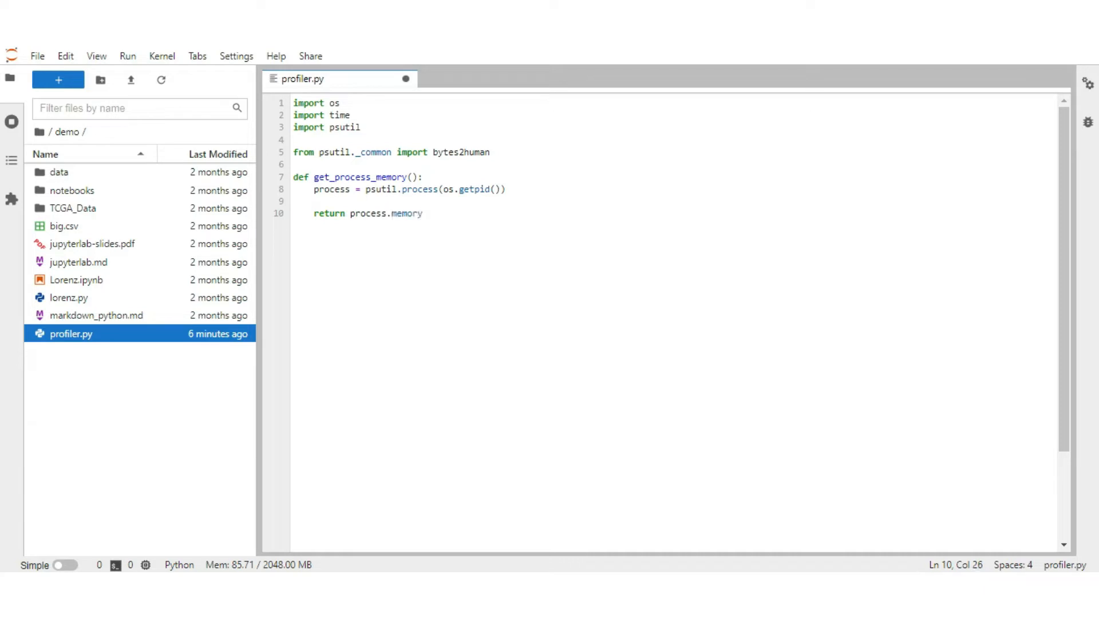
type("_info")
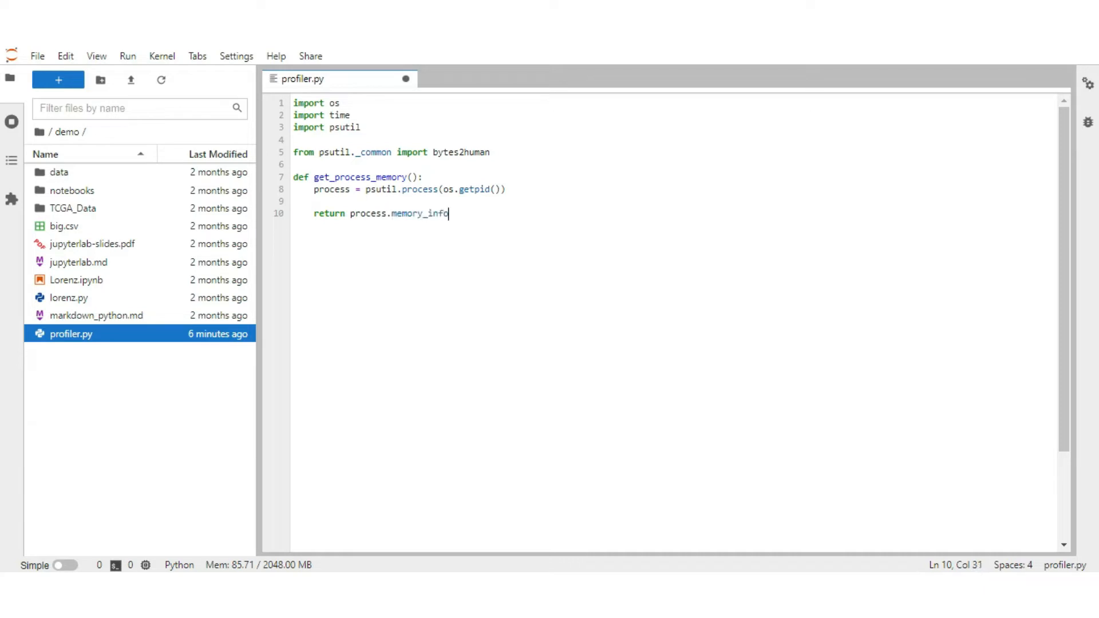
type("().r")
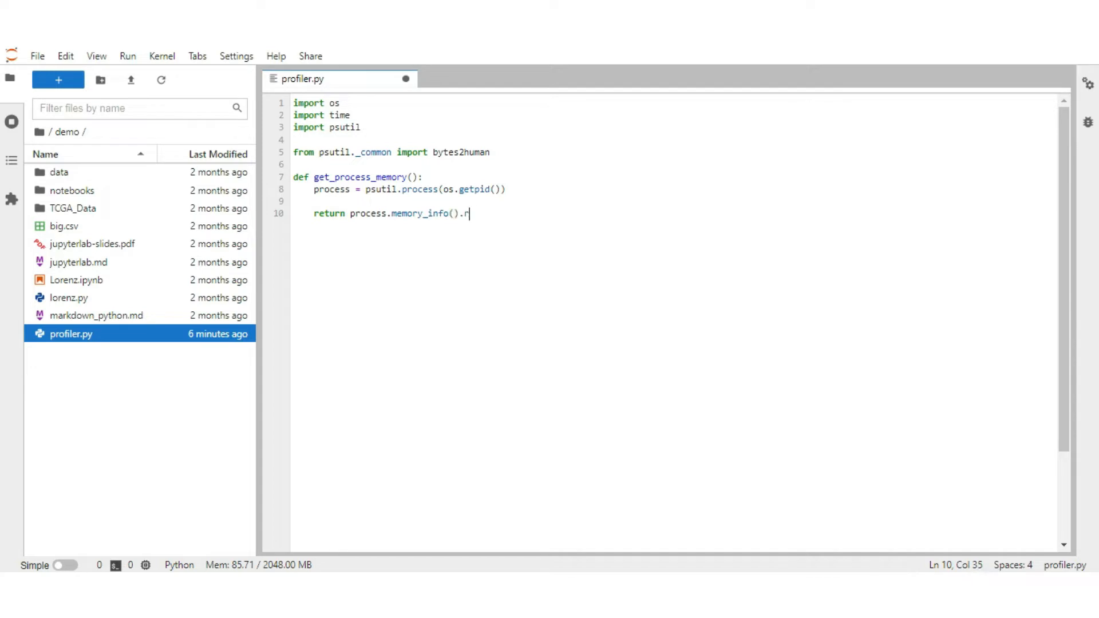
type("ss")
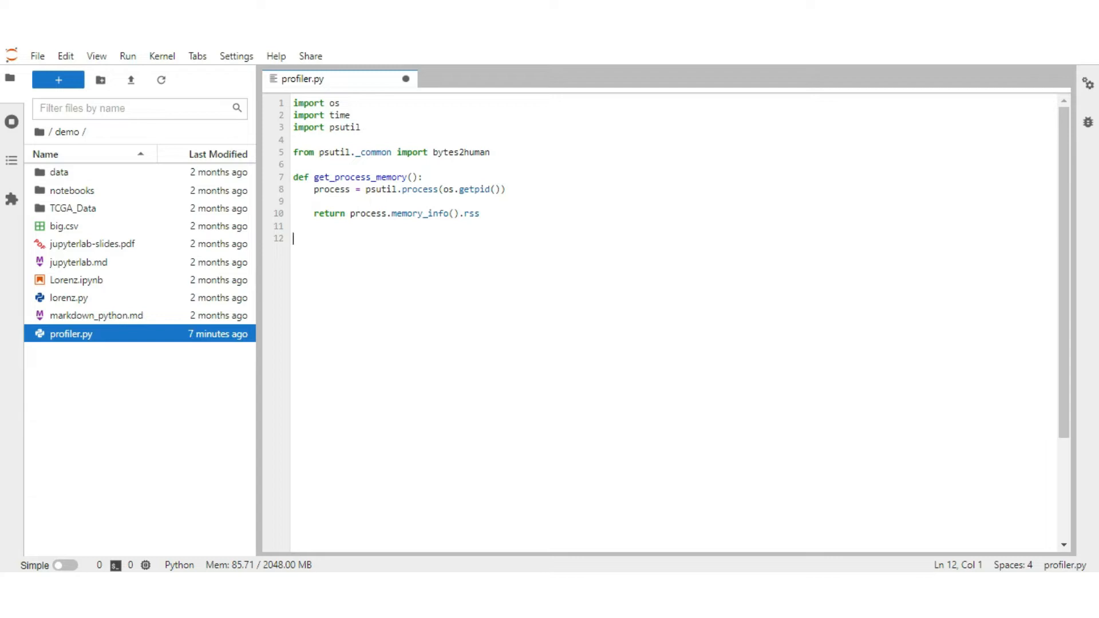
Step: Define track(func) below get_process_memory
type("def")
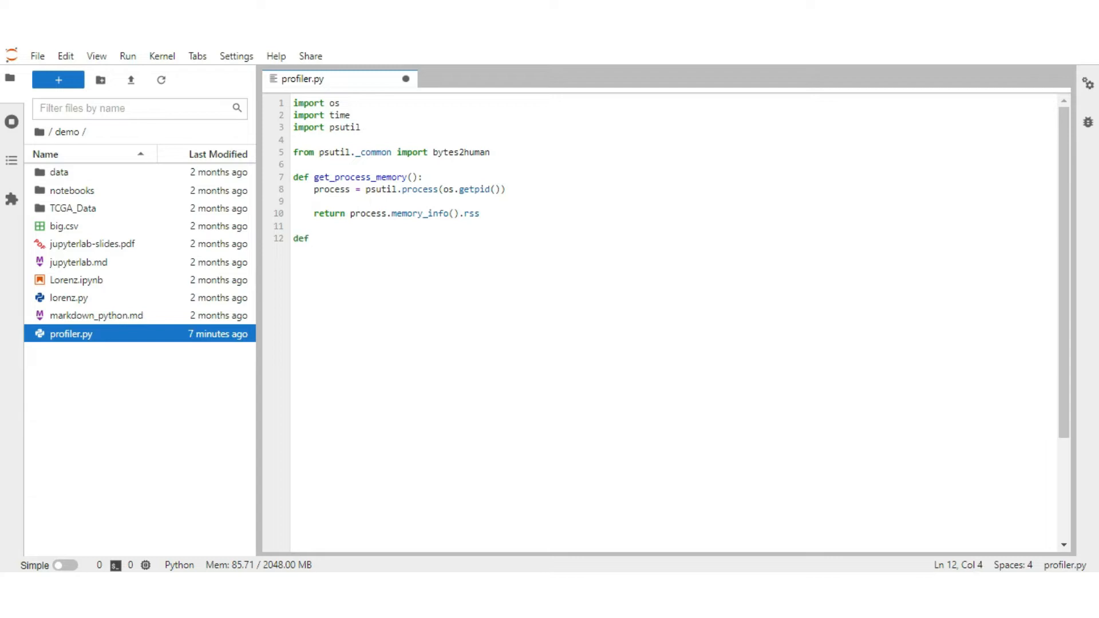
type("track")
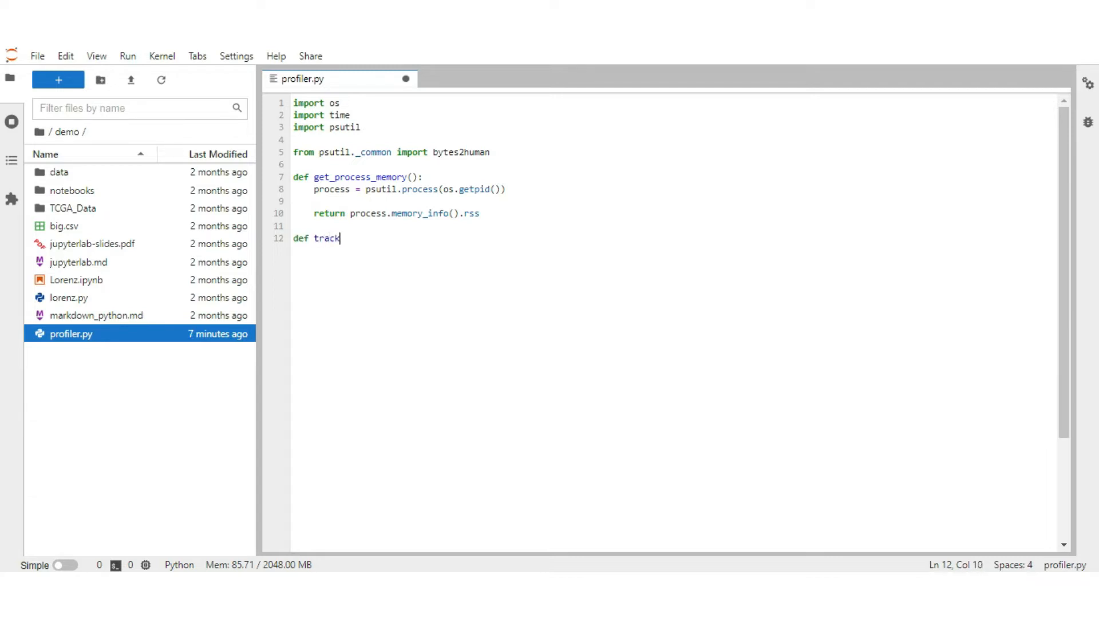
type("(f")
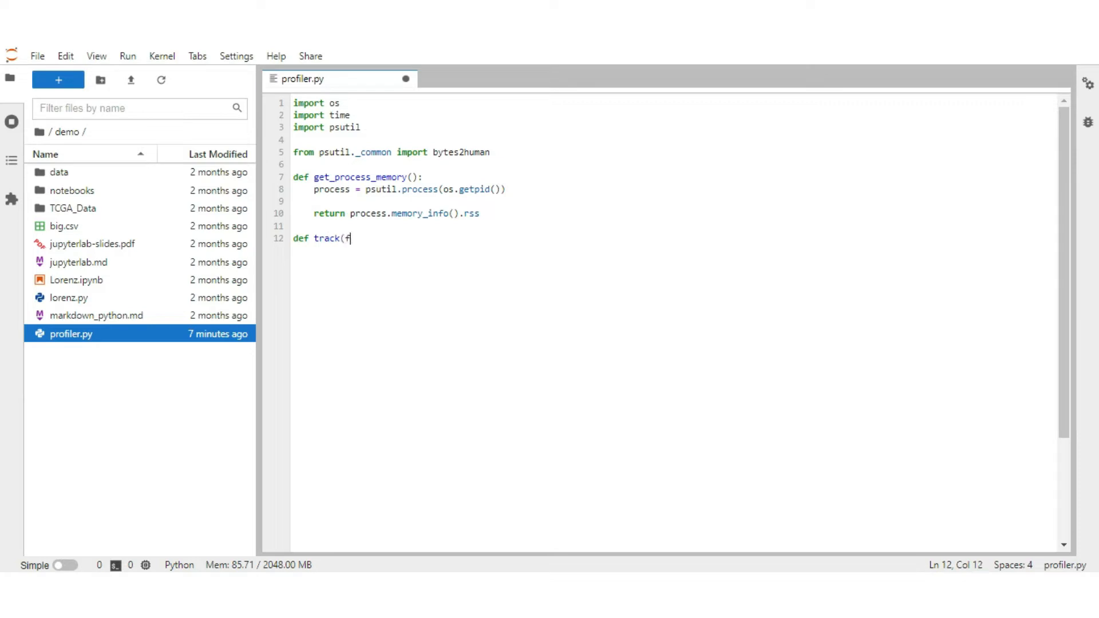
type("unc):")
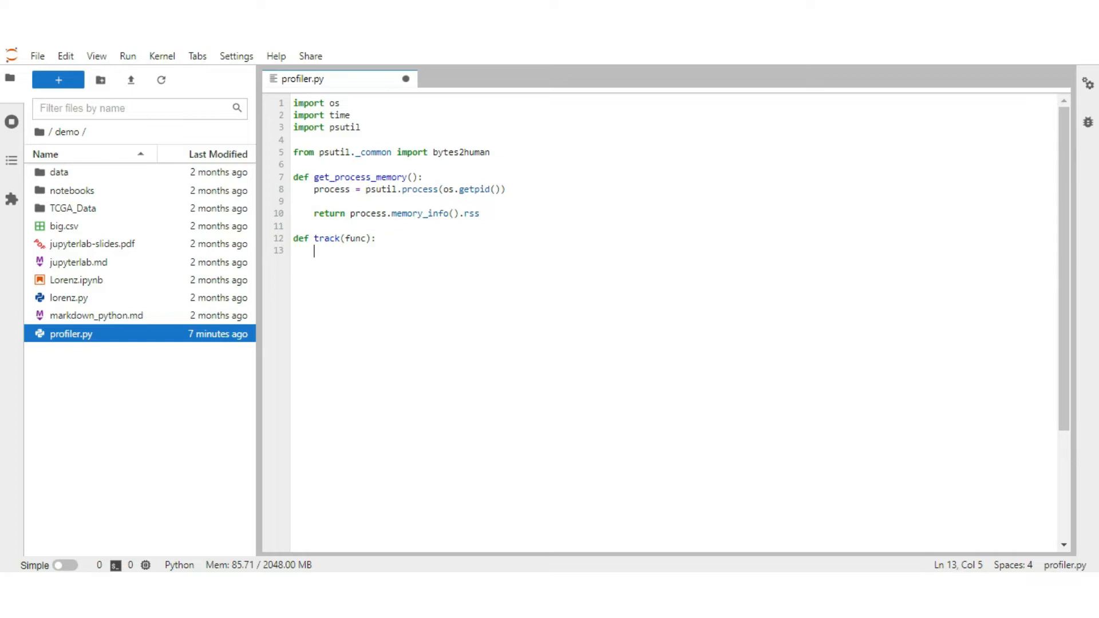
Step: Add the inner wrapper signature def main(*args, **kwargs): inside track
type("def")
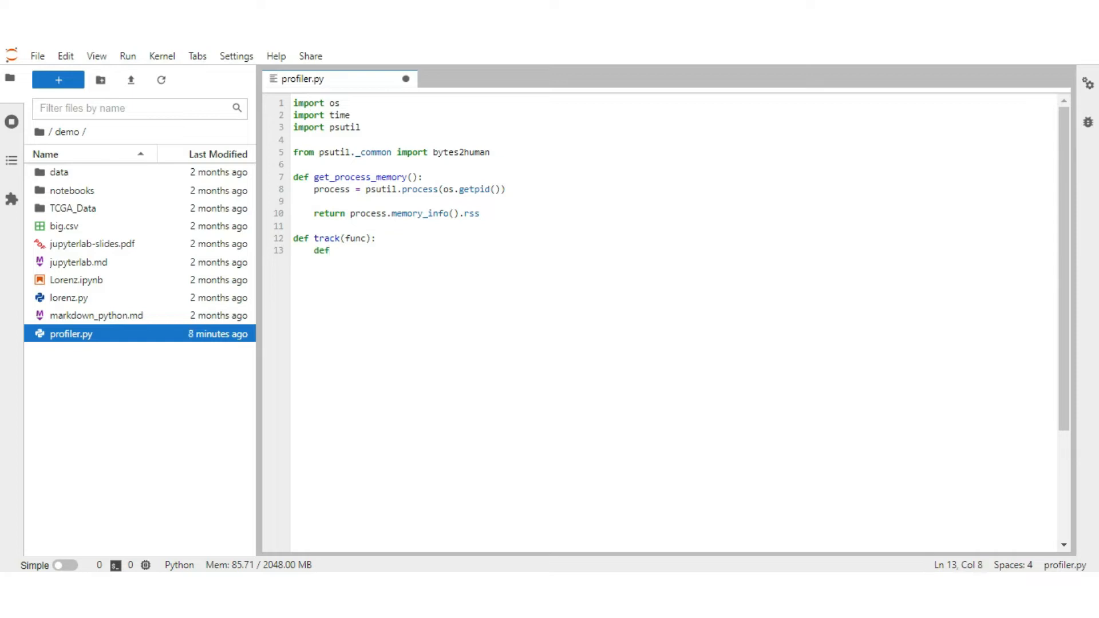
type("main")
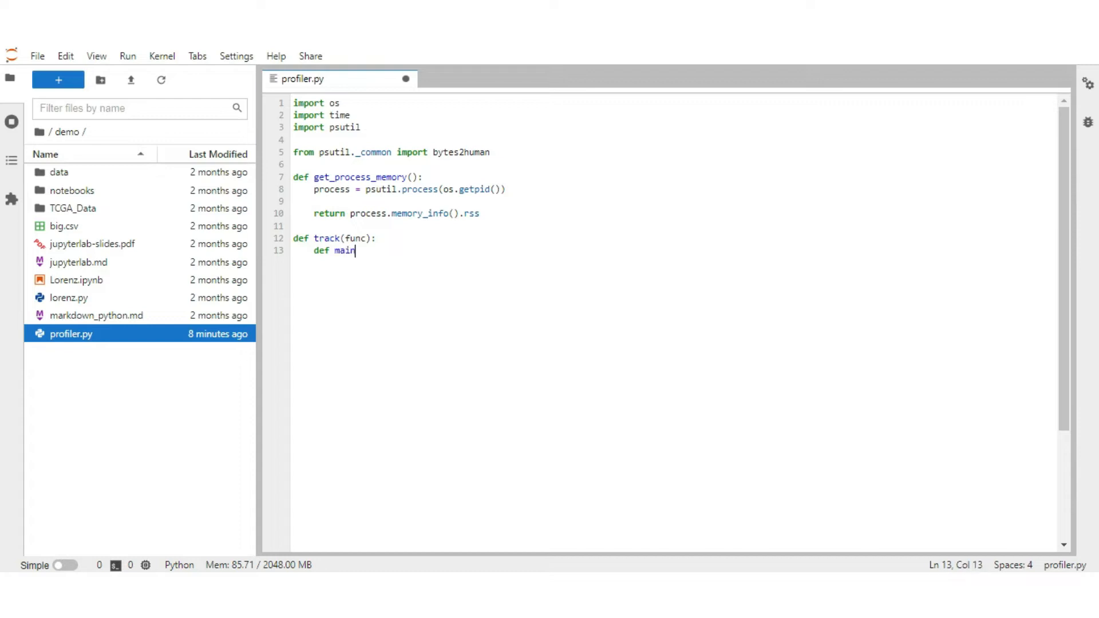
type("(")
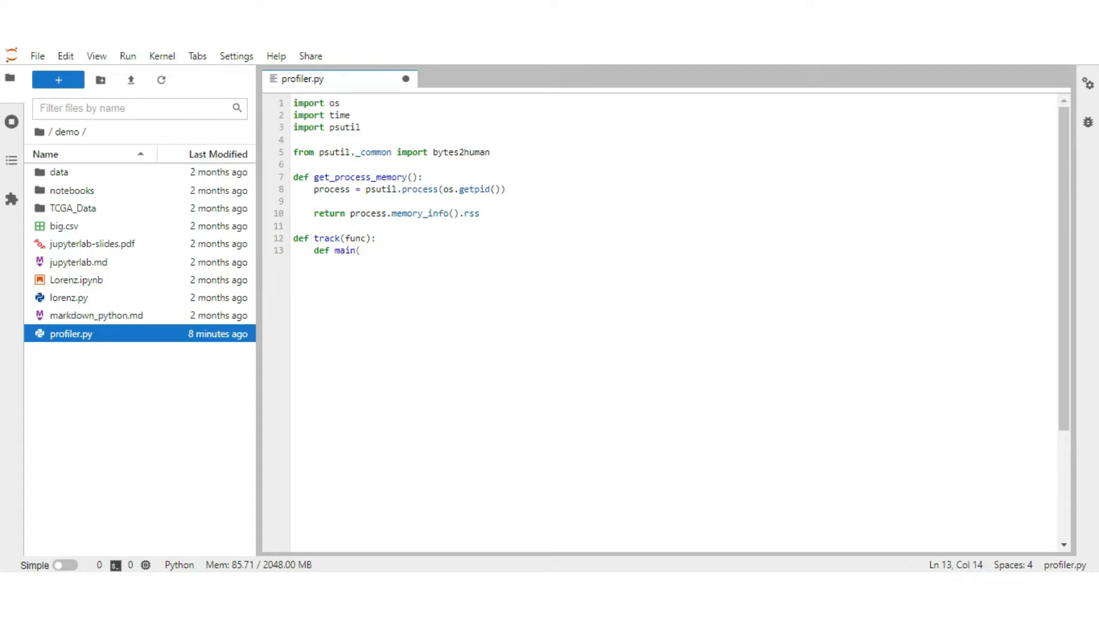
type("*args, **")
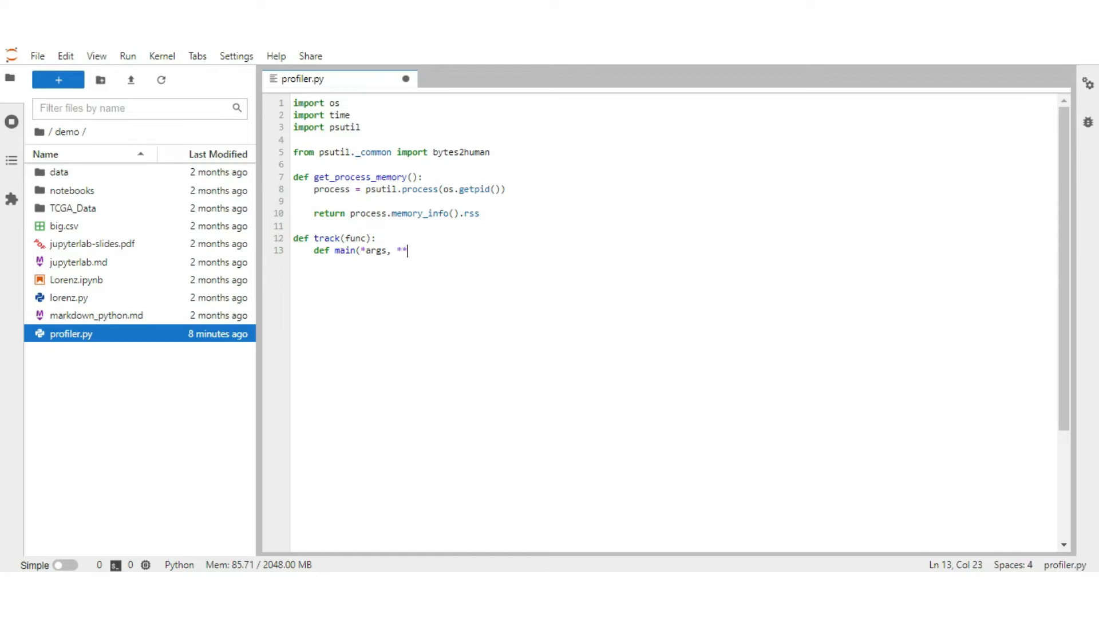
type("kwarg")
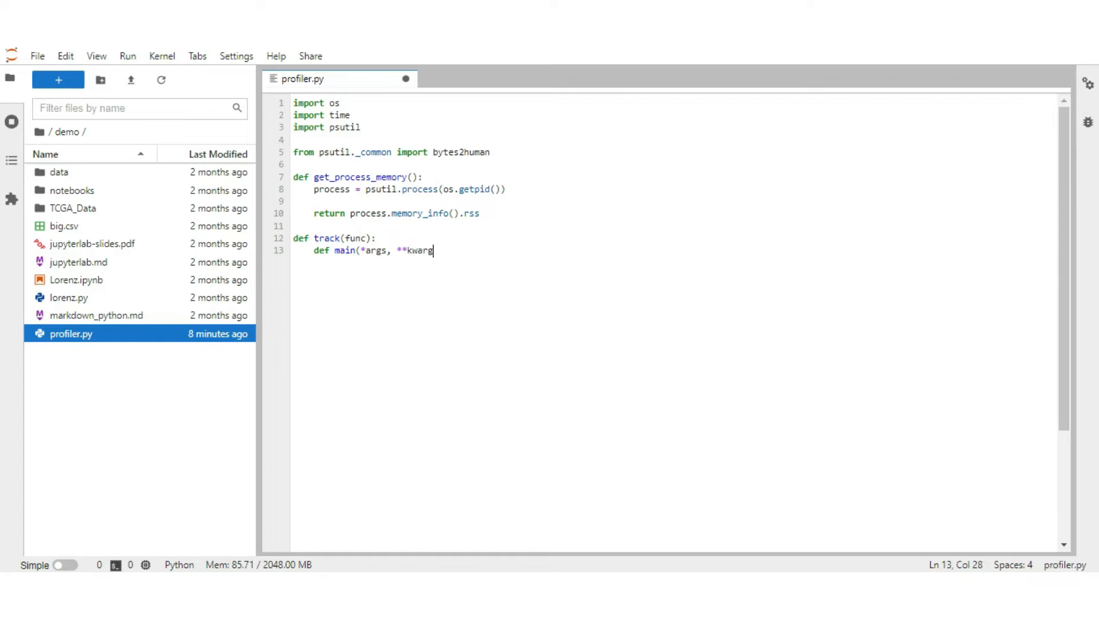
type("s")
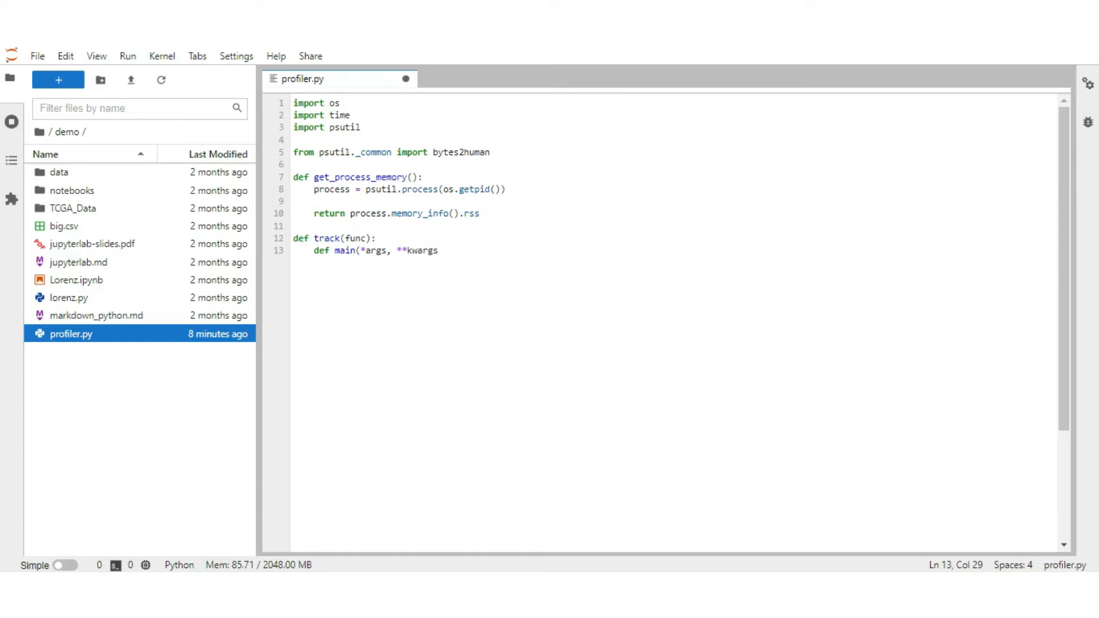
type(")")
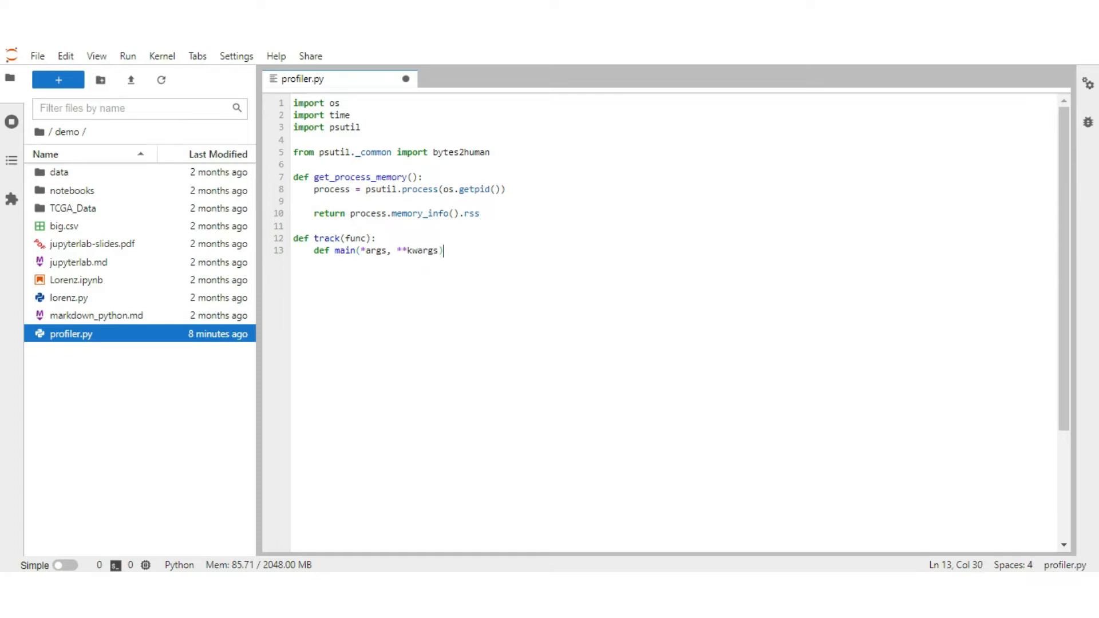
type(":")
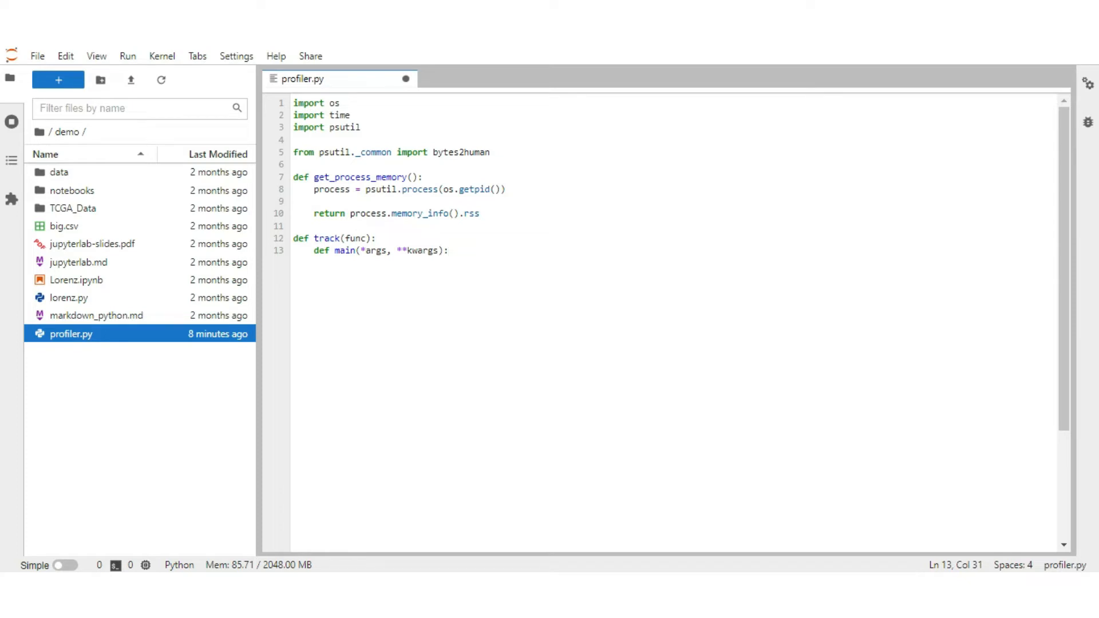
Step: Record mem_before = get_process_memory() and start = time.time() inside main
key("Enter")
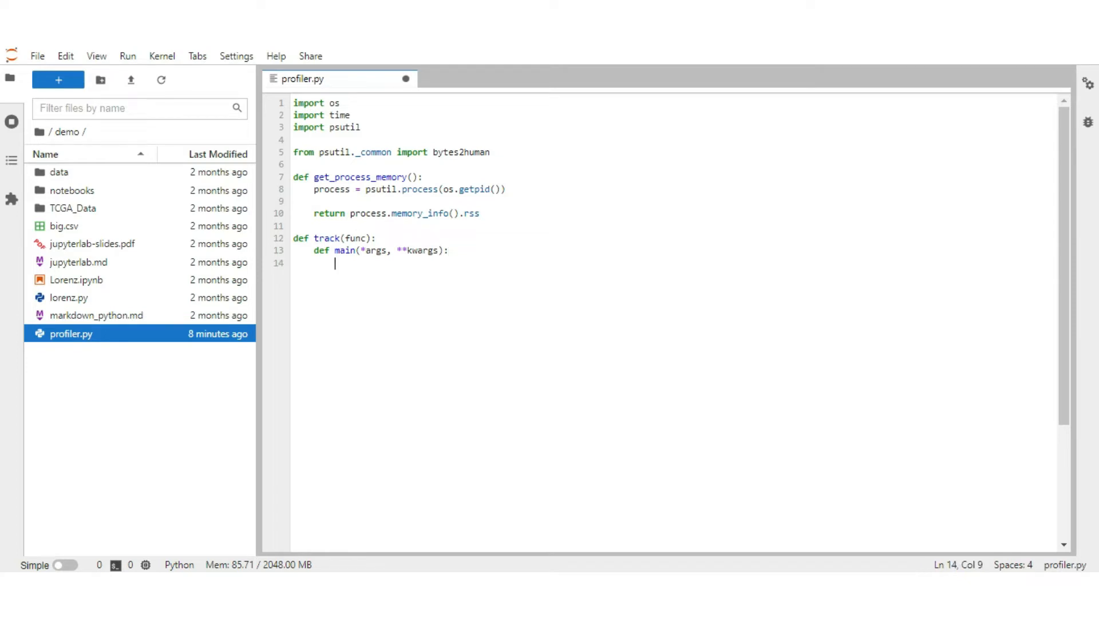
type("mem")
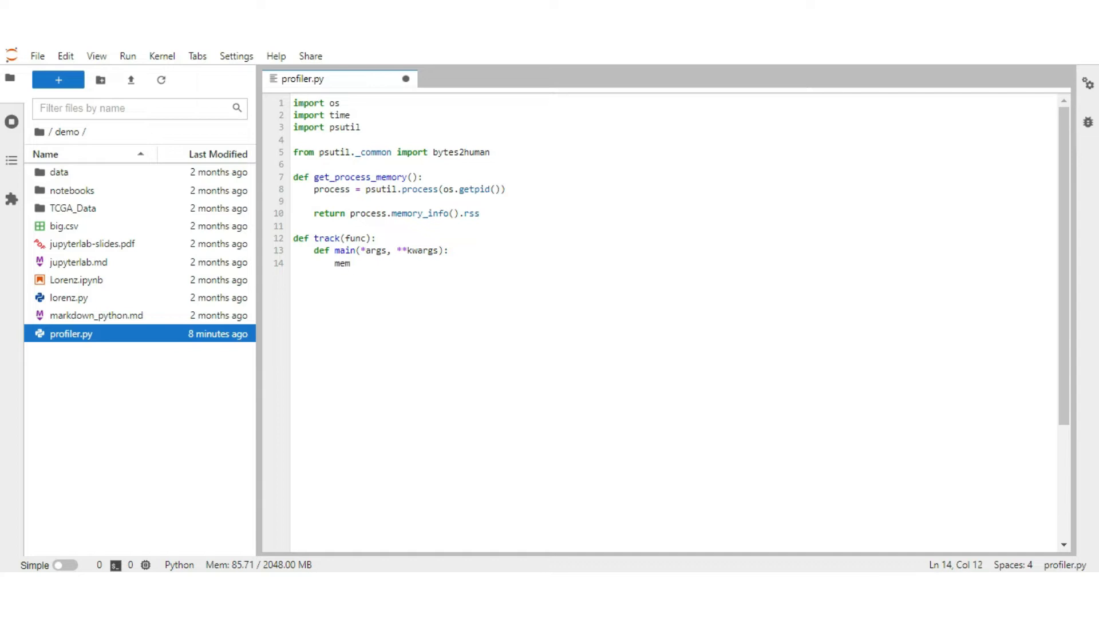
type("_")
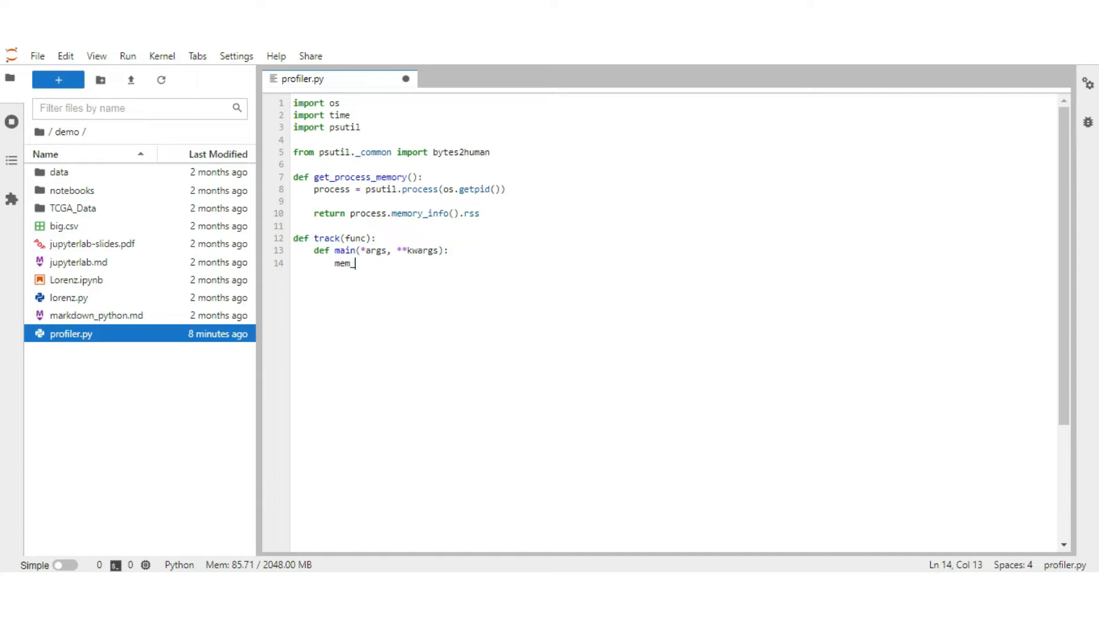
type("before")
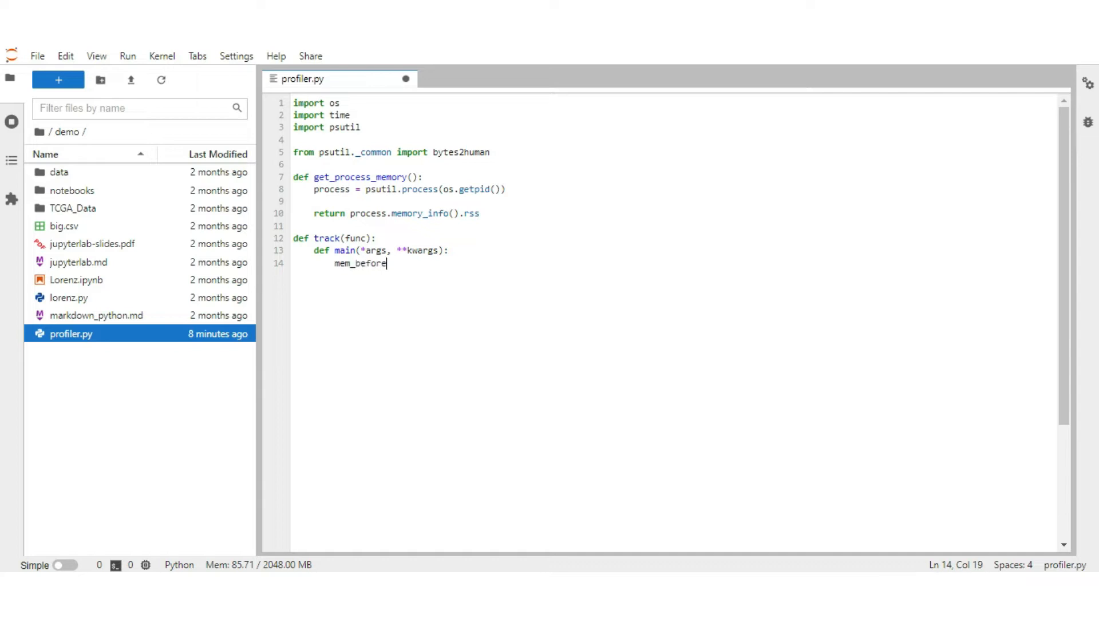
type("= get")
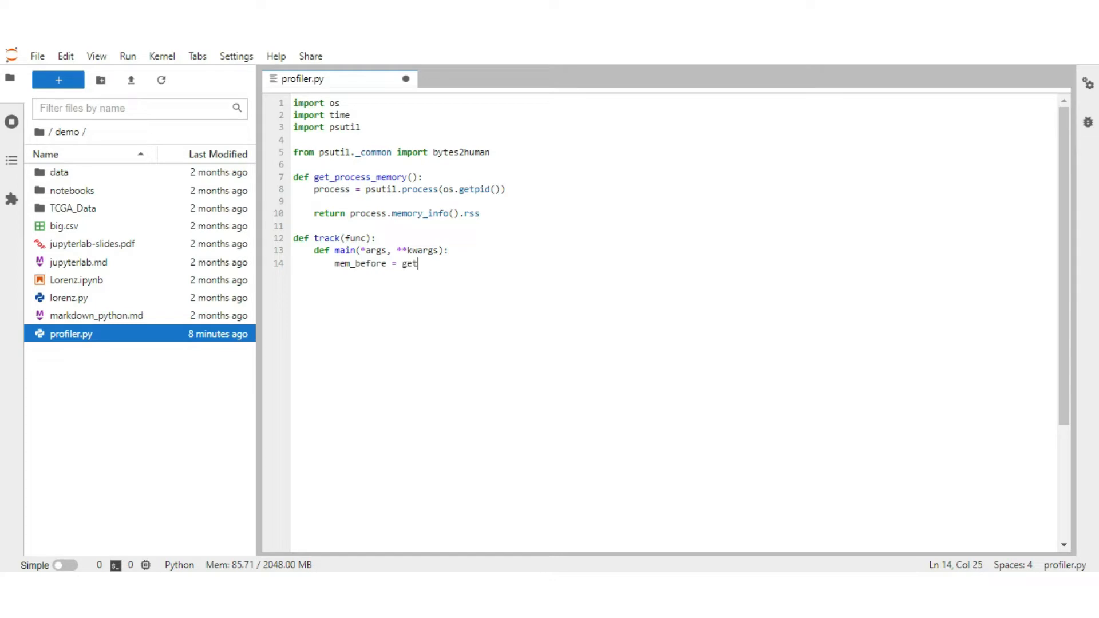
type("_process")
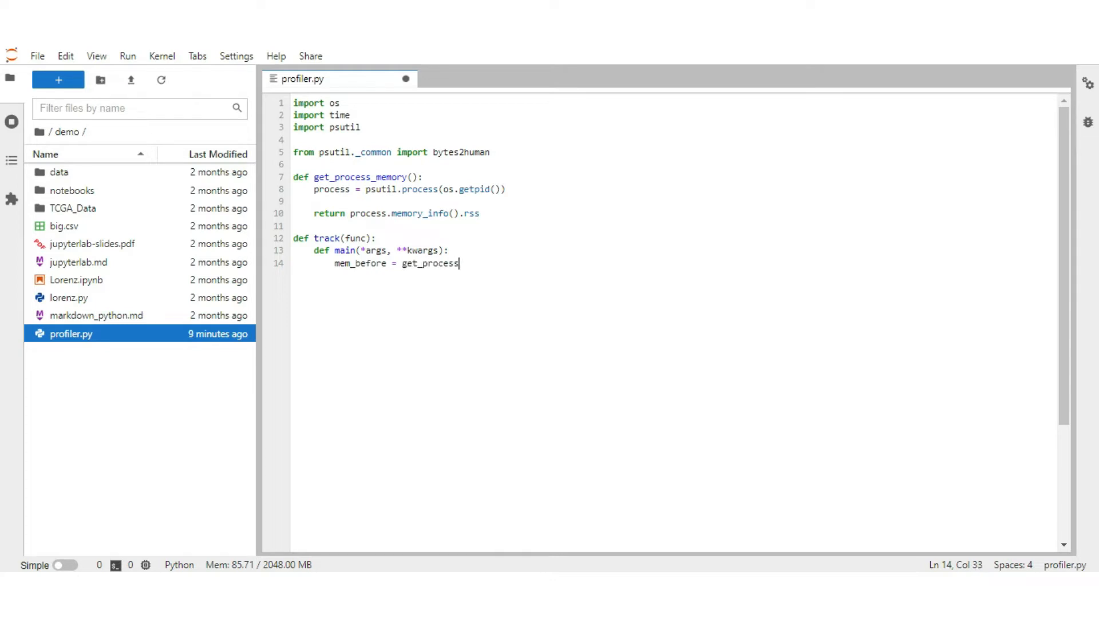
type("_memo")
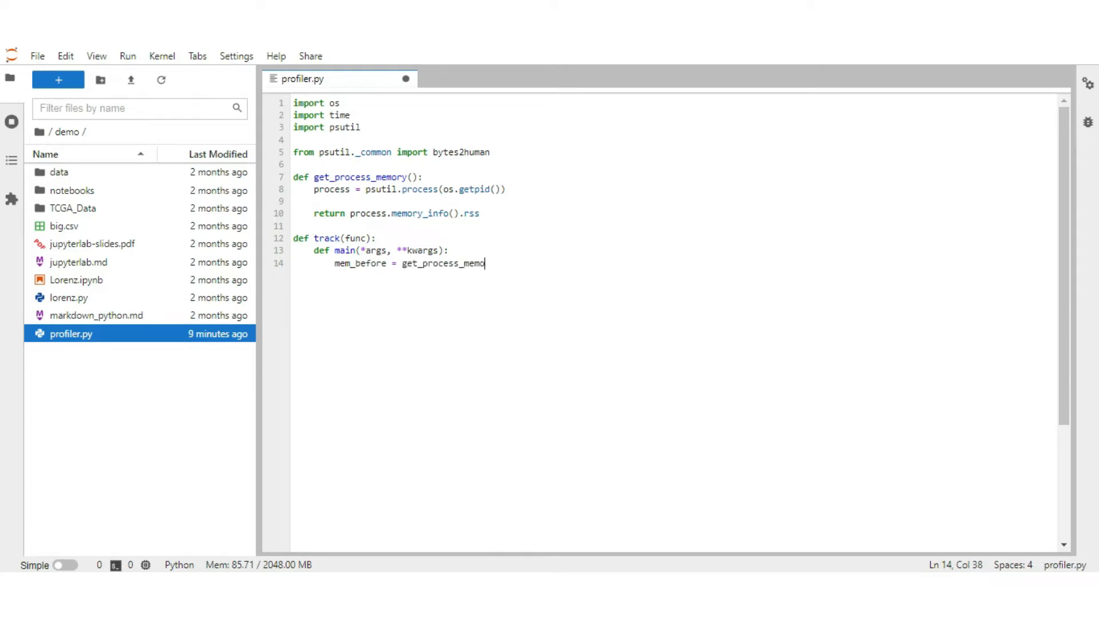
type("ry(")
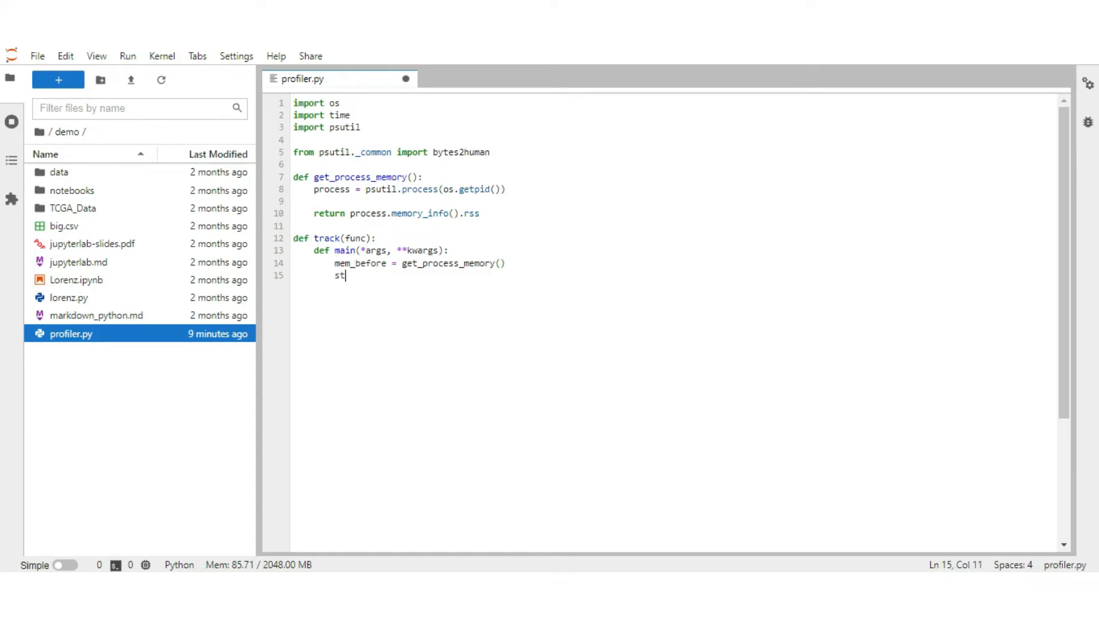
type("art =")
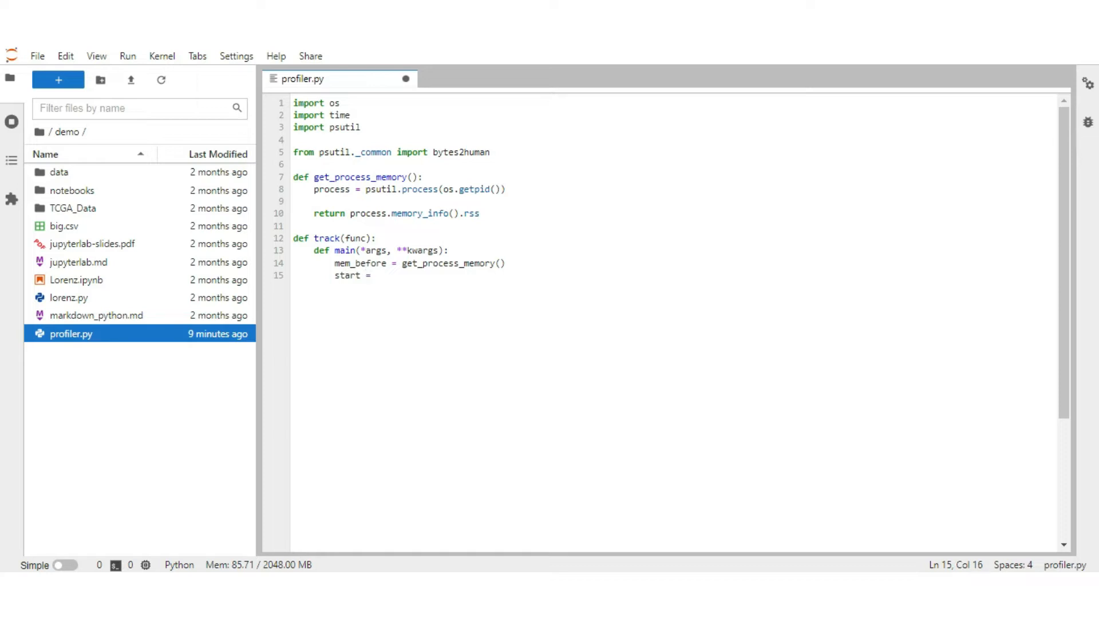
type("time")
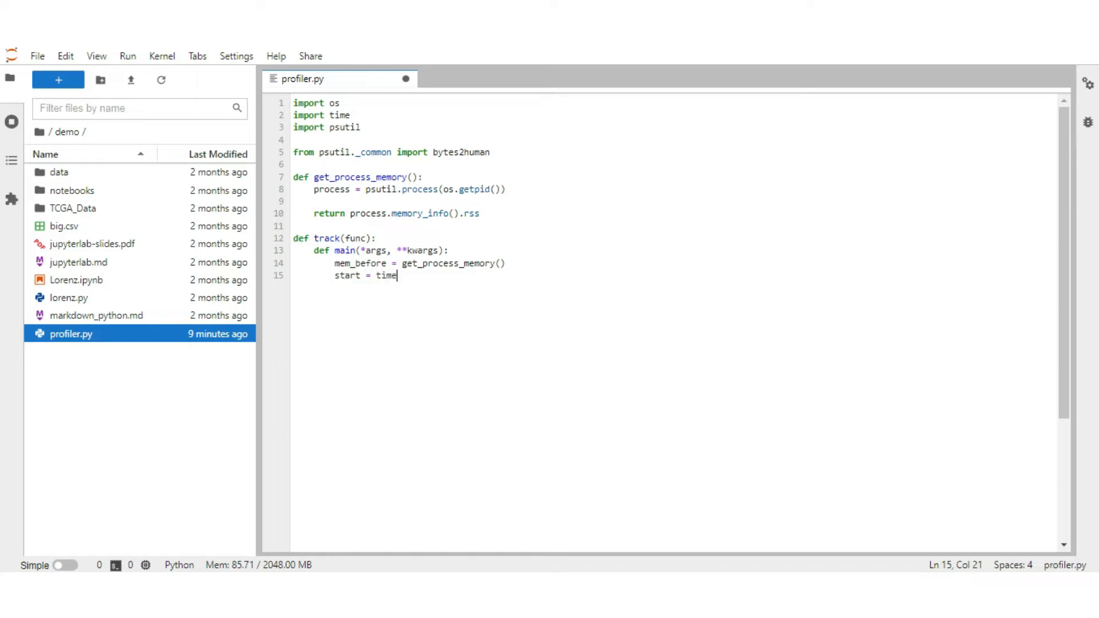
type(".time()")
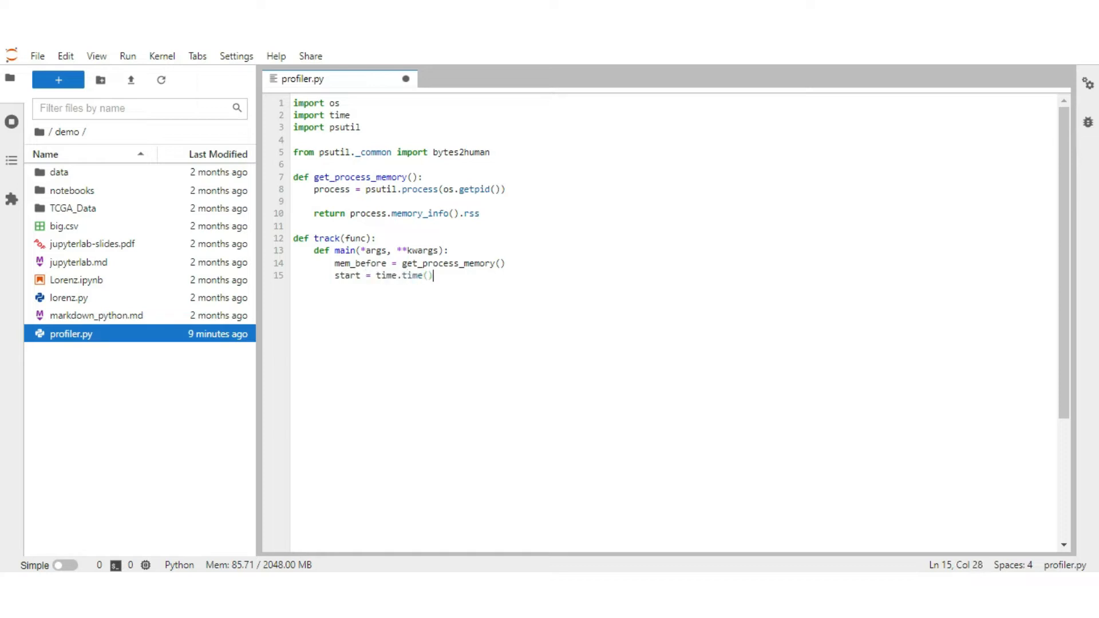
Step: Store result = func(*args, **kwargs) in the wrapper
type("result =")
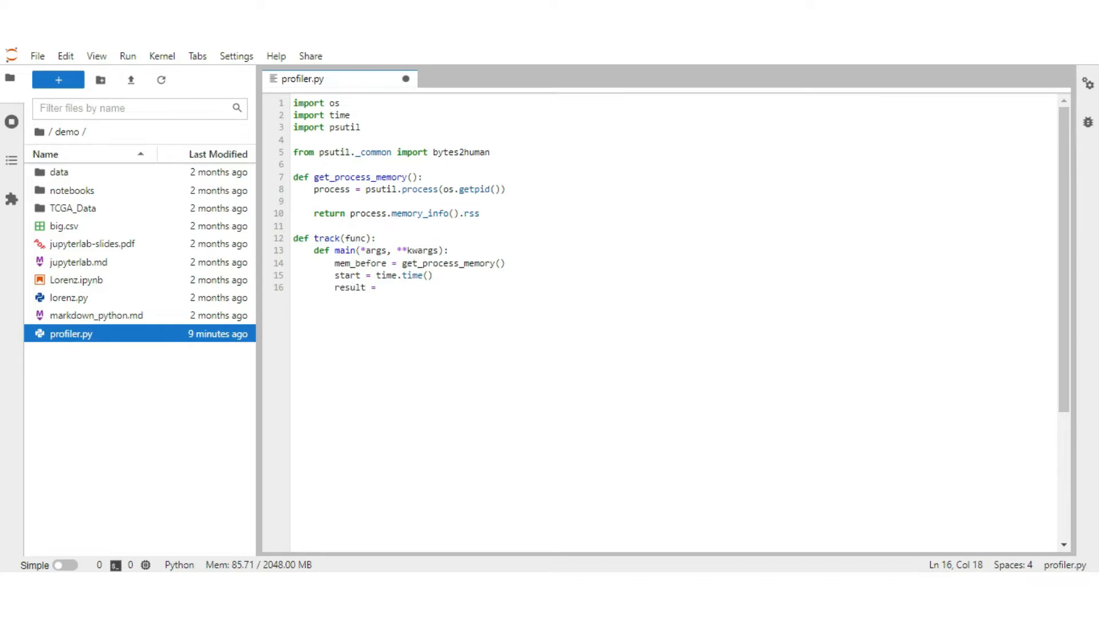
type("func(")
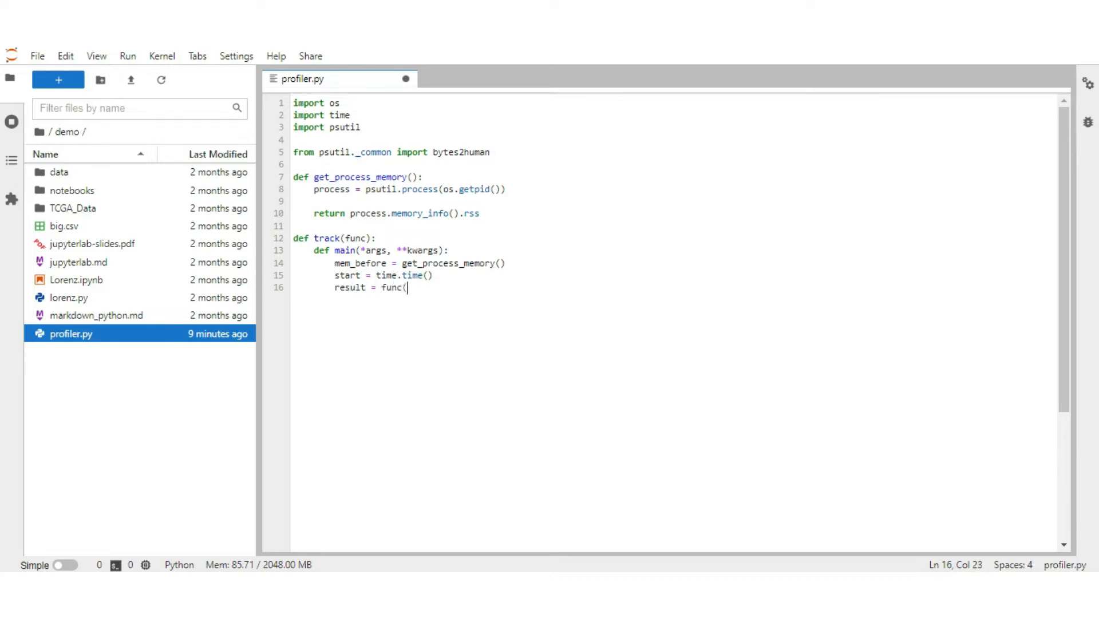
type("*")
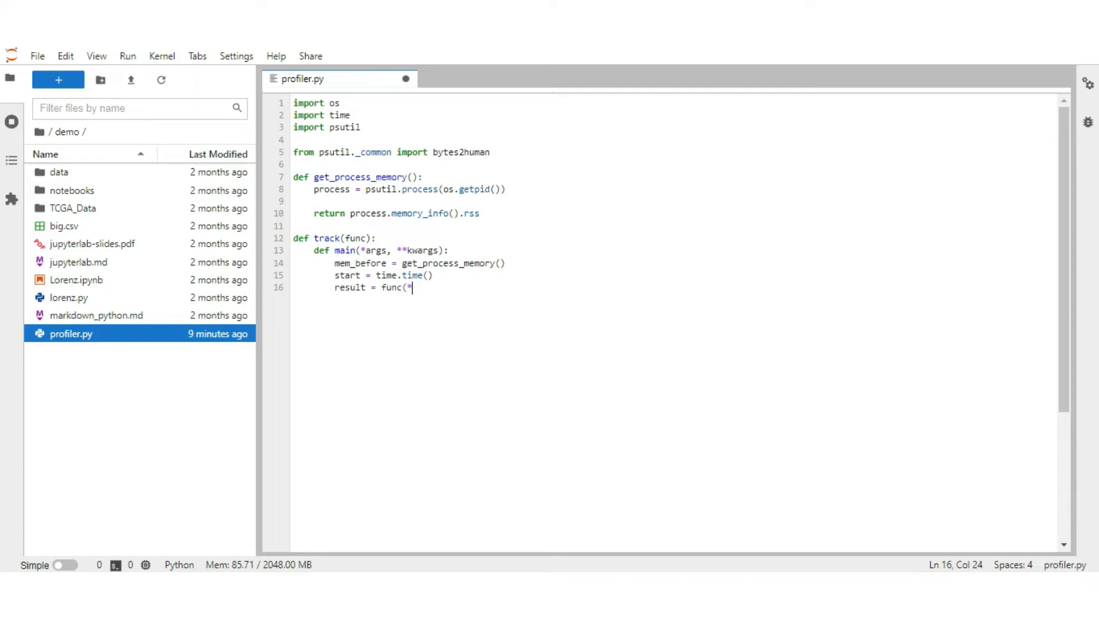
type("args,")
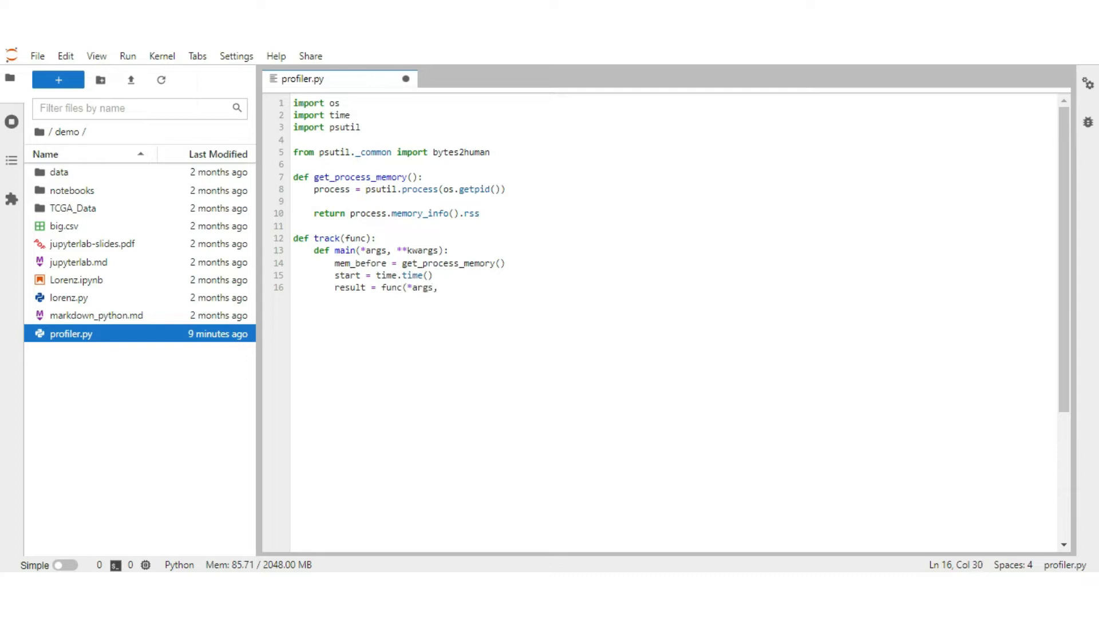
type("**kwar")
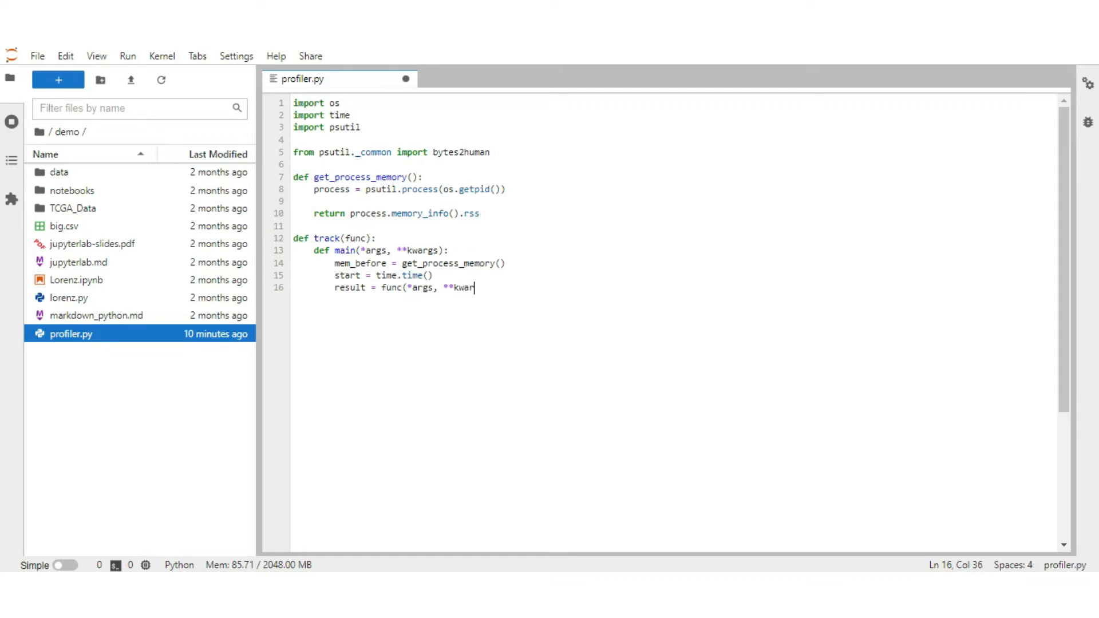
type("gs")
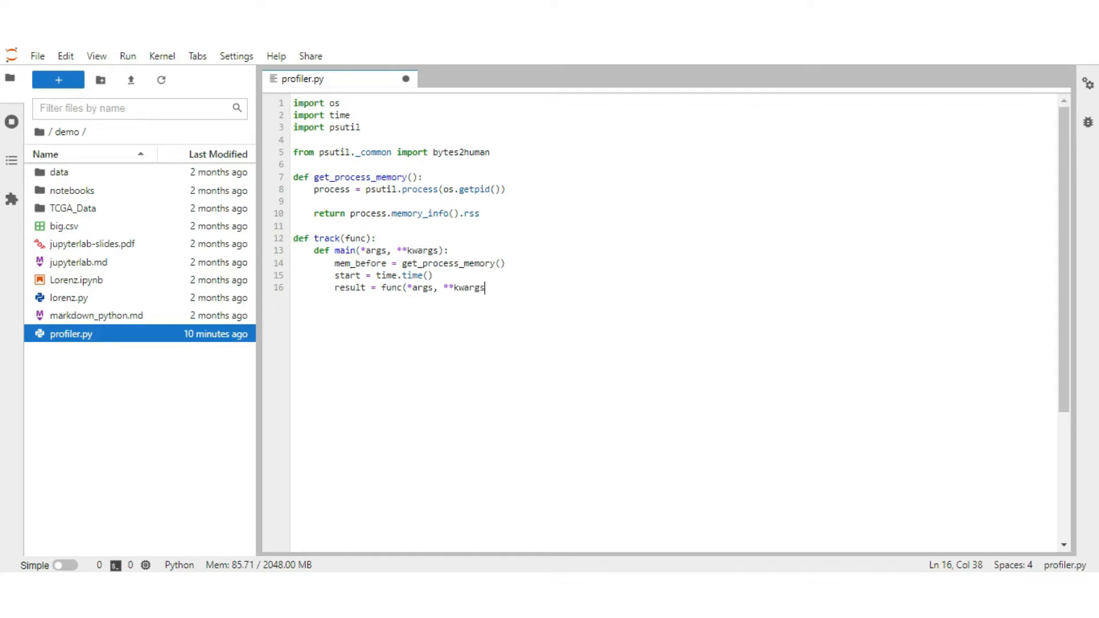
type(")")
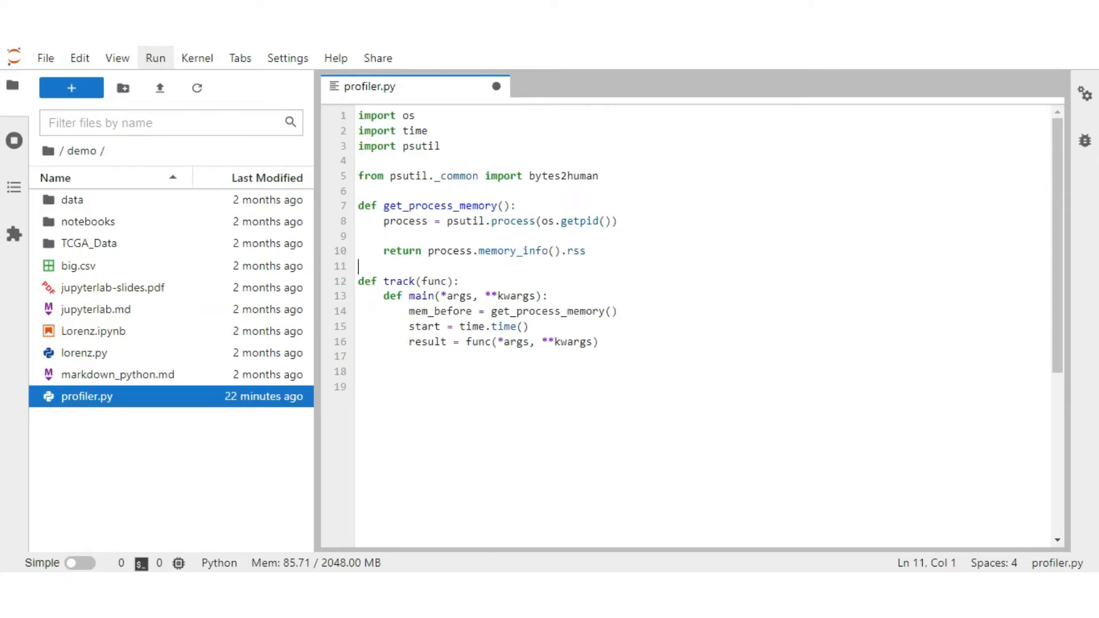
Step: Start a new elapsed_since(start) helper function above track
key("enter")
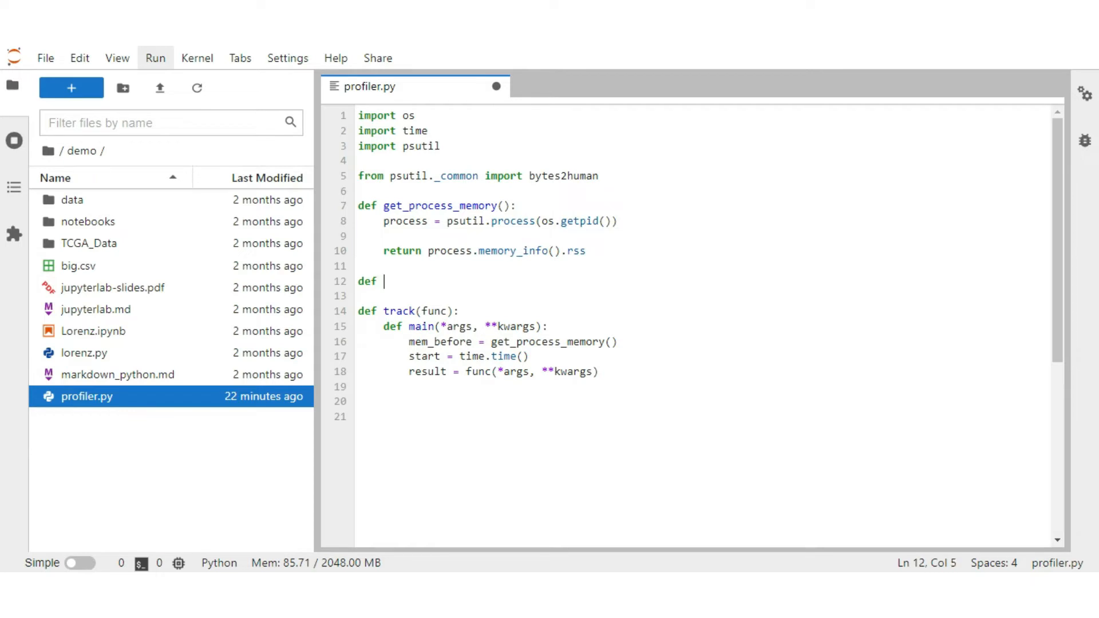
type("e")
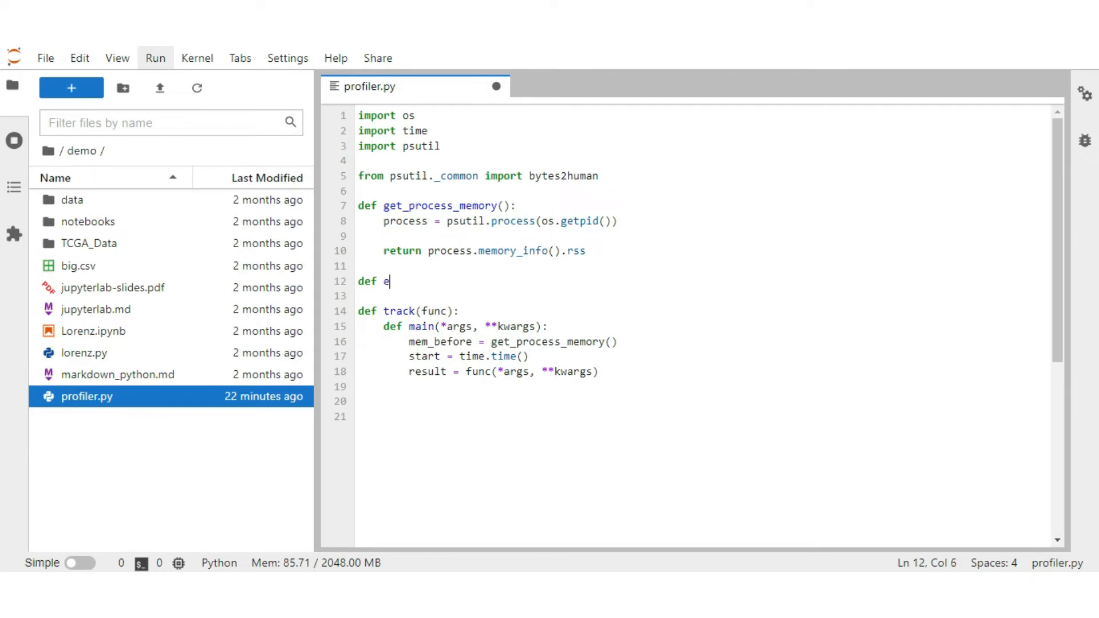
type("lapsed")
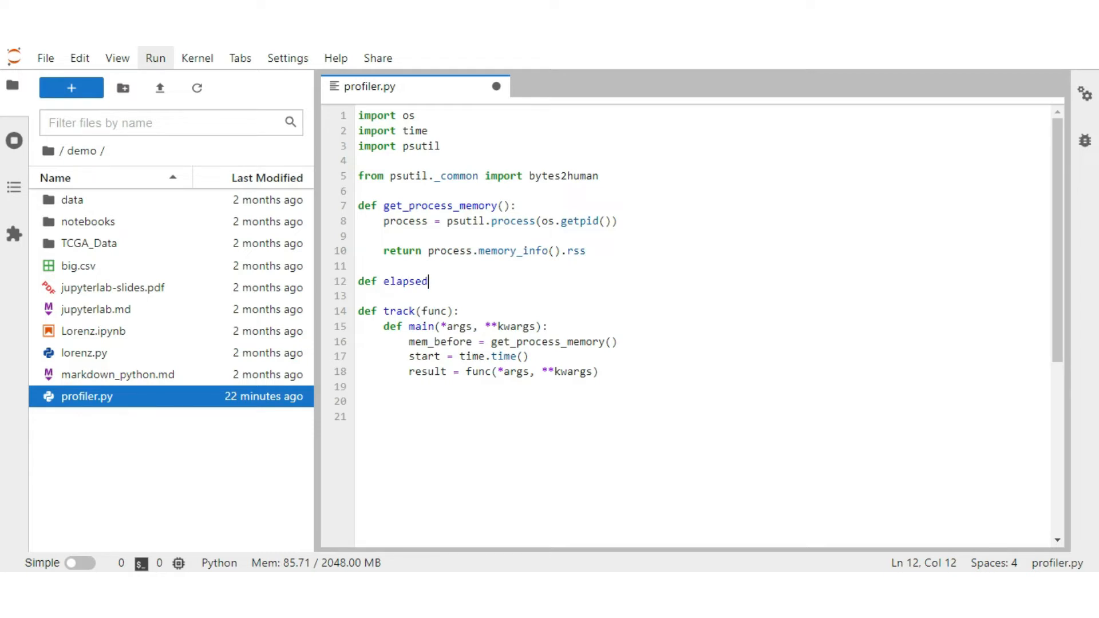
type("_since")
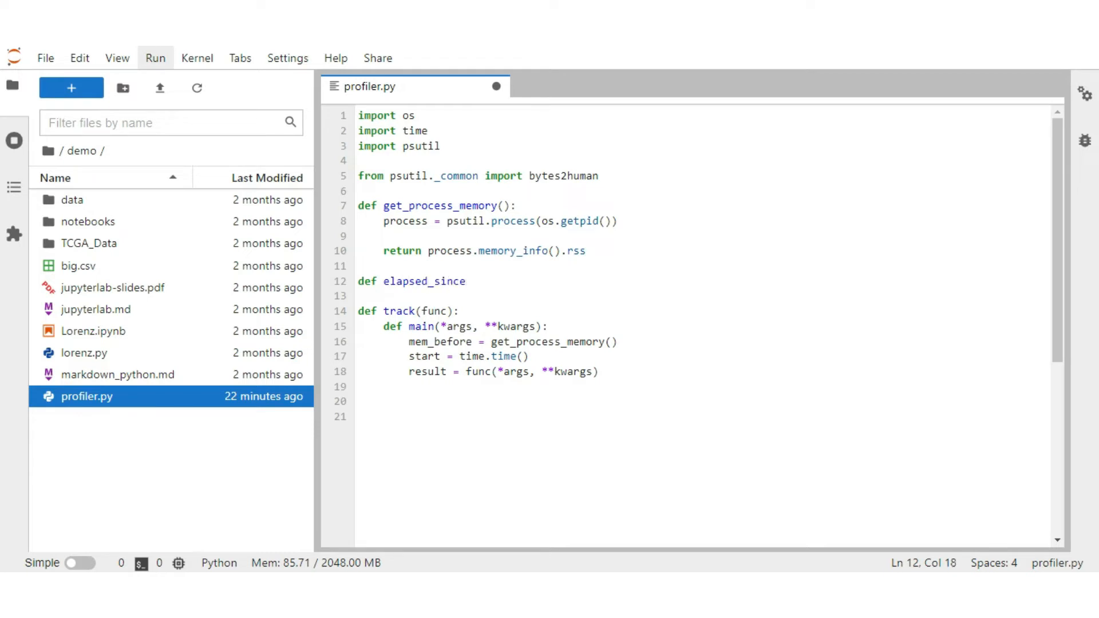
type("(st")
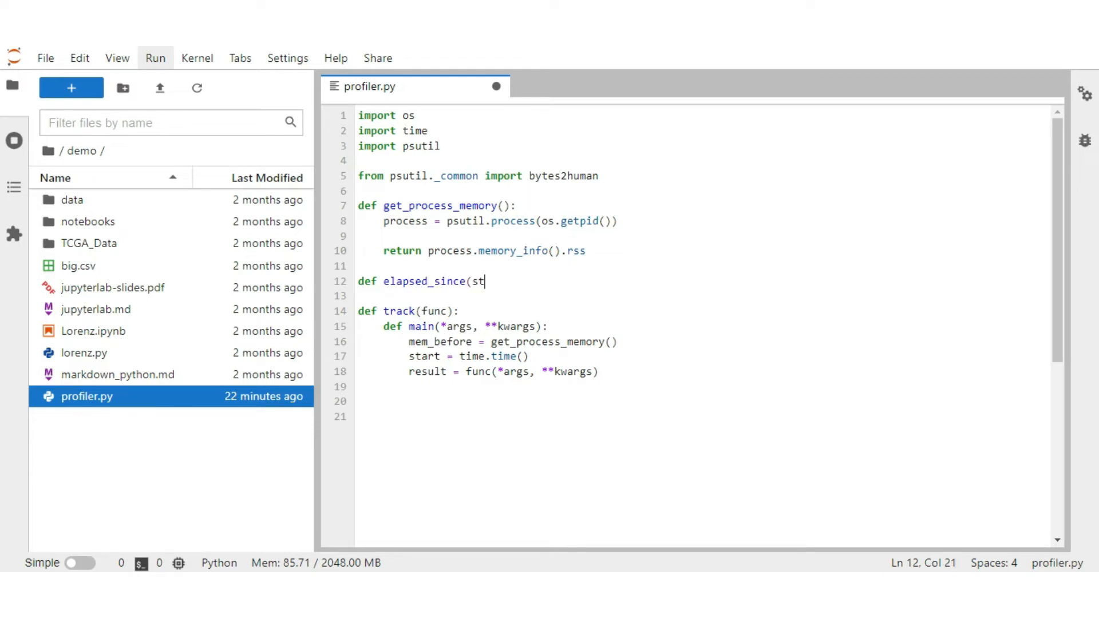
type("art):")
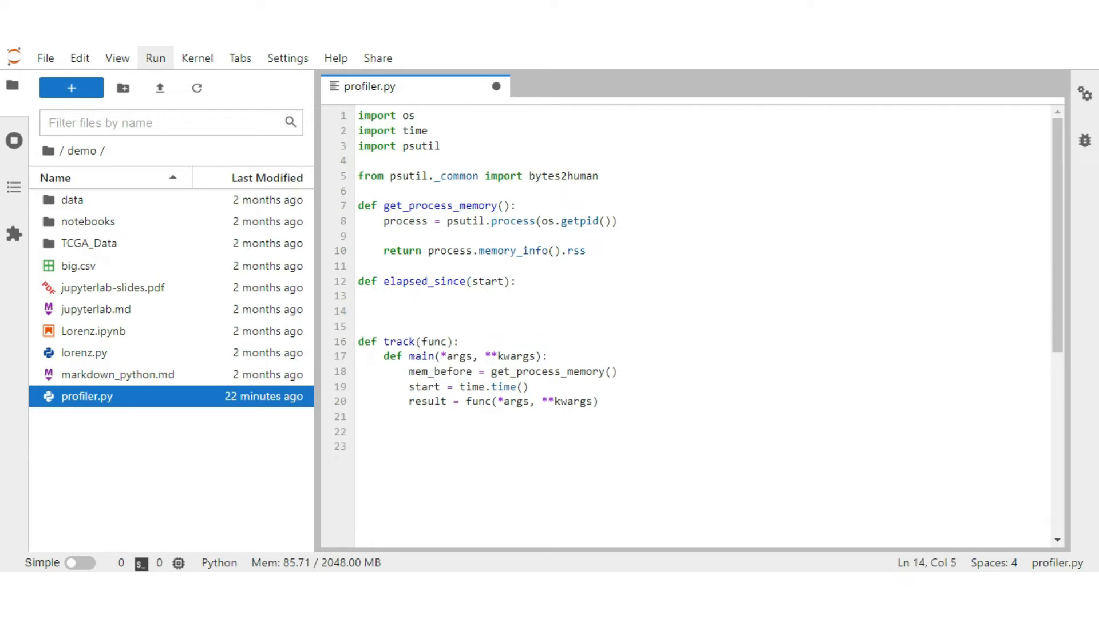
Step: Return time.strftime("%H:%M:%S", time.gmtime(time.time() - start))
type("return")
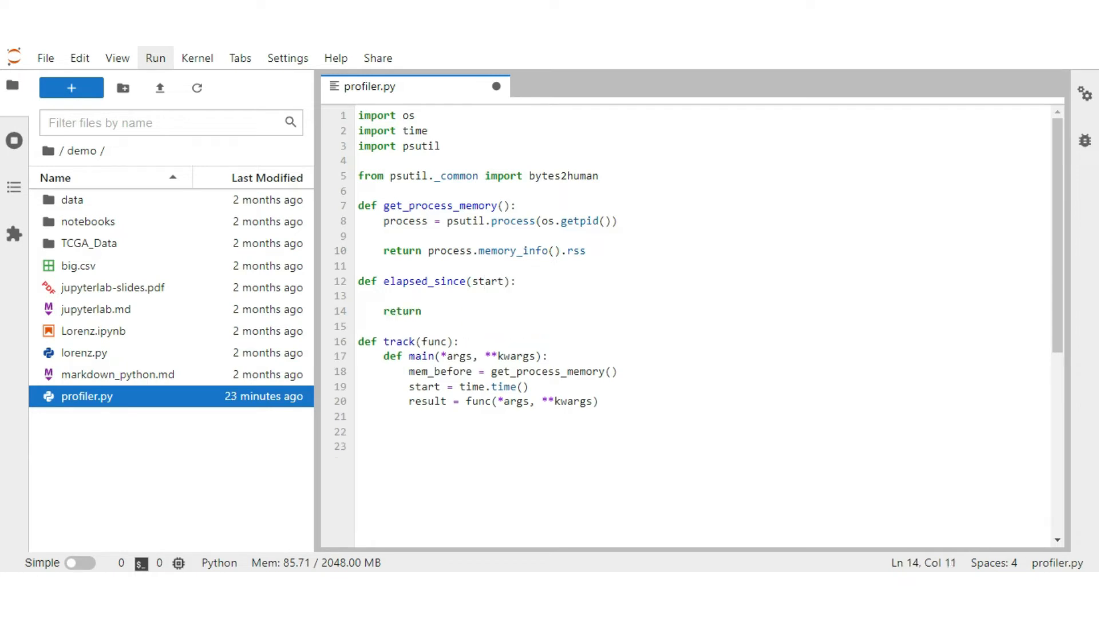
type("time")
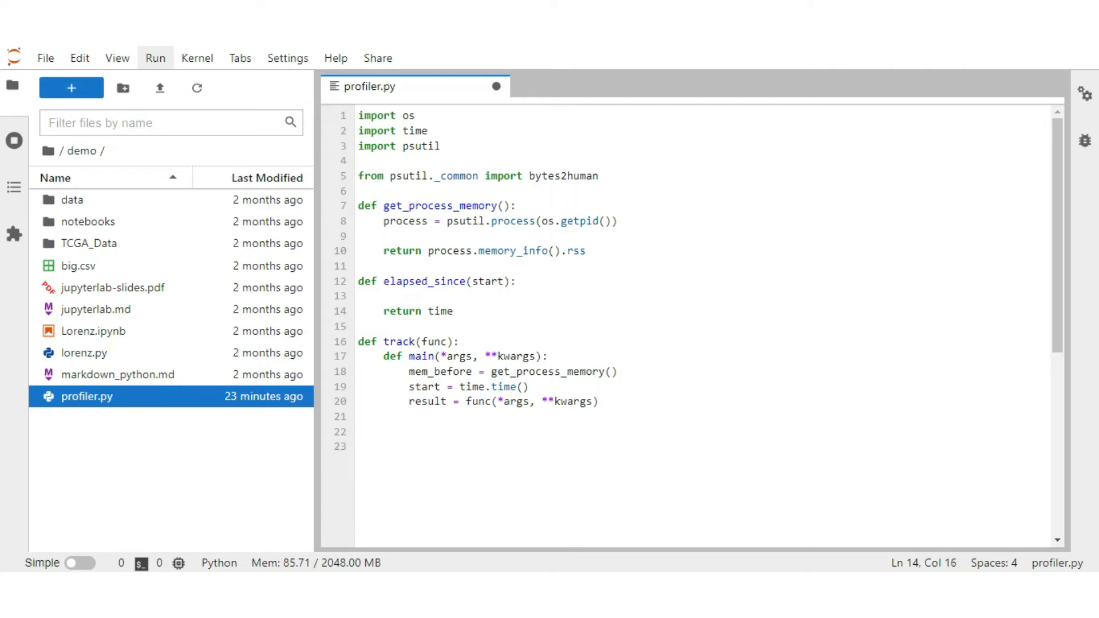
type(".str")
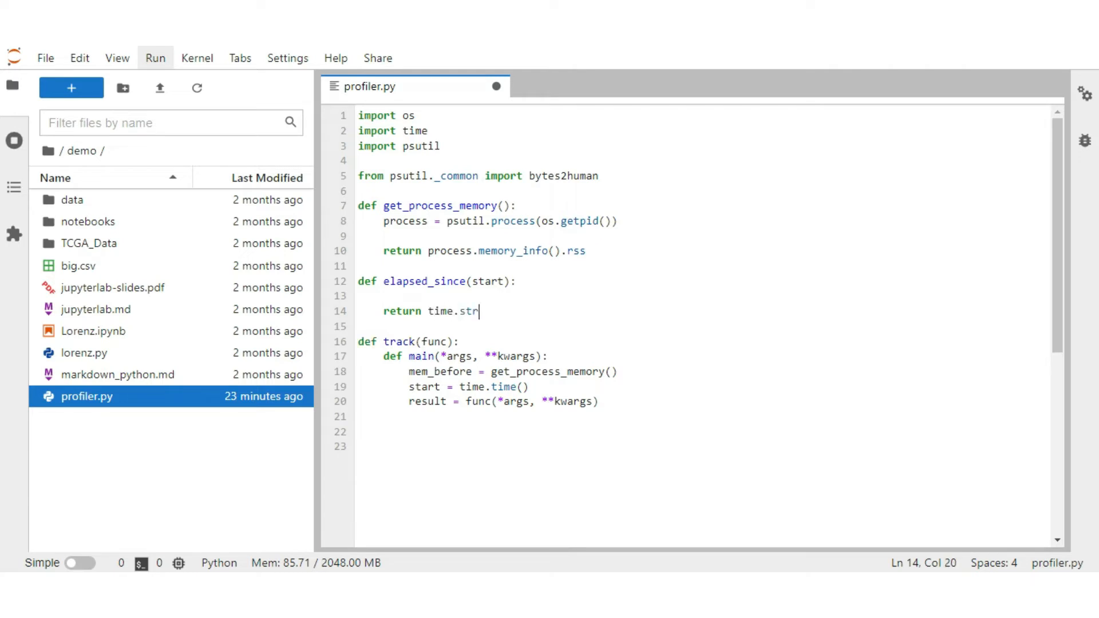
type("ftime")
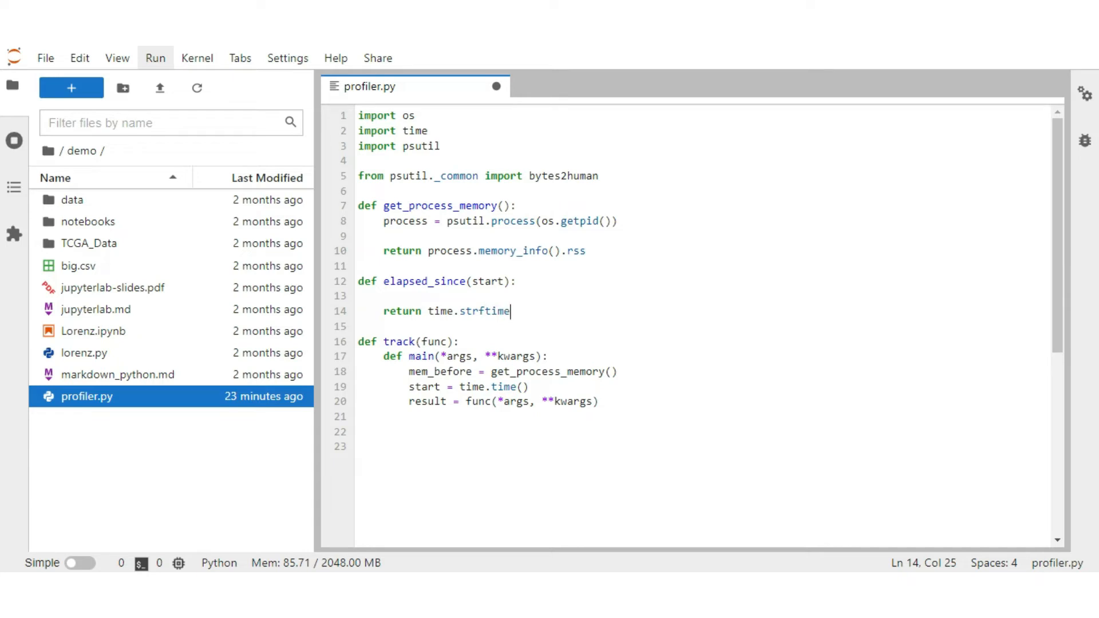
type("(")
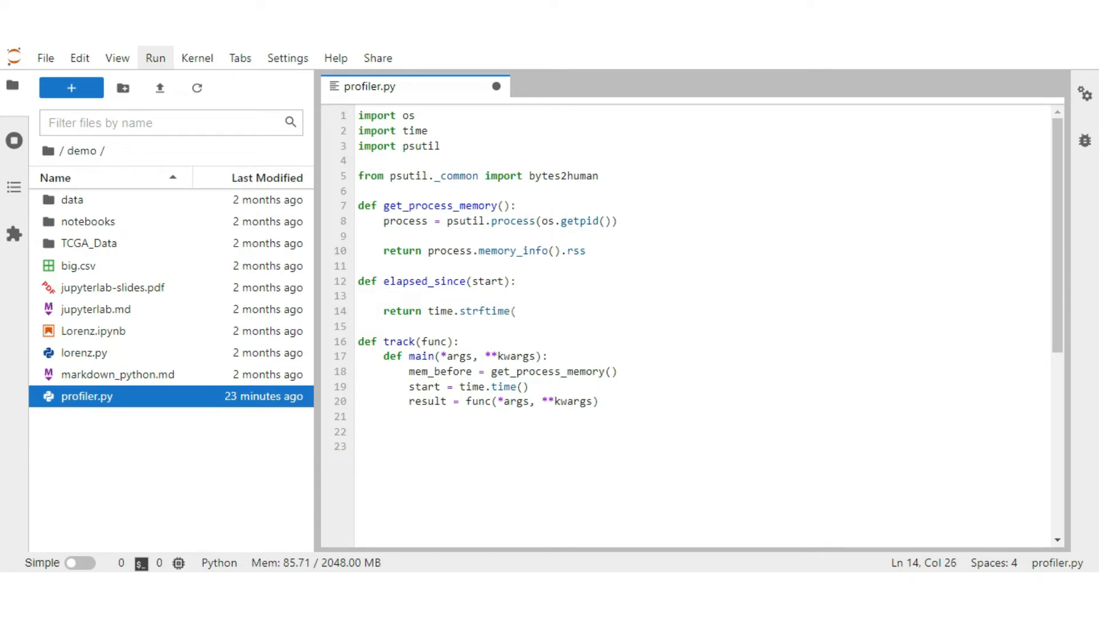
type("\"")
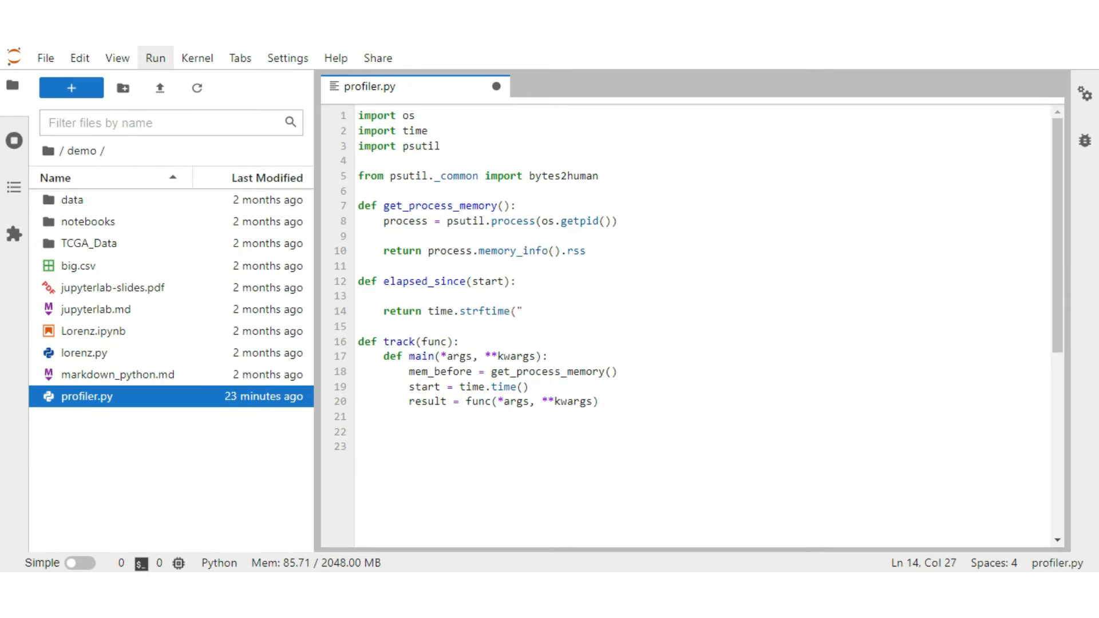
type("%H")
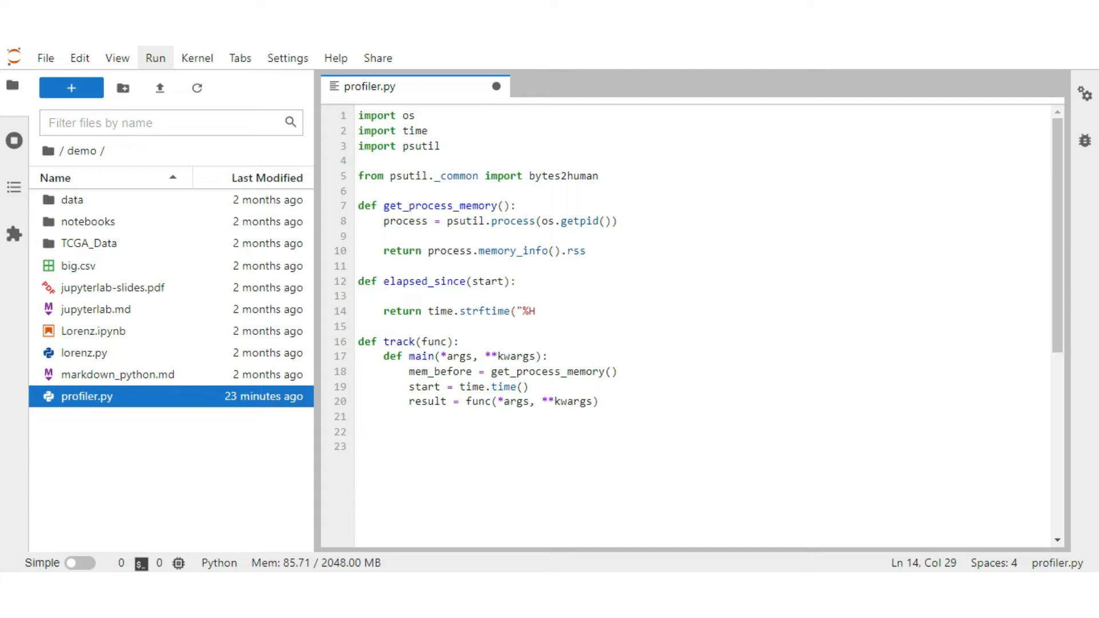
type(":%")
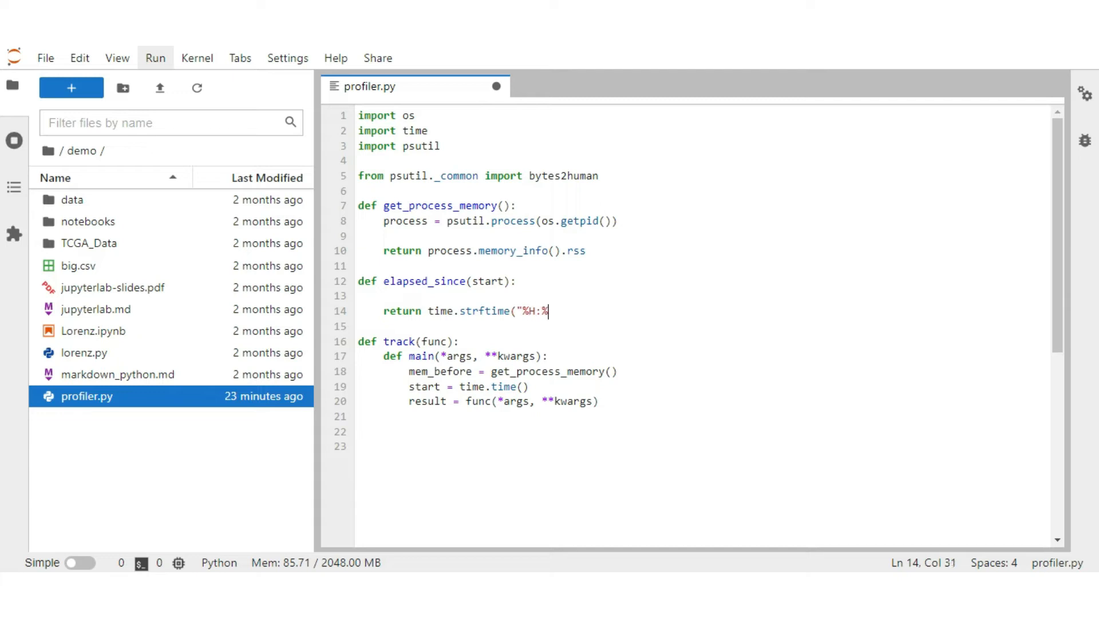
type("M:")
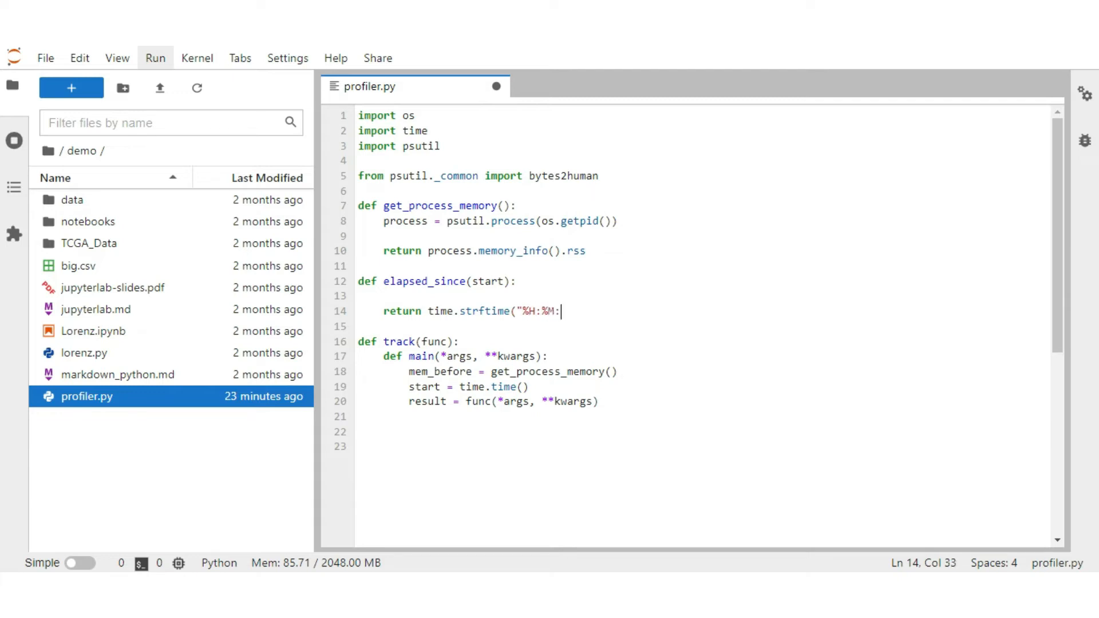
type("%S\"")
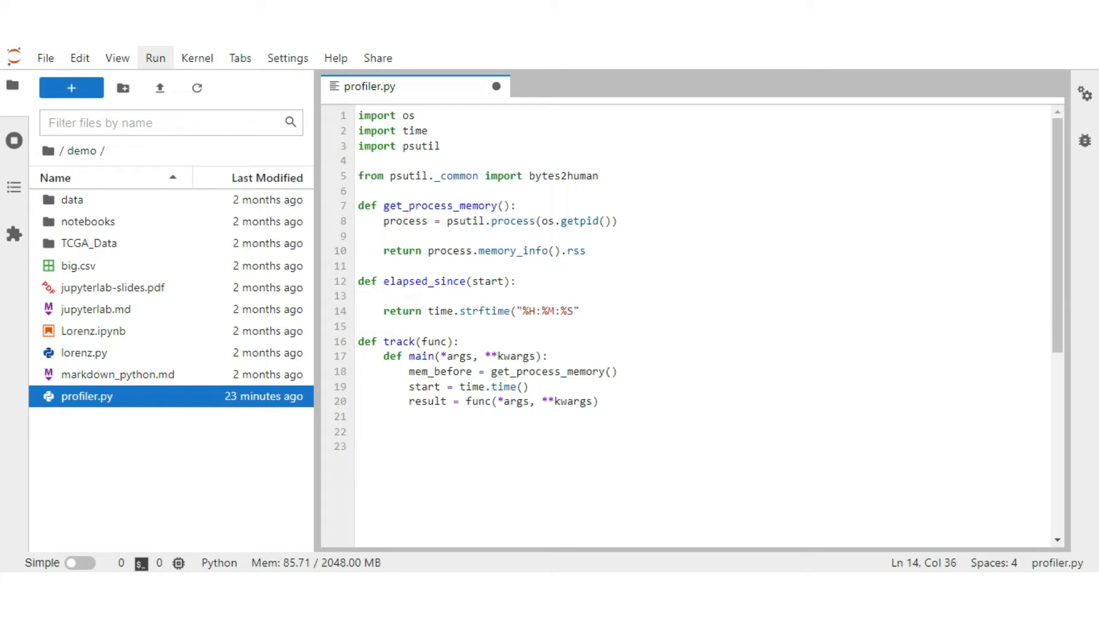
type(", time")
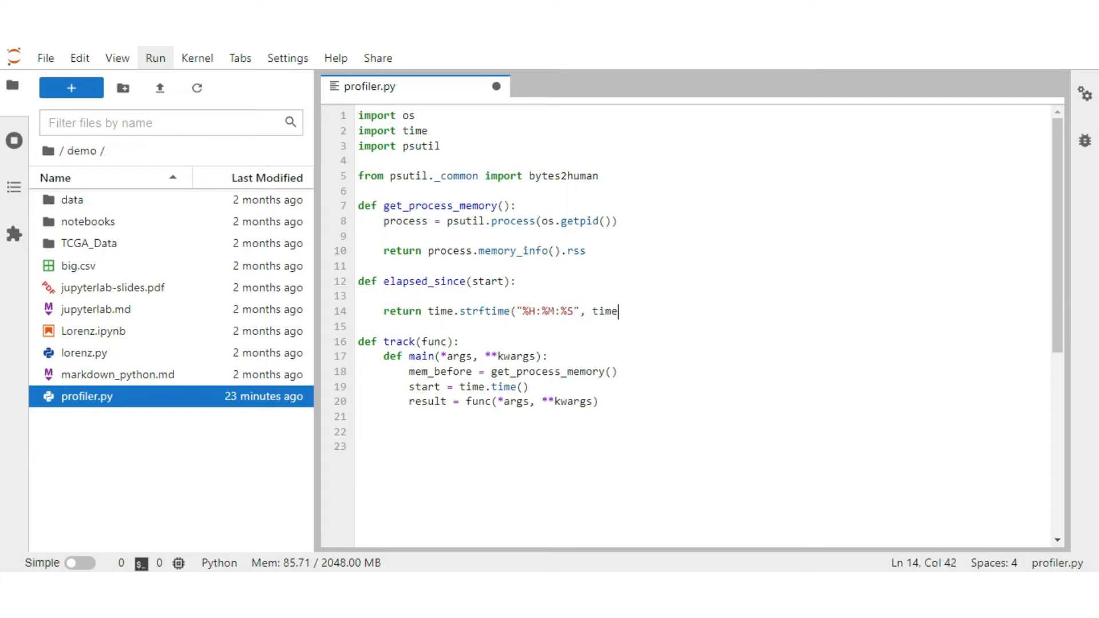
type(".g")
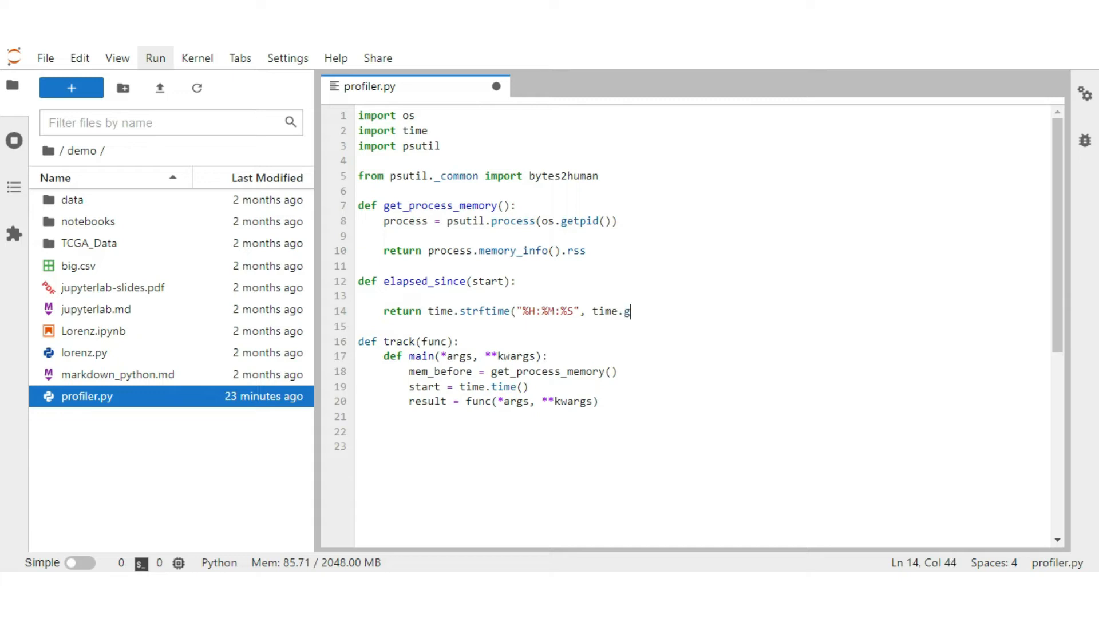
type("mtime")
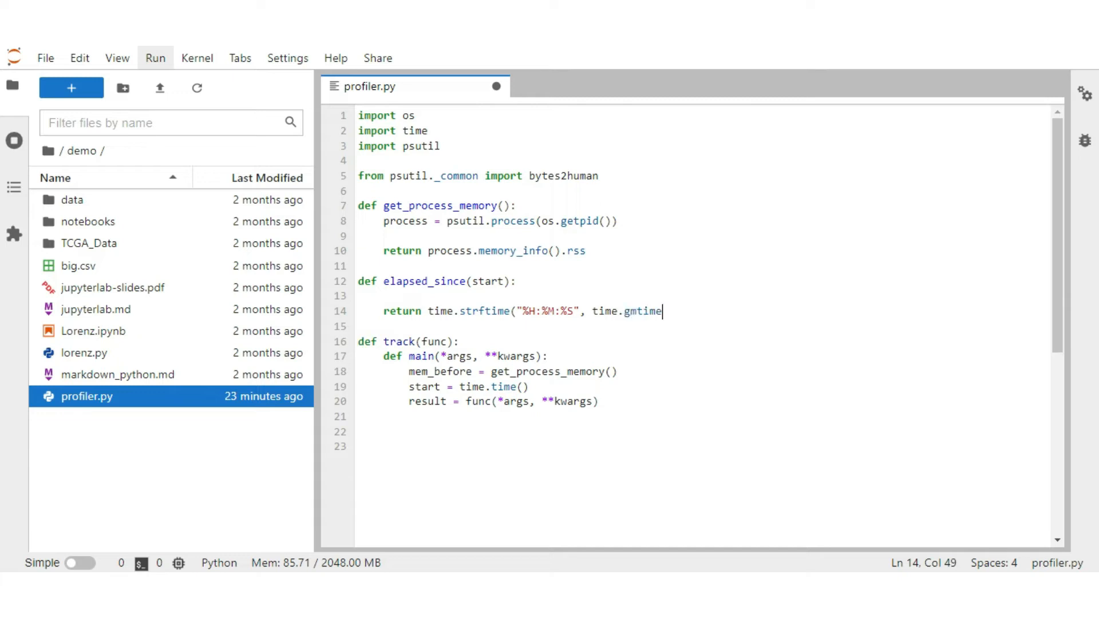
type("(time.time(")
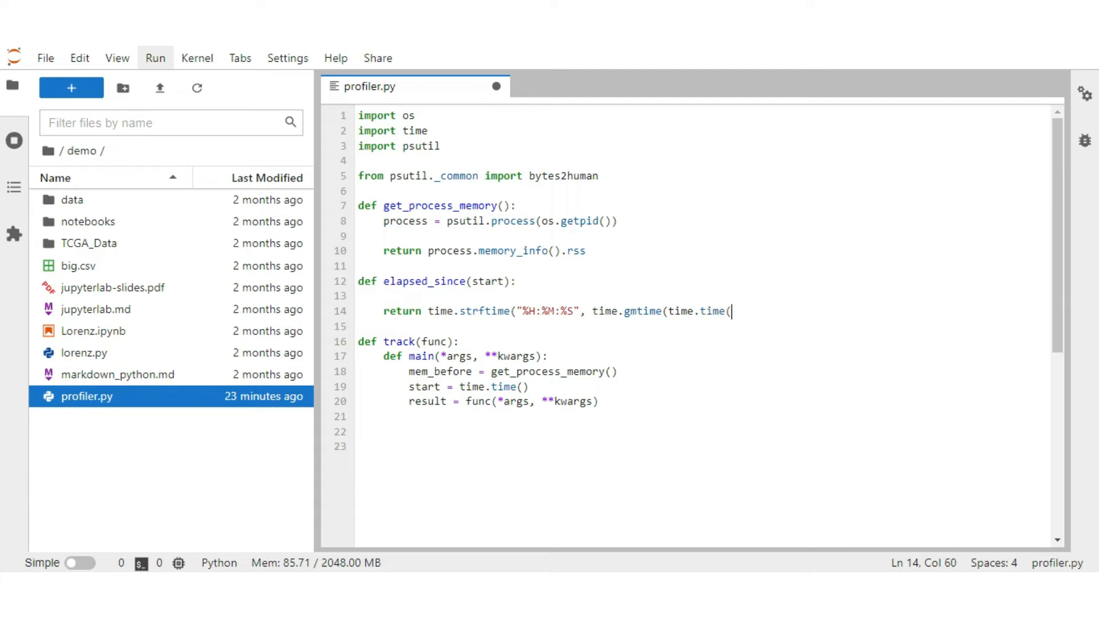
type(") - s")
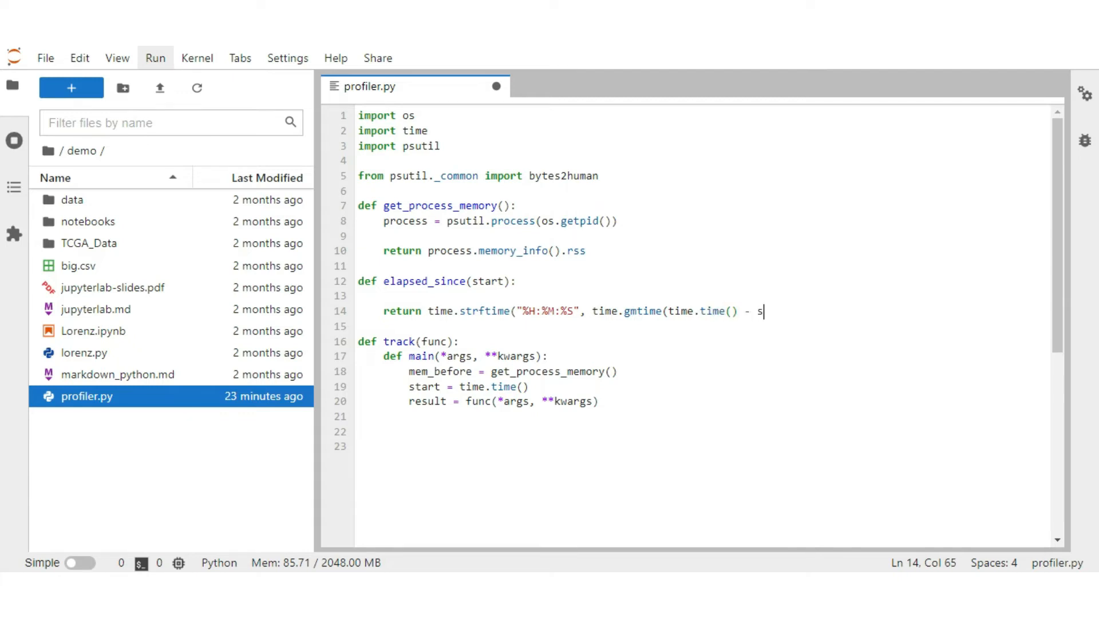
type("tart")
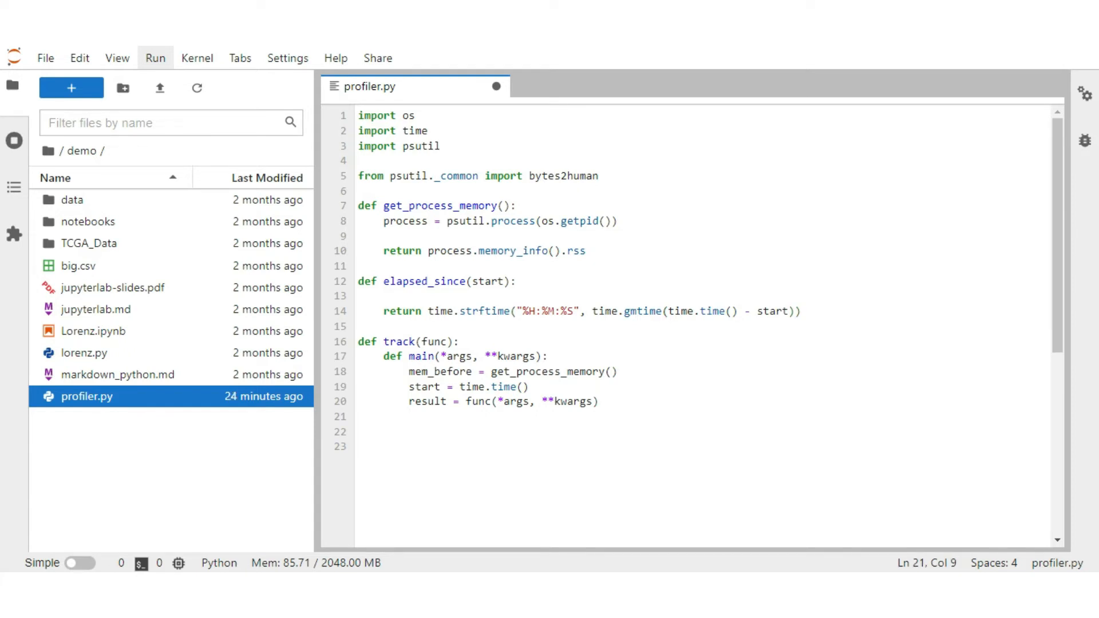
Step: Add time_elapsed = elapsed_since(start) inside main
type("time_e")
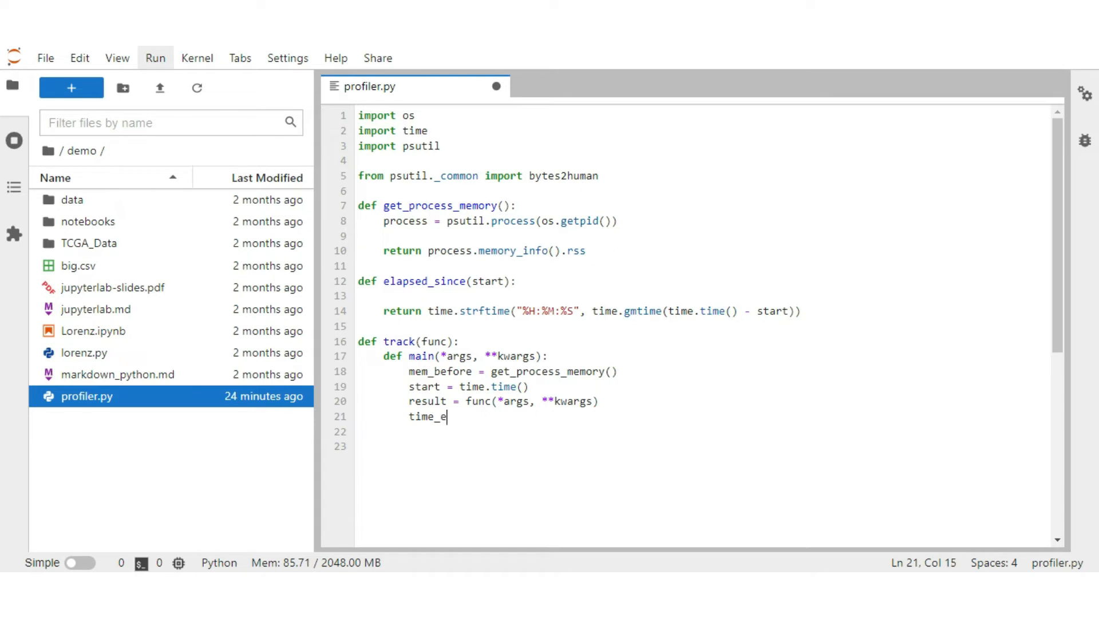
type("lapsed =")
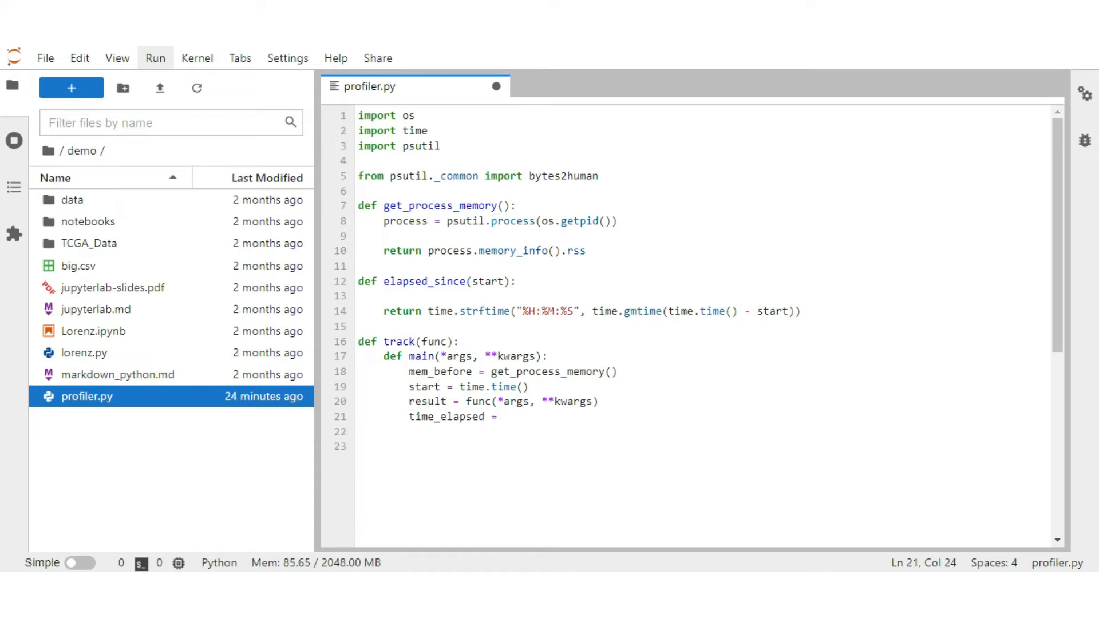
type("elapsed_s")
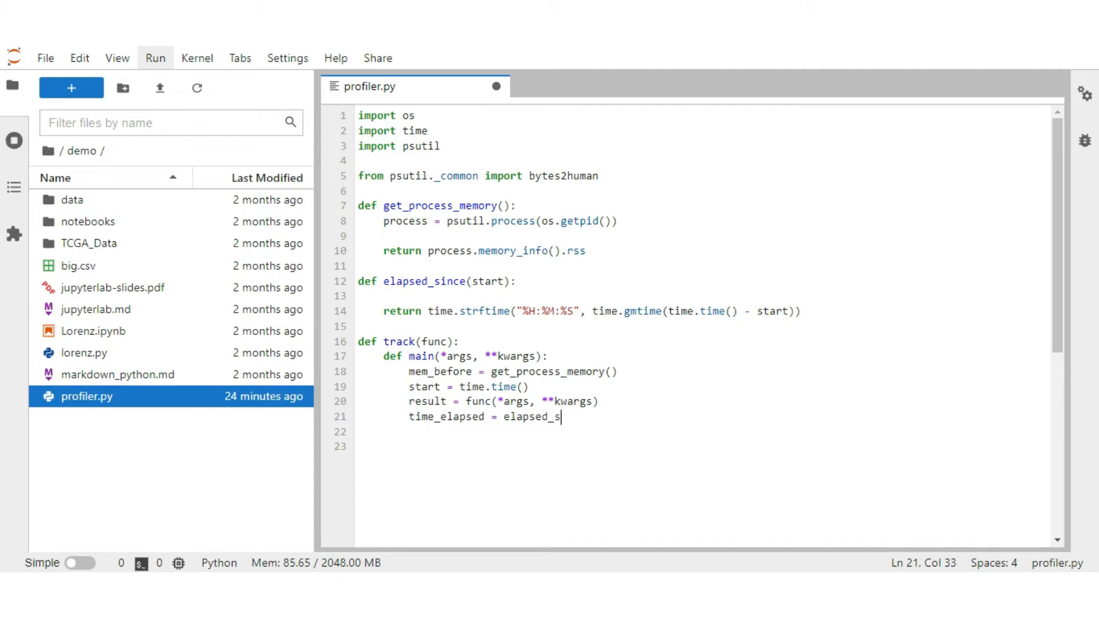
type("ince(")
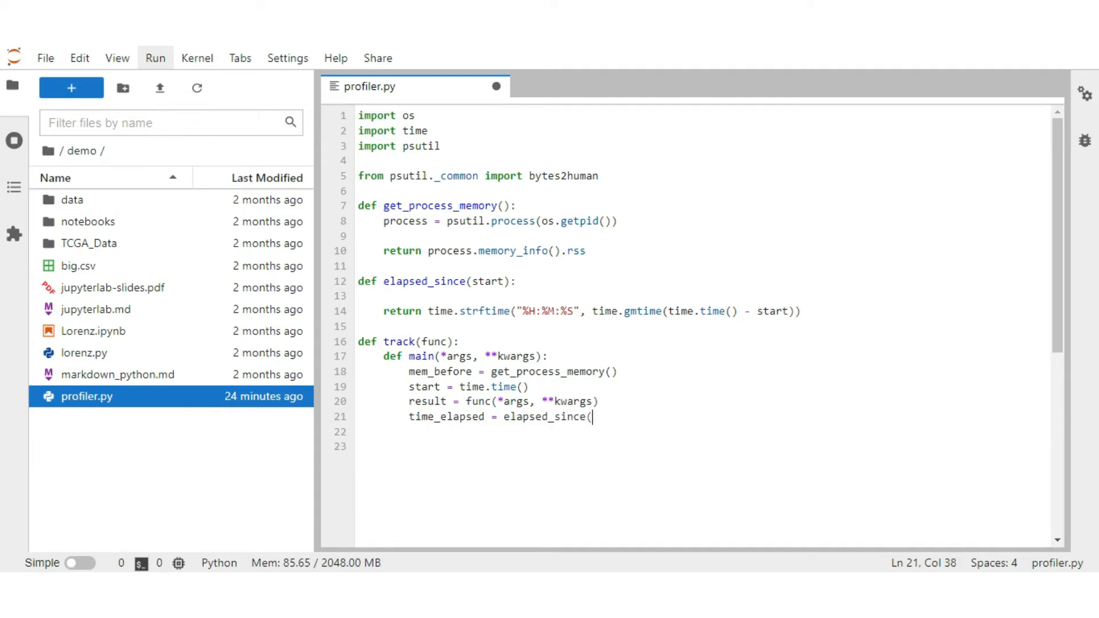
type("start")
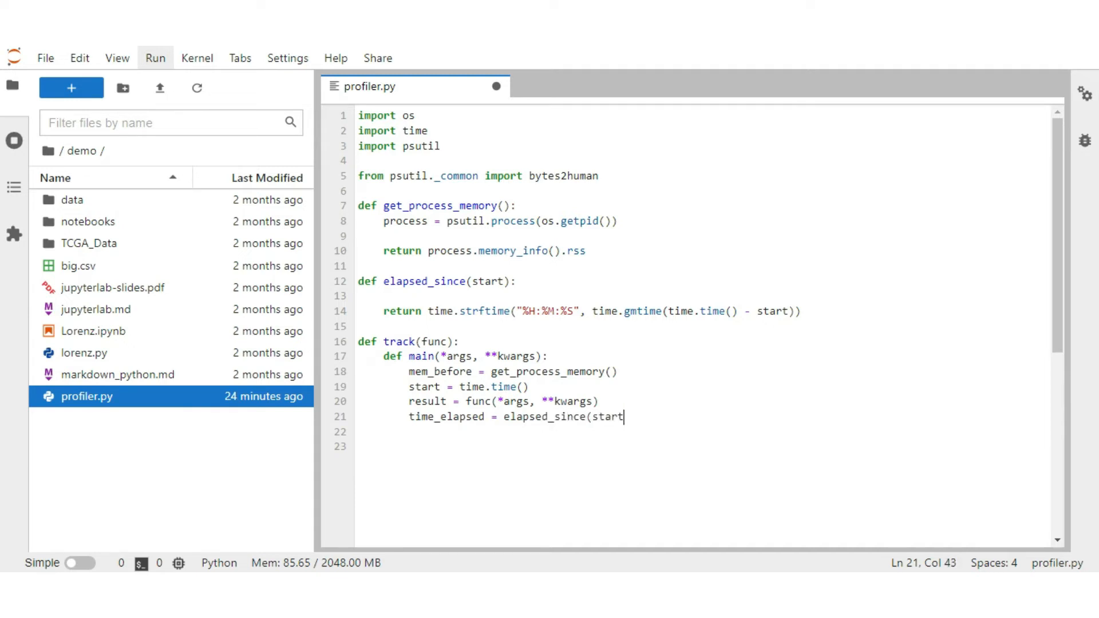
type(")")
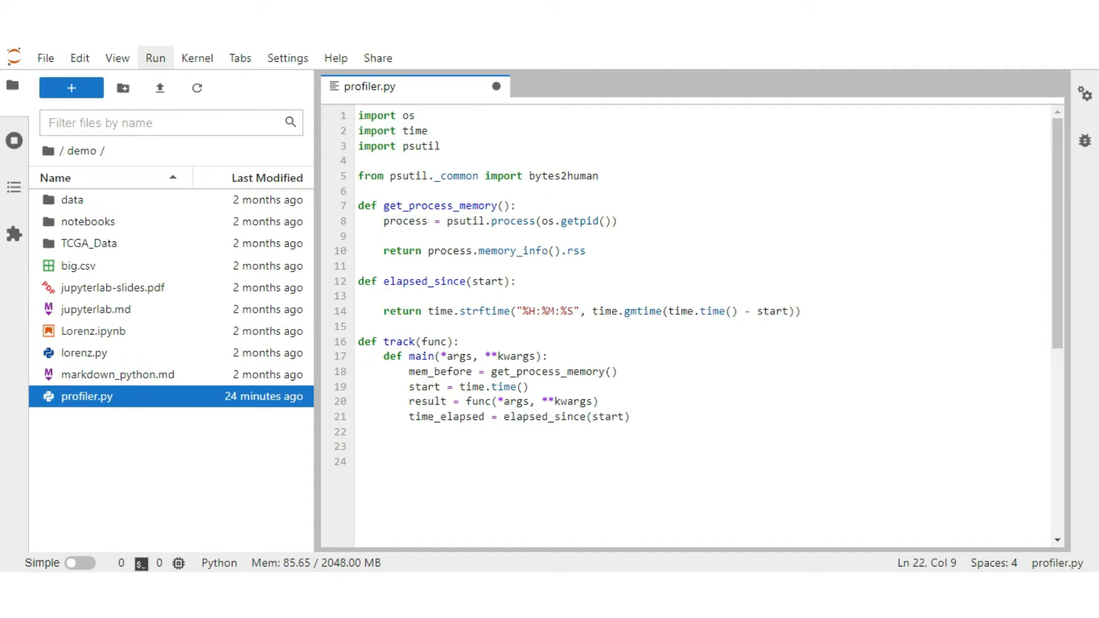
Step: Add mem_after = get_process_memory() after the call
type("mem_")
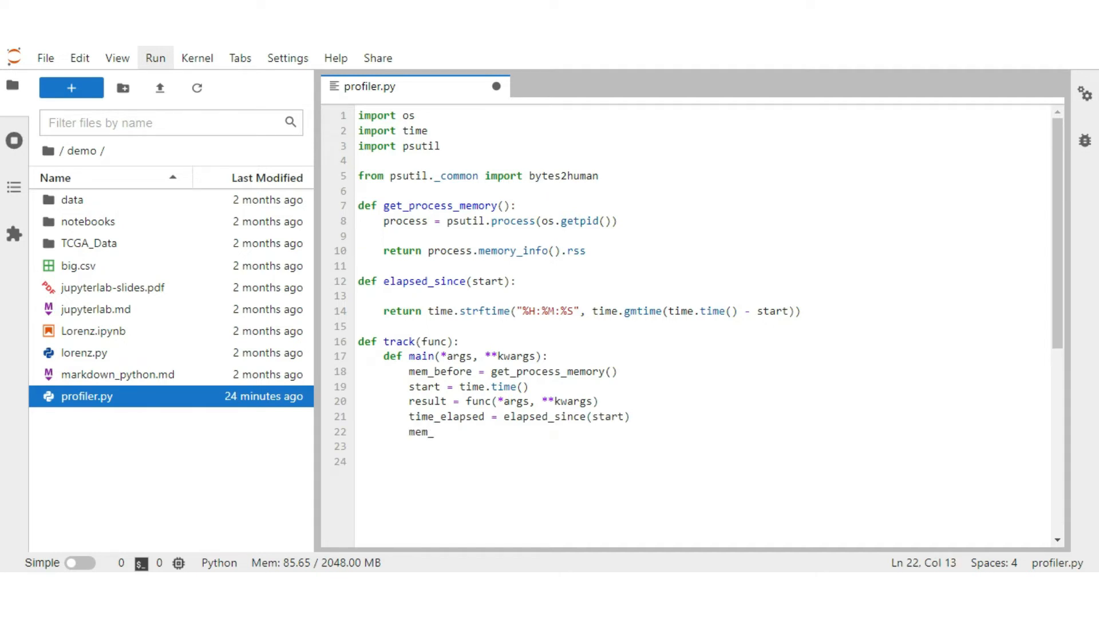
type("after = get")
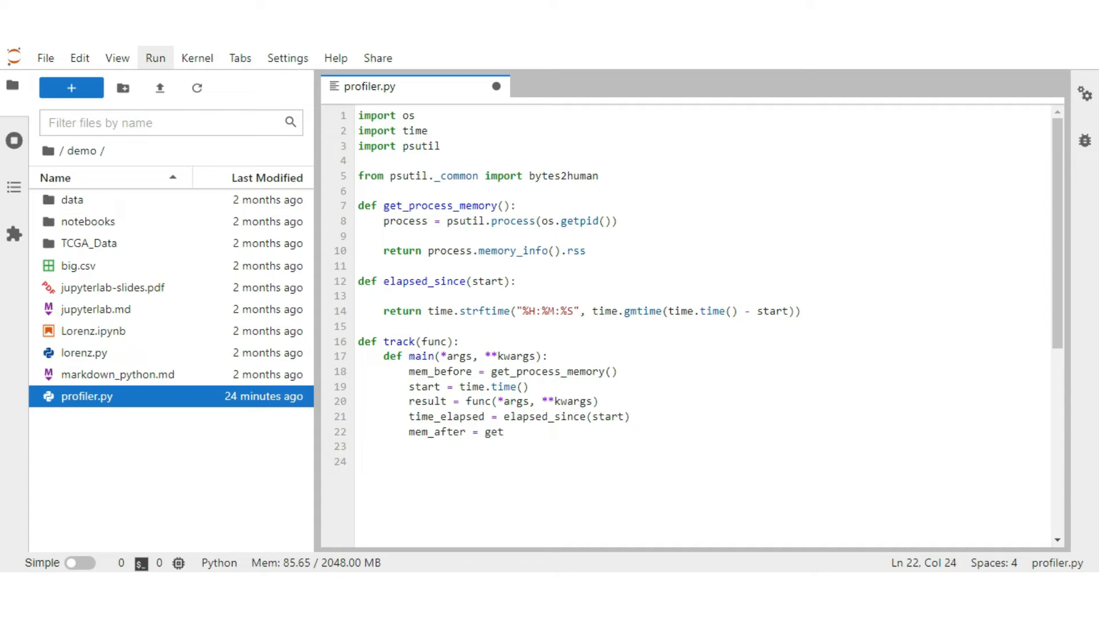
type("_")
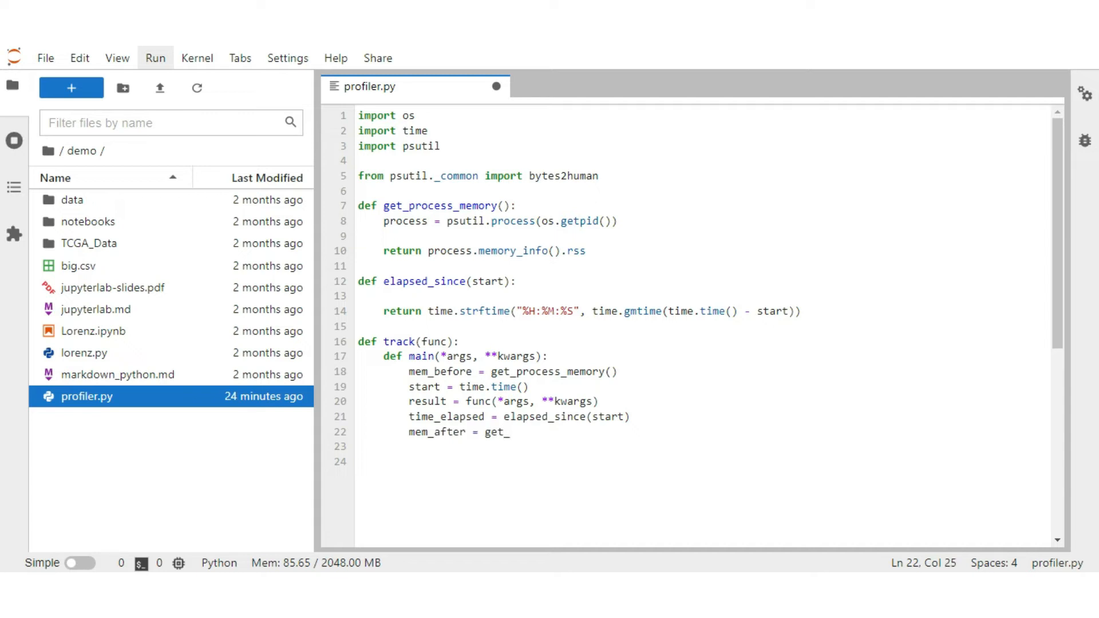
type("process")
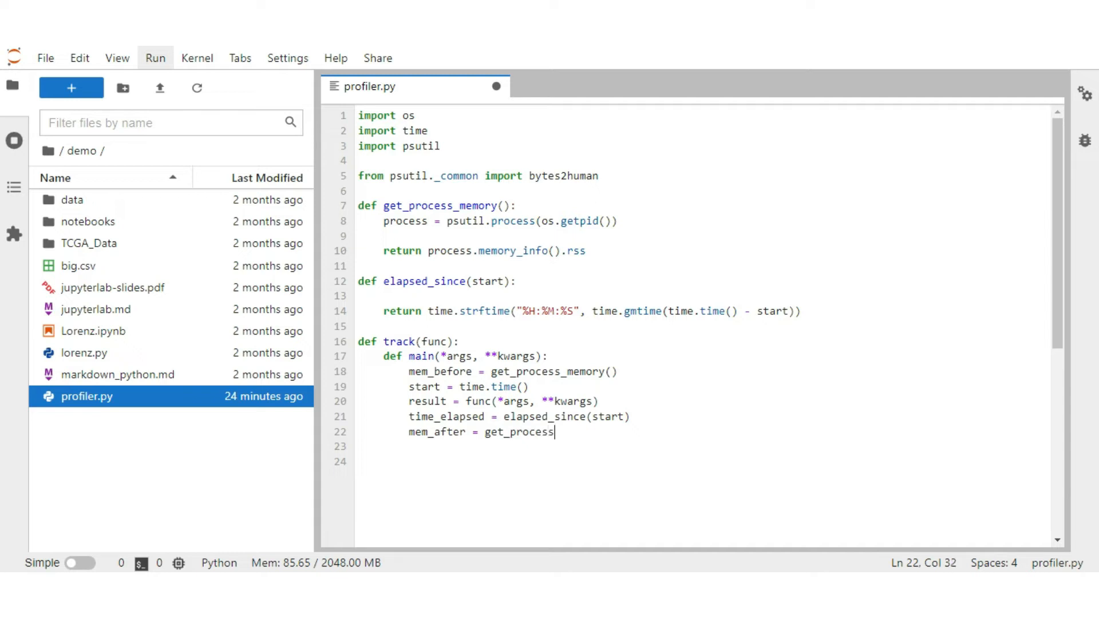
type("_memo")
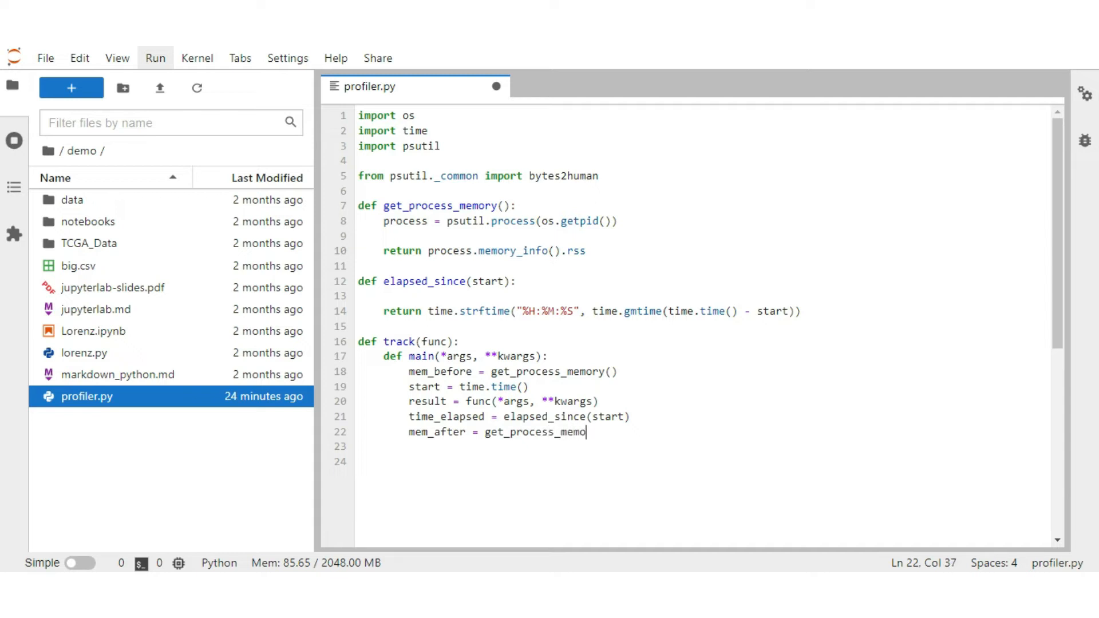
type("ry")
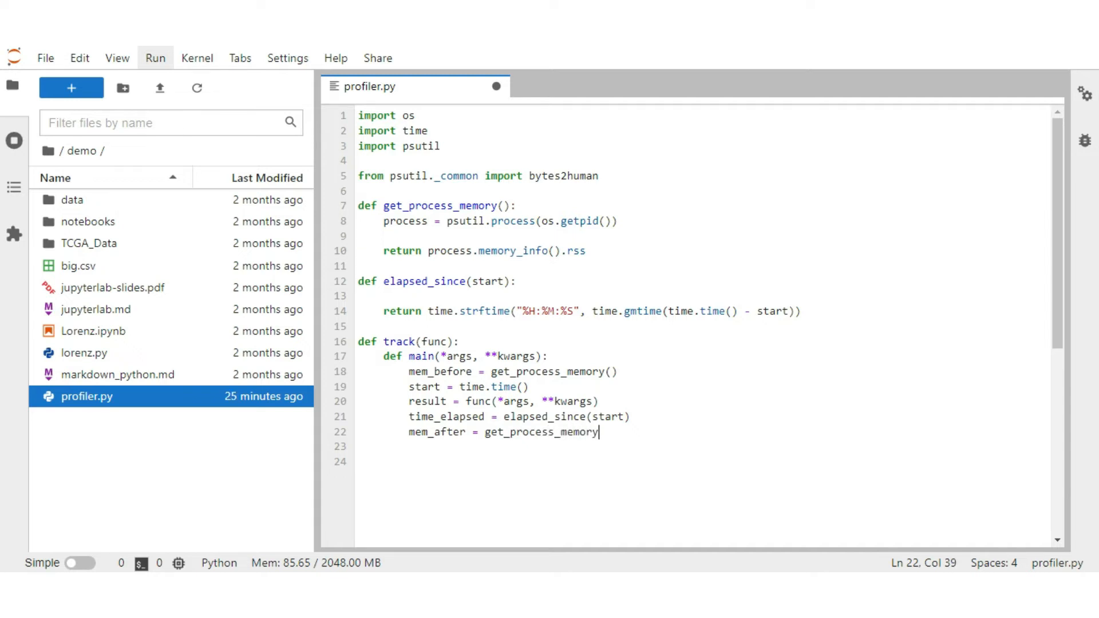
type("()")
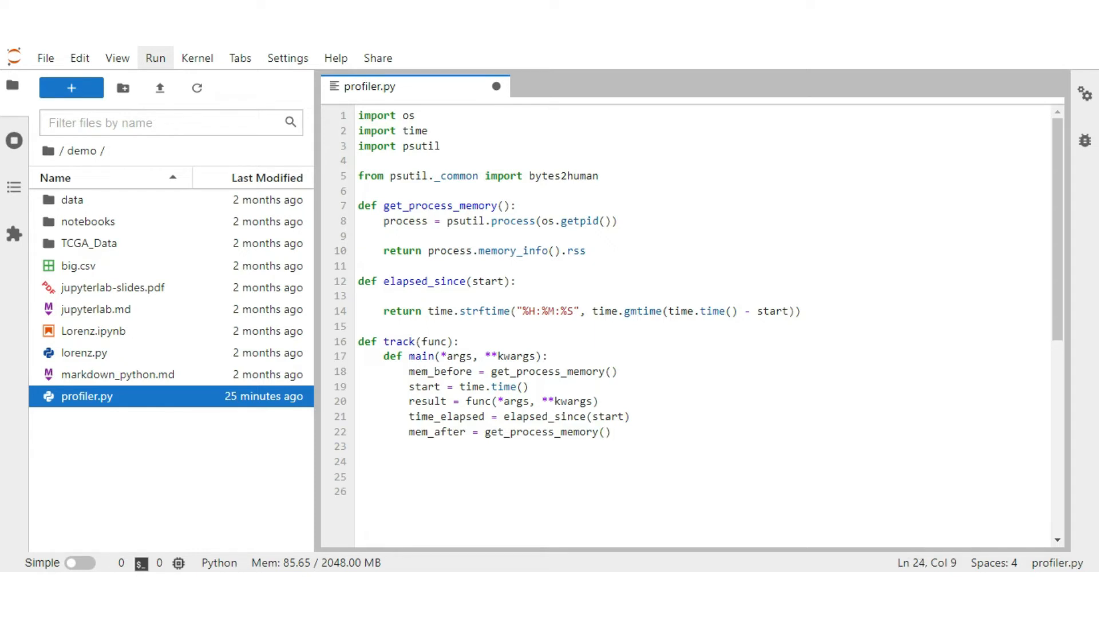
Step: Start the f-string print with func.__name__ and memory before as bytes2human(mem_before)
type("print")
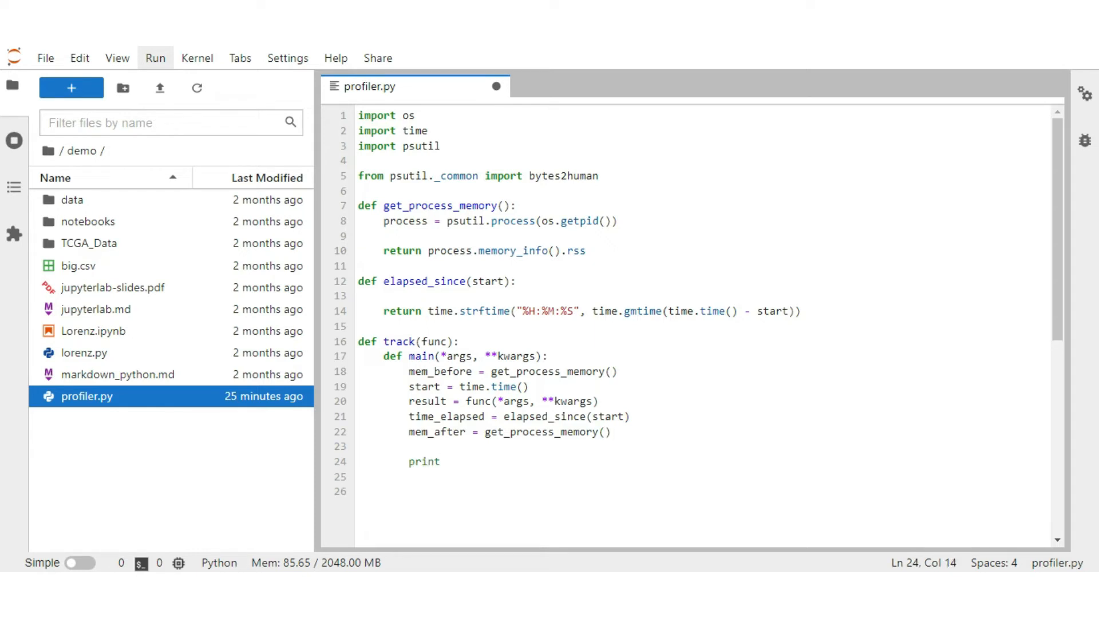
type("(")
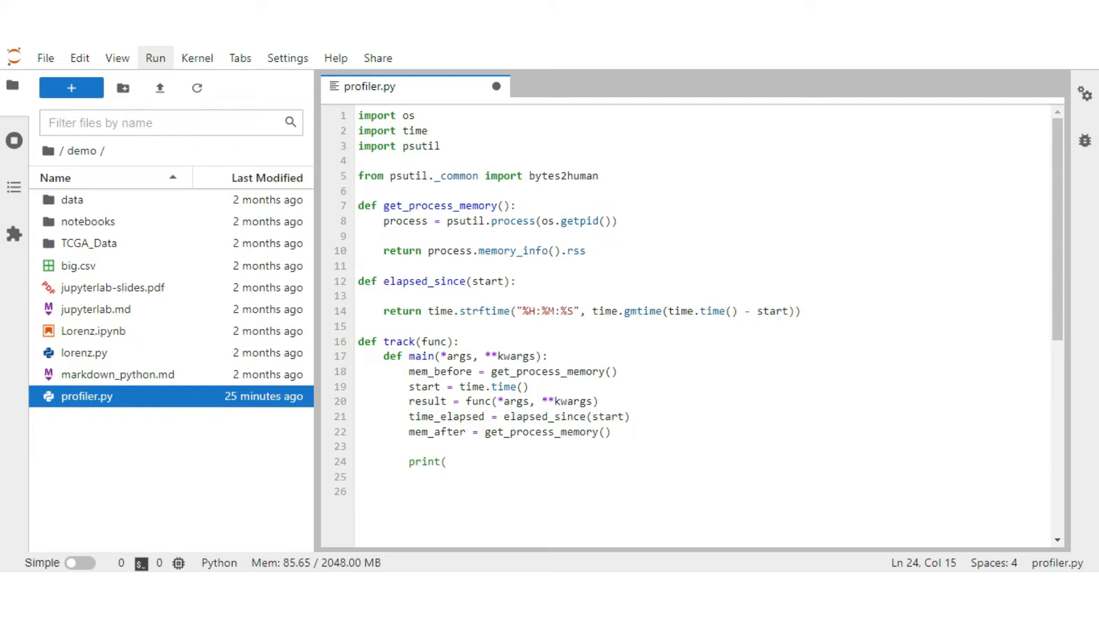
type("f\"{")
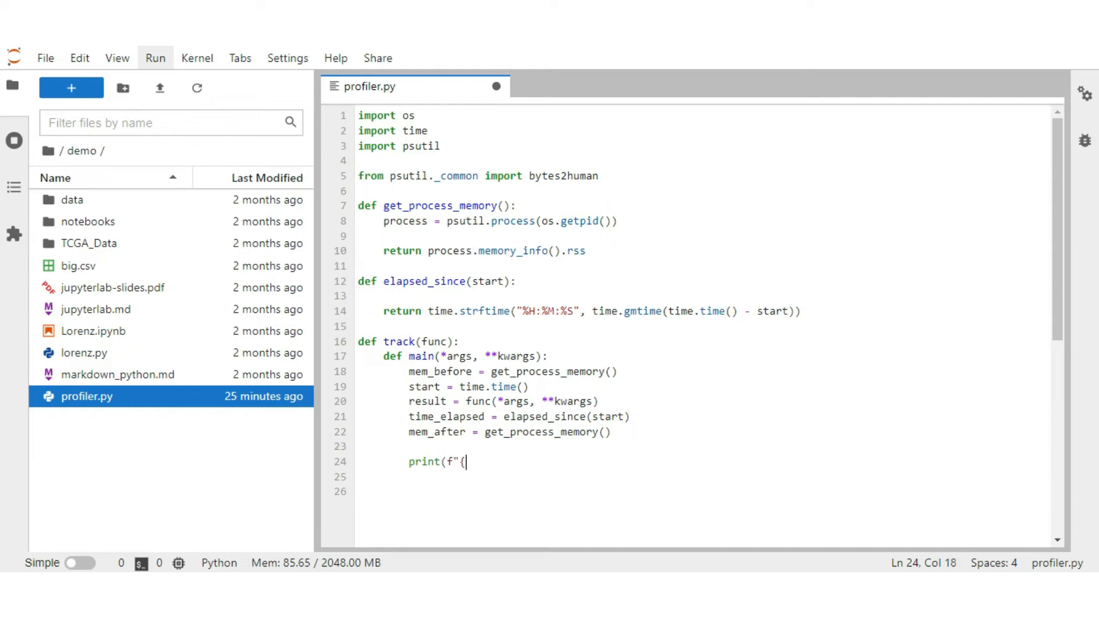
type("func.__")
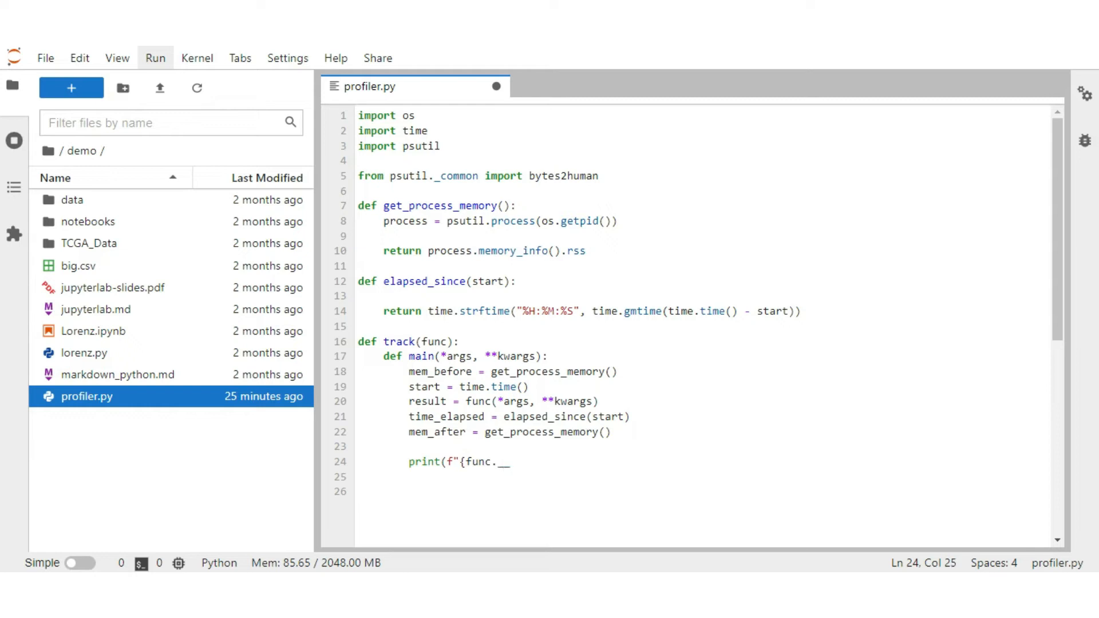
type("name")
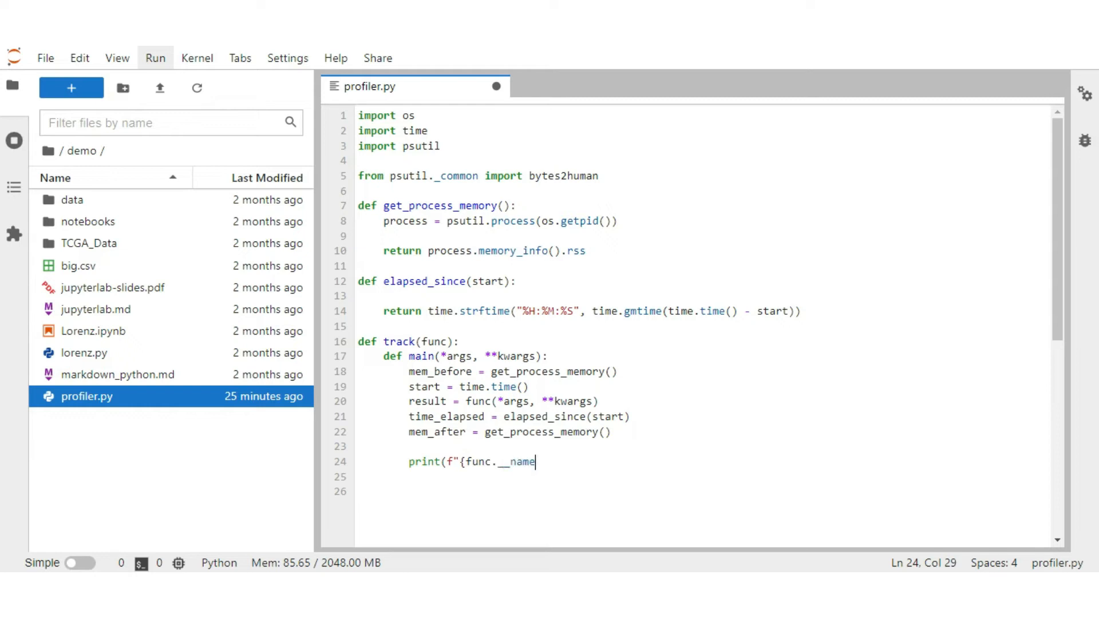
type("__}")
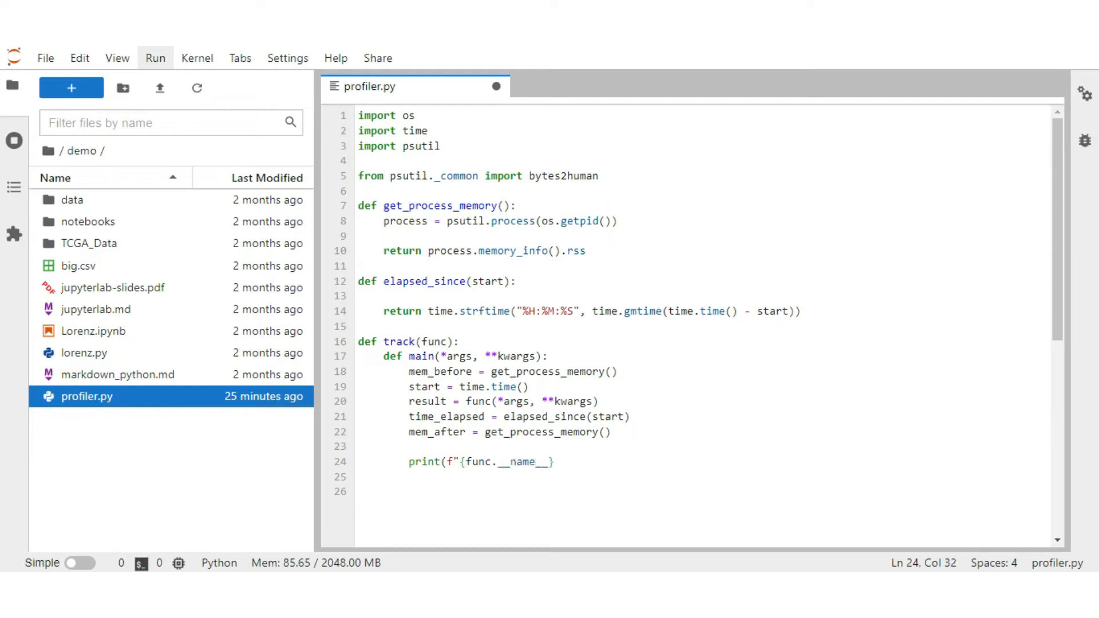
type(":")
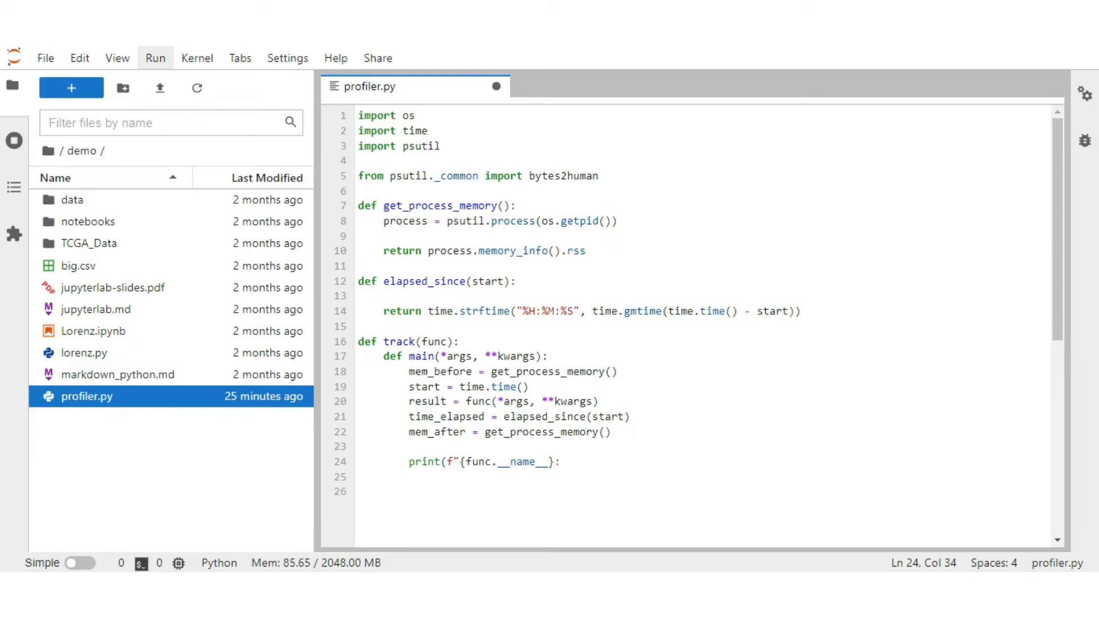
type("memory before")
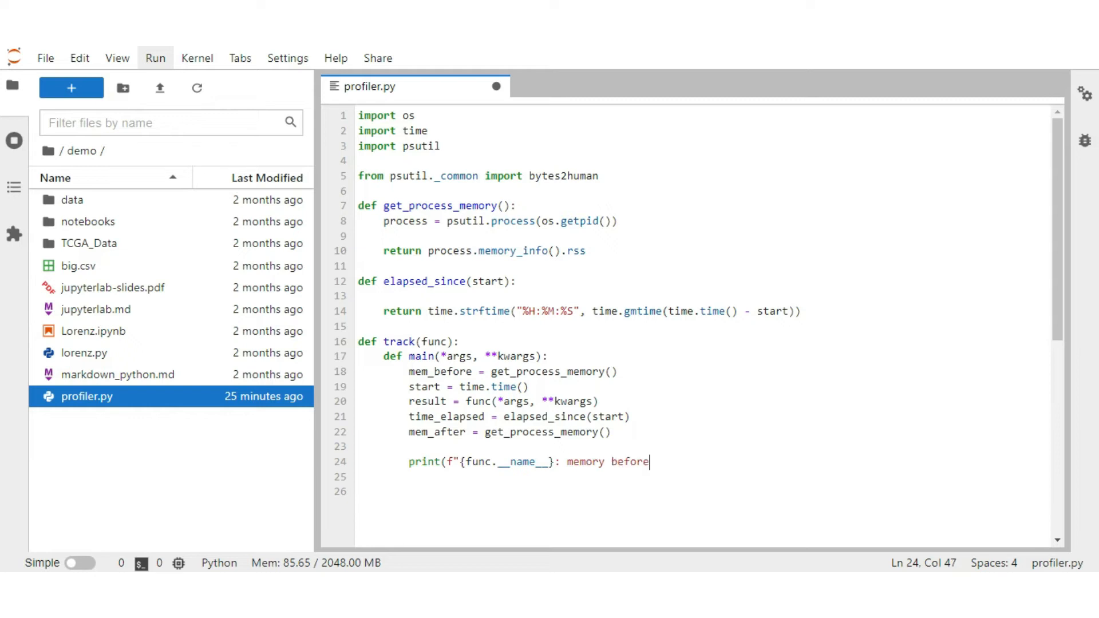
type(":")
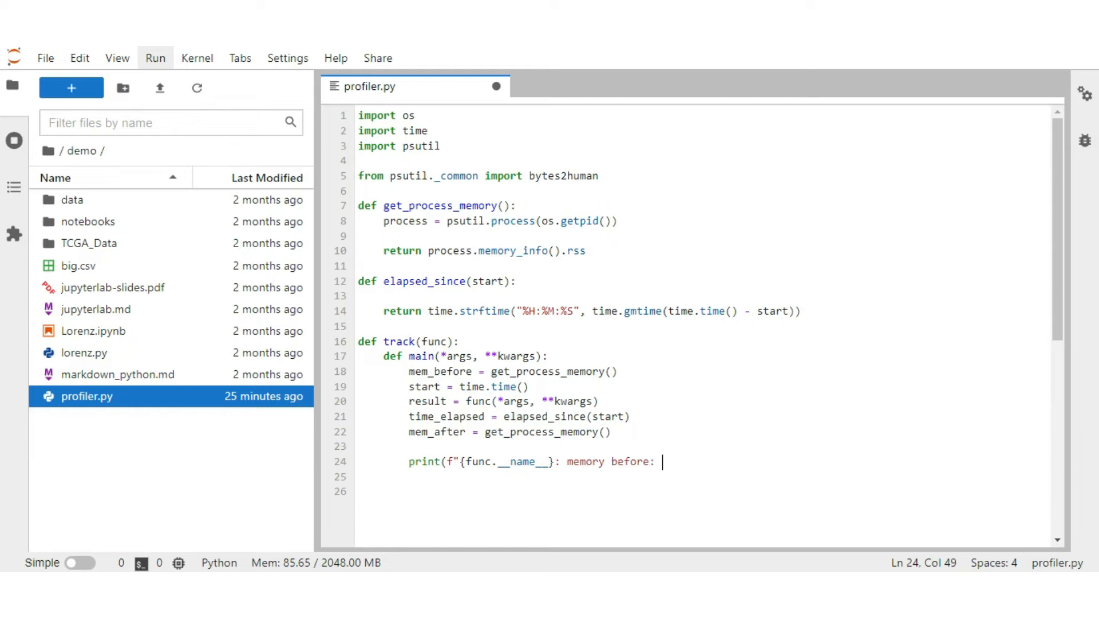
type("{")
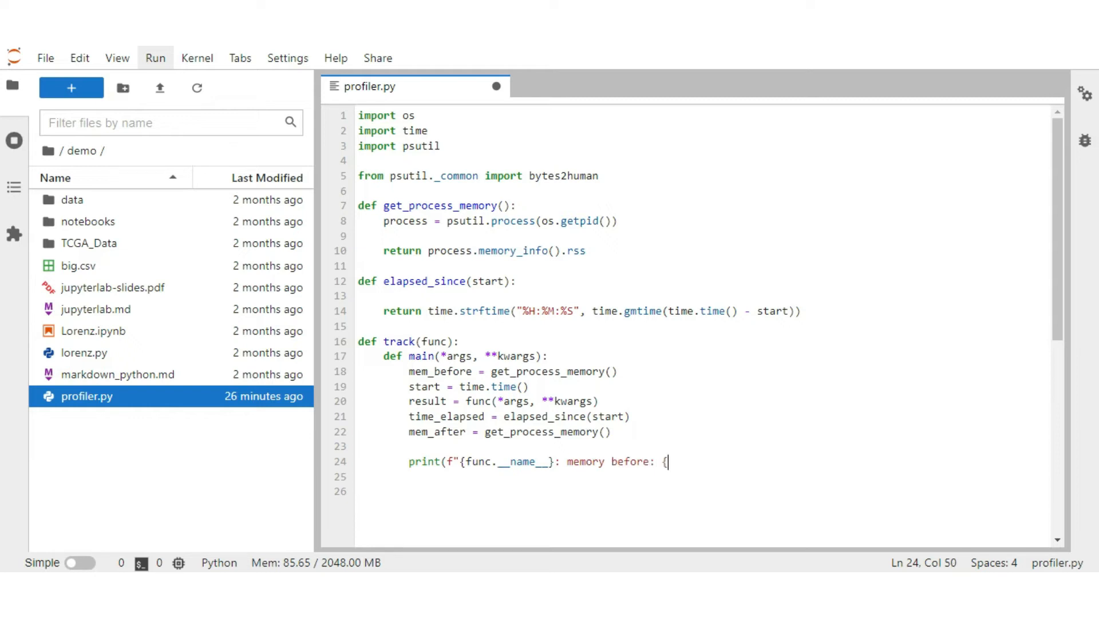
type("bytes")
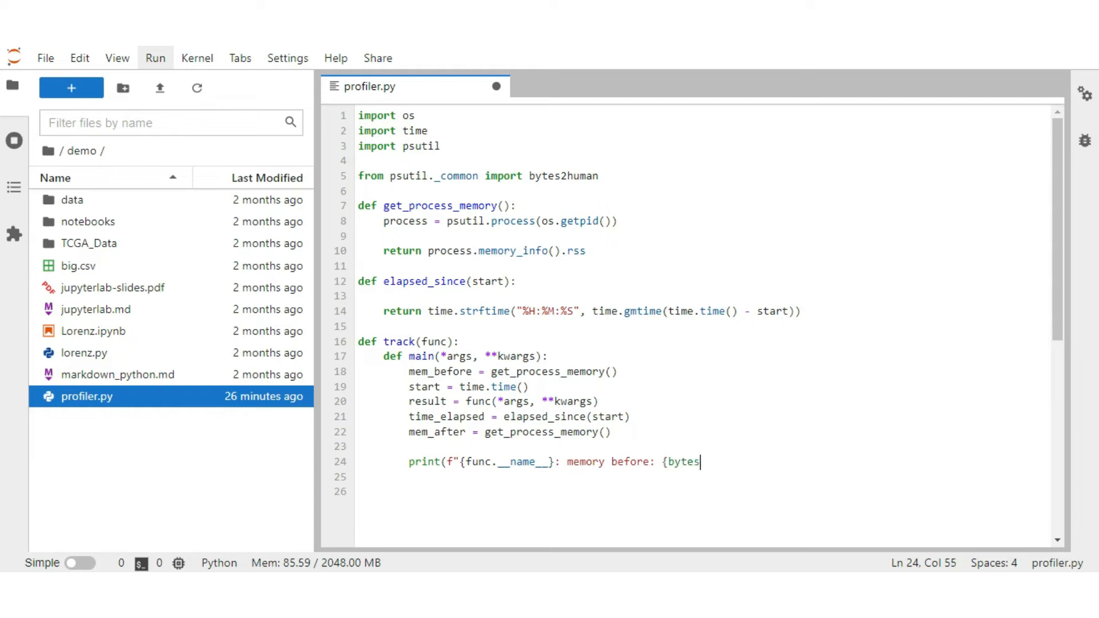
type("2hu")
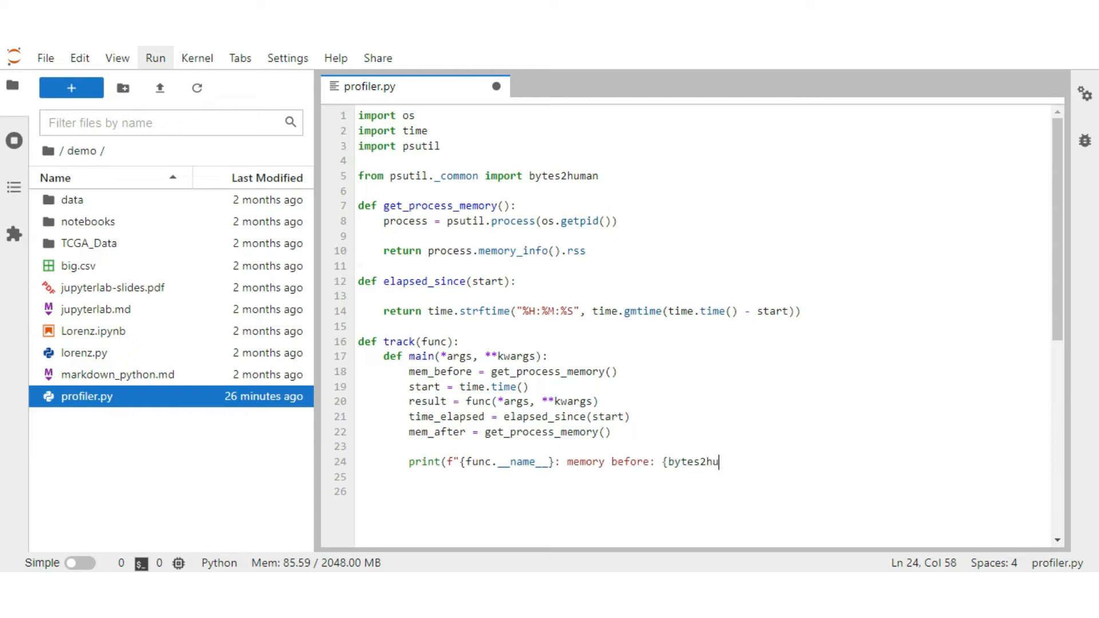
type("man")
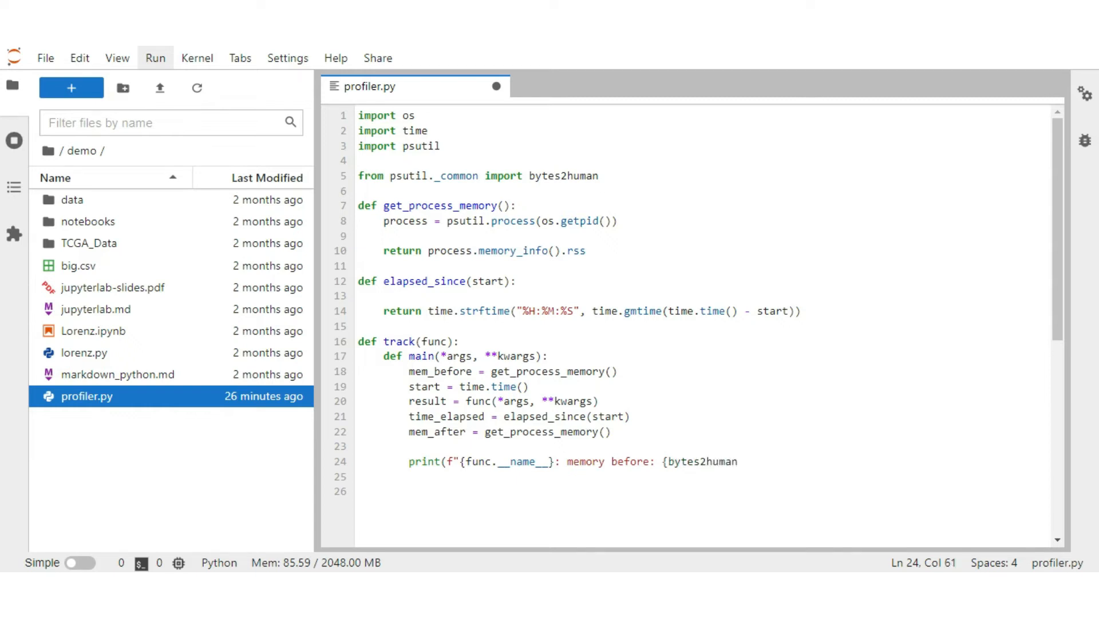
type("(")
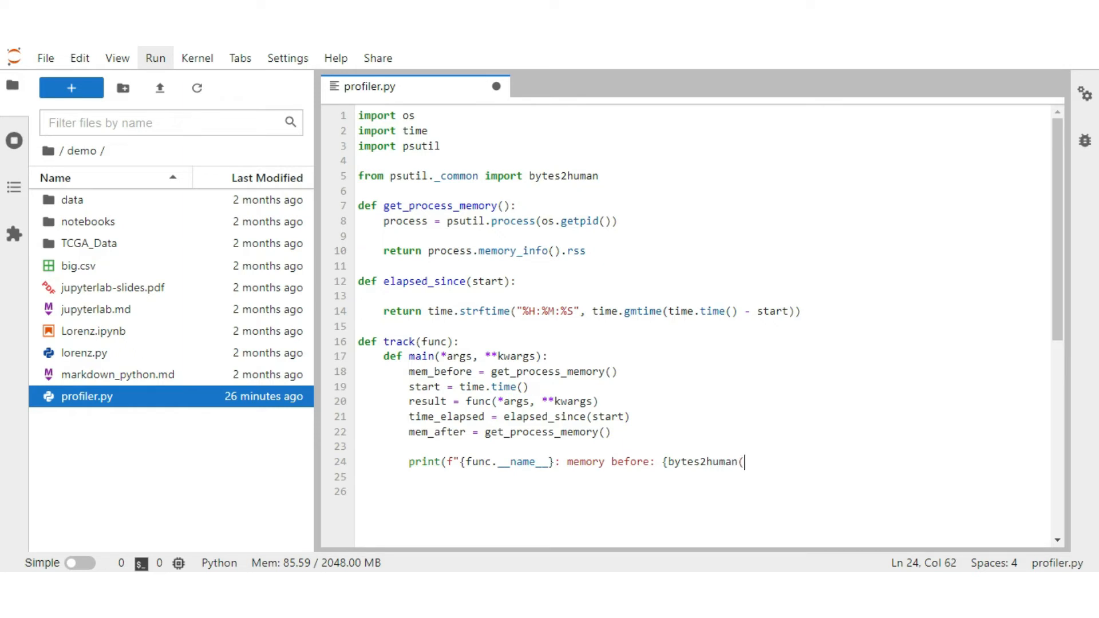
type("mem_defore")
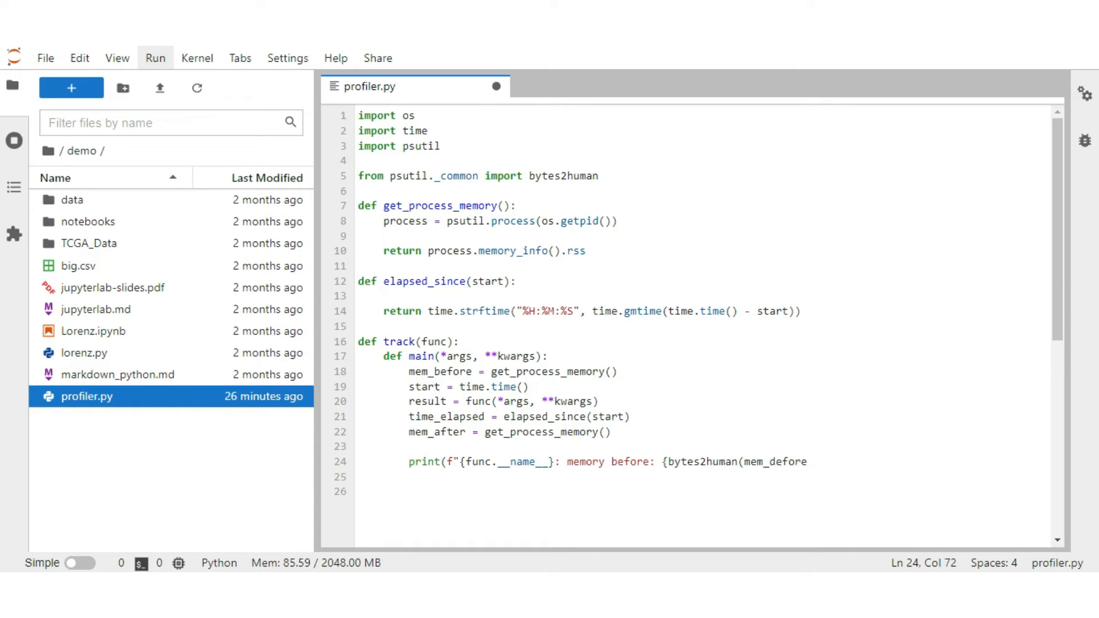
Step: Add after: bytes2human(mem_after) and consumed: bytes2human(mem_after - mem_before) to the print
left_click(806, 462)
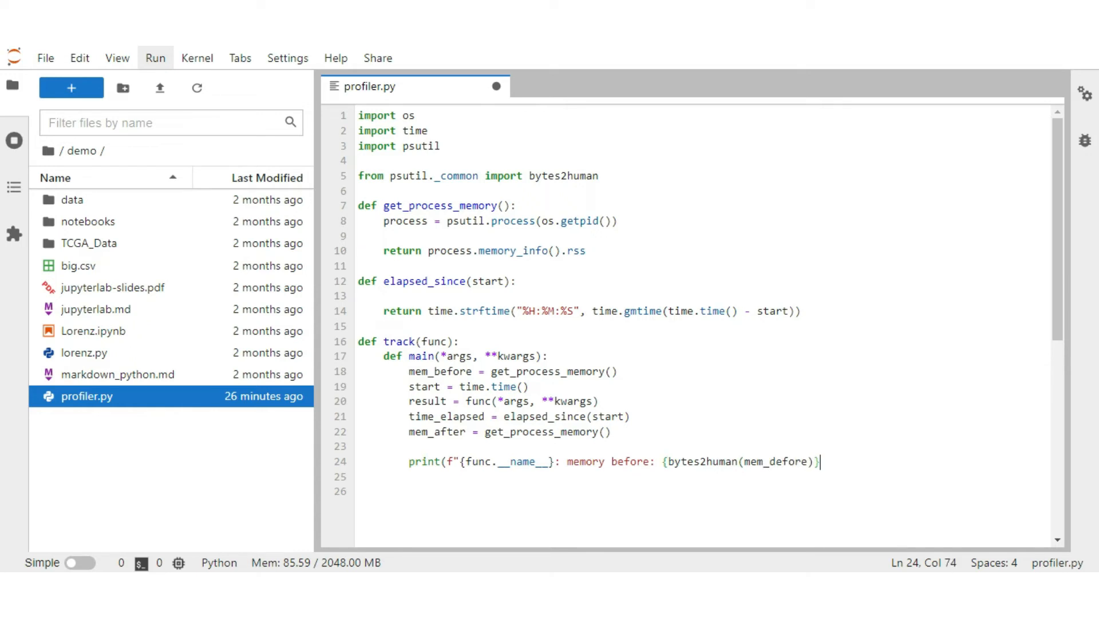
type(",")
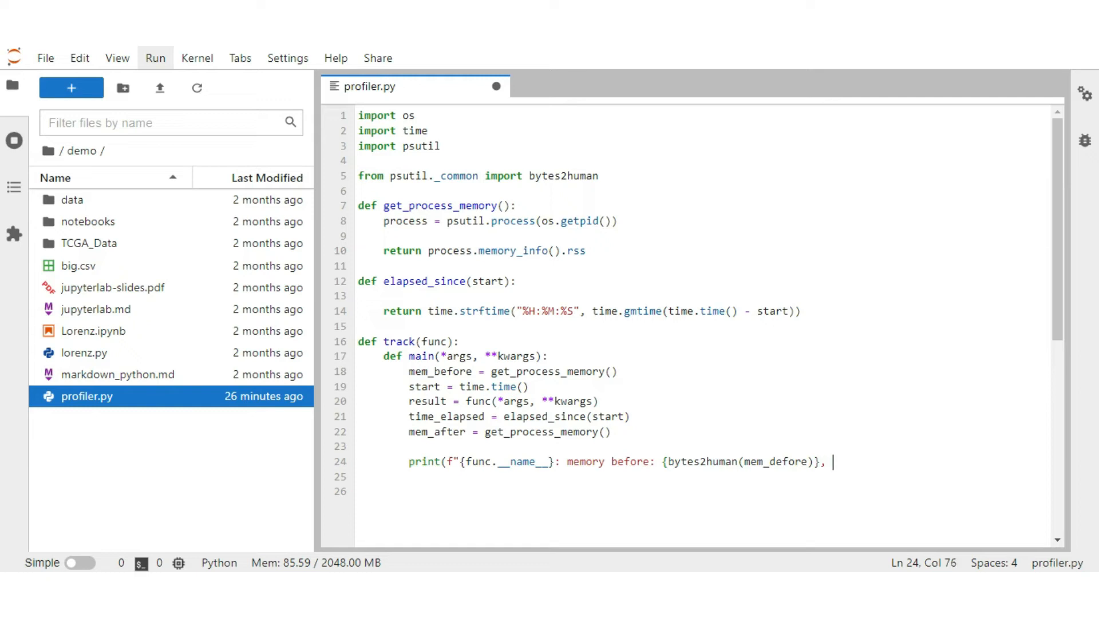
type("after")
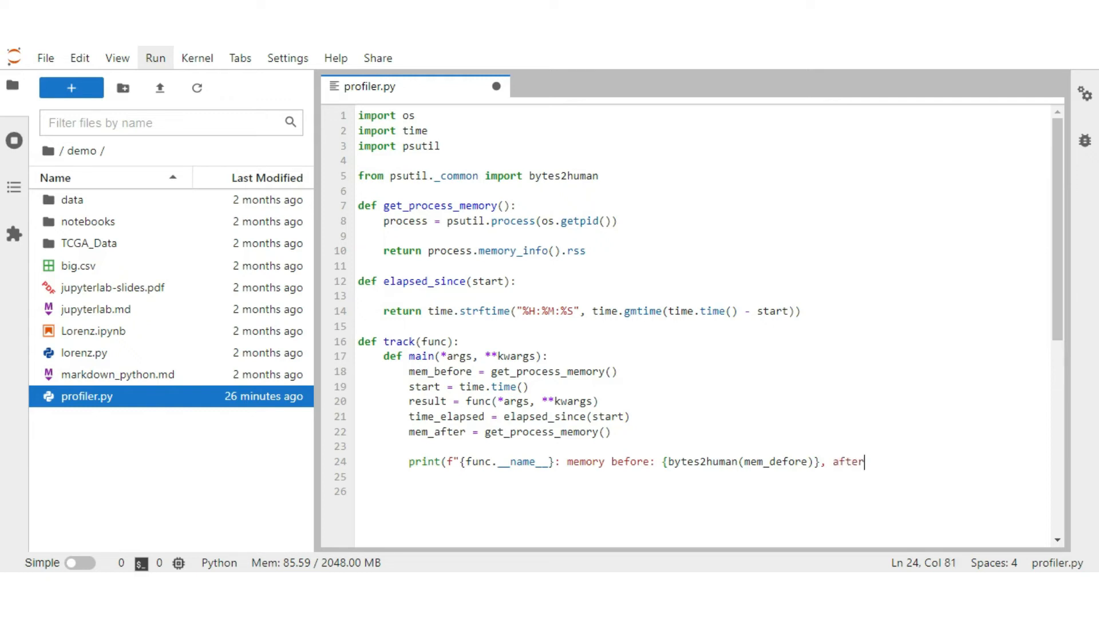
type(": {bytes2")
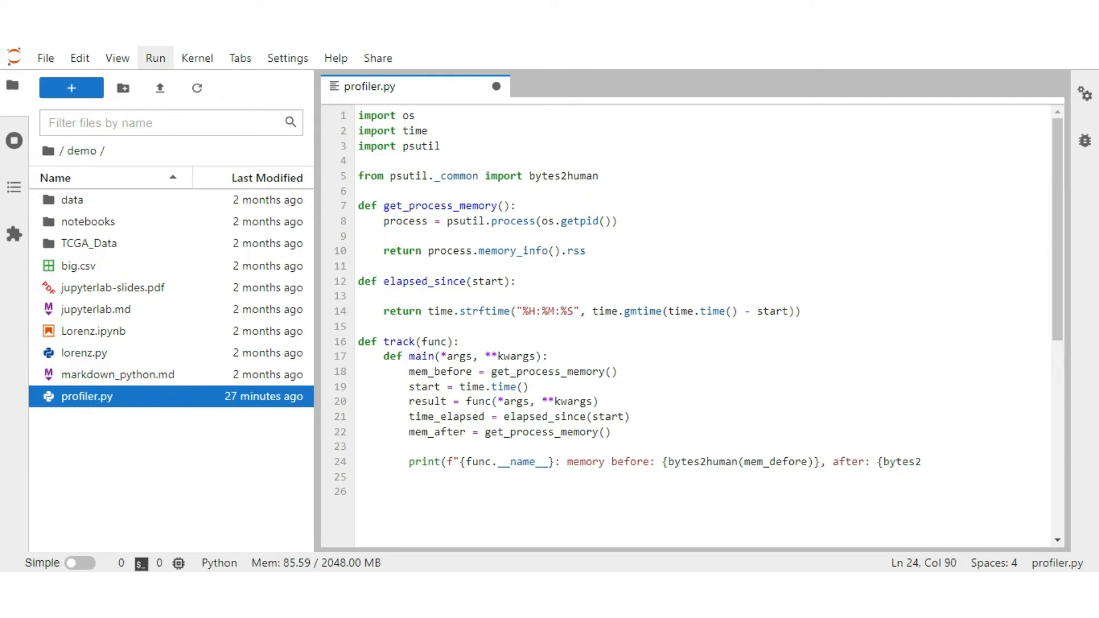
type("human(mem")
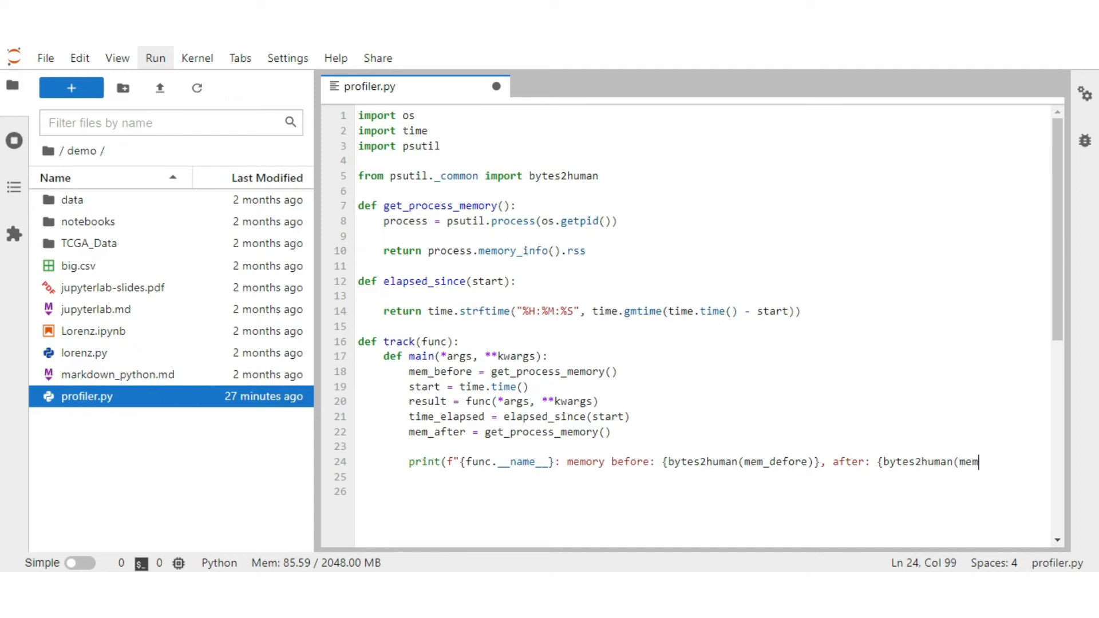
type("_after")
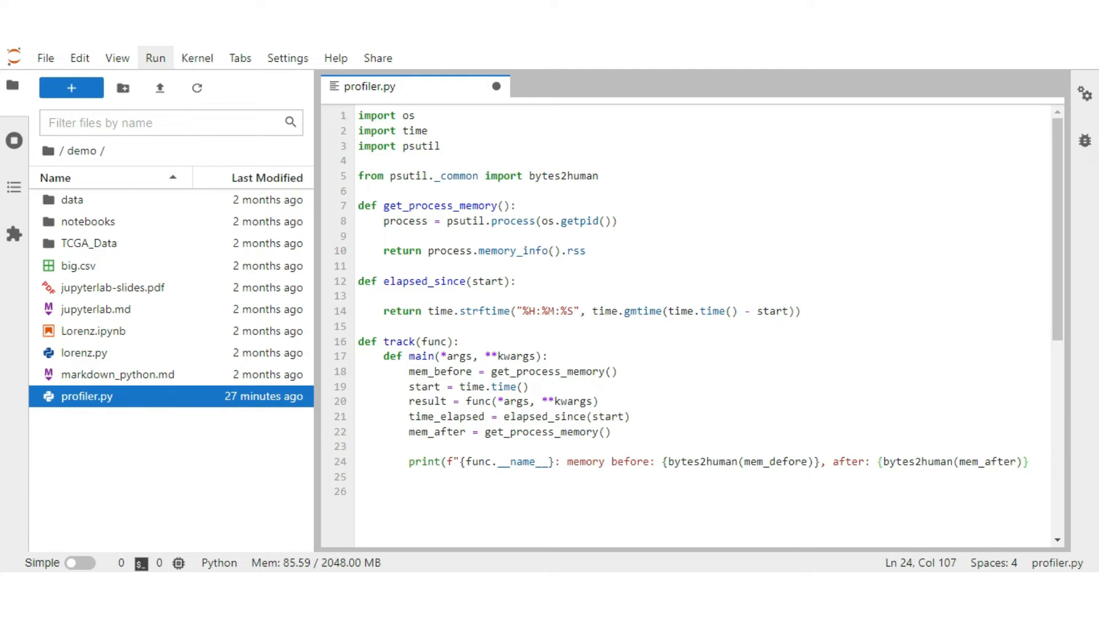
type(",")
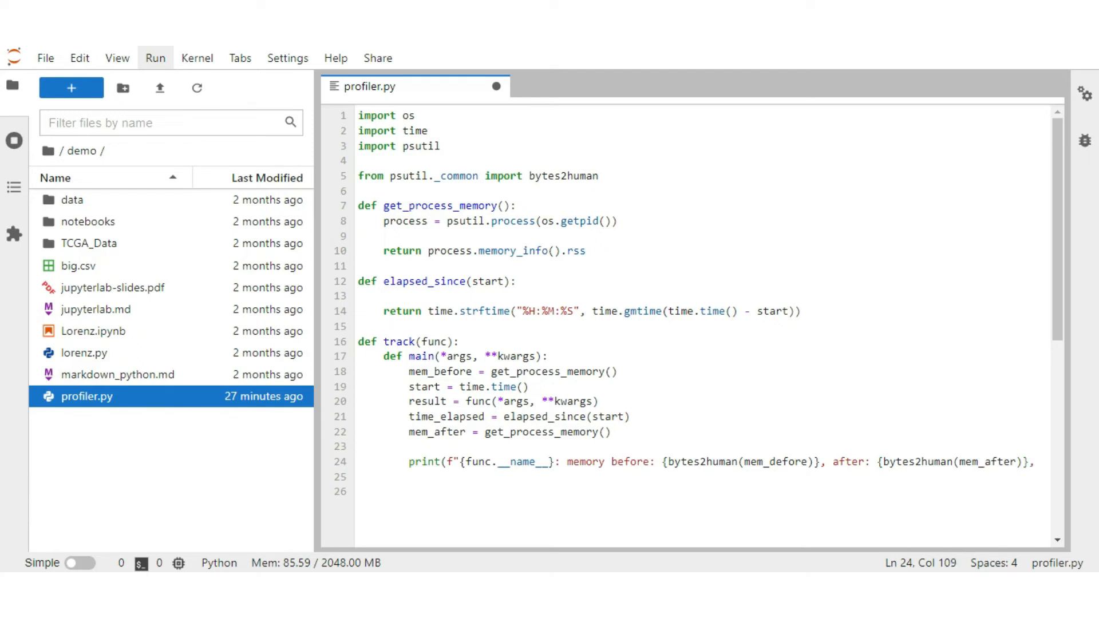
type("con")
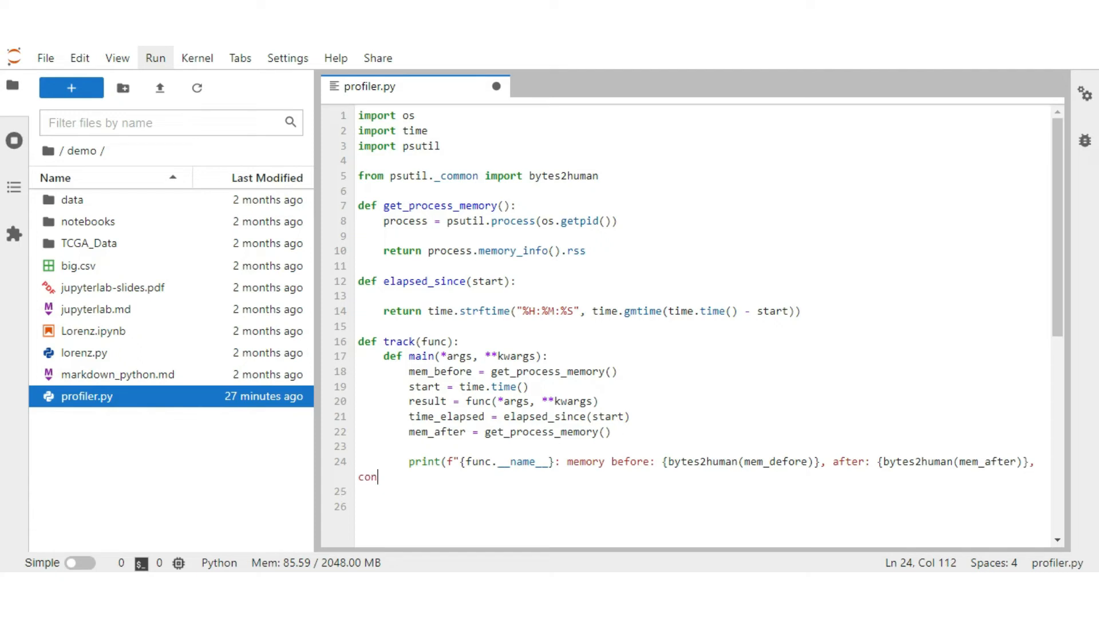
type("sumed")
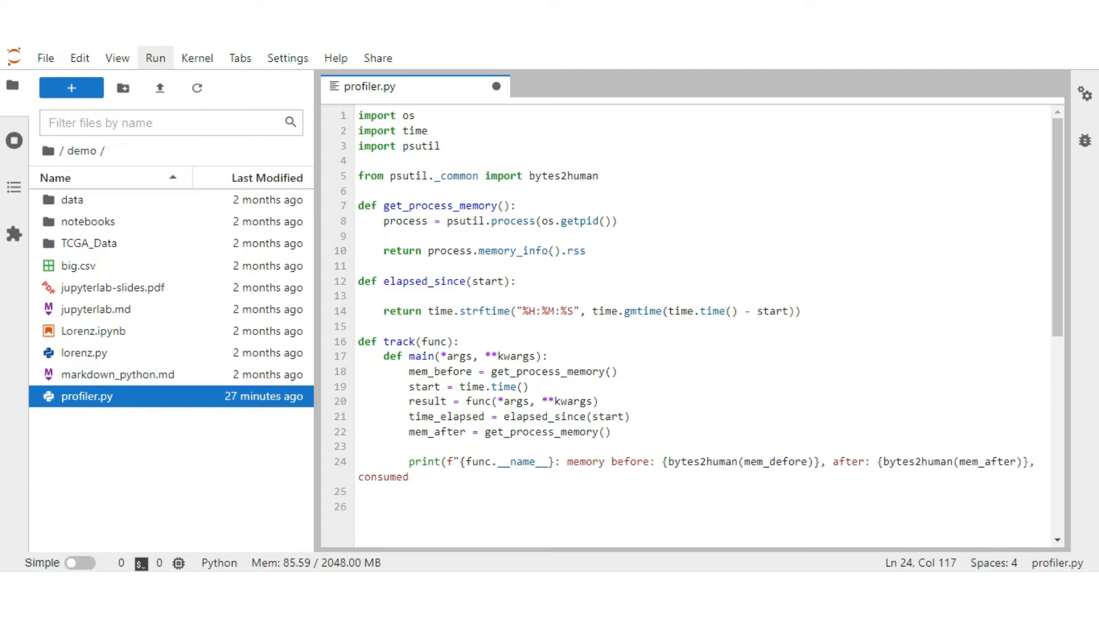
type(":")
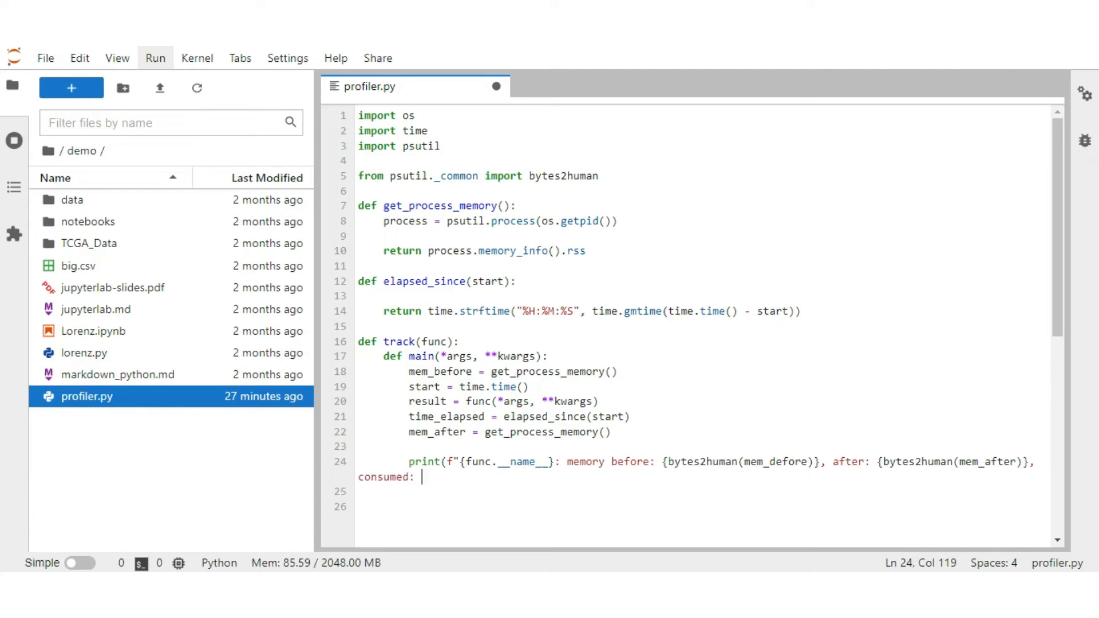
type("{")
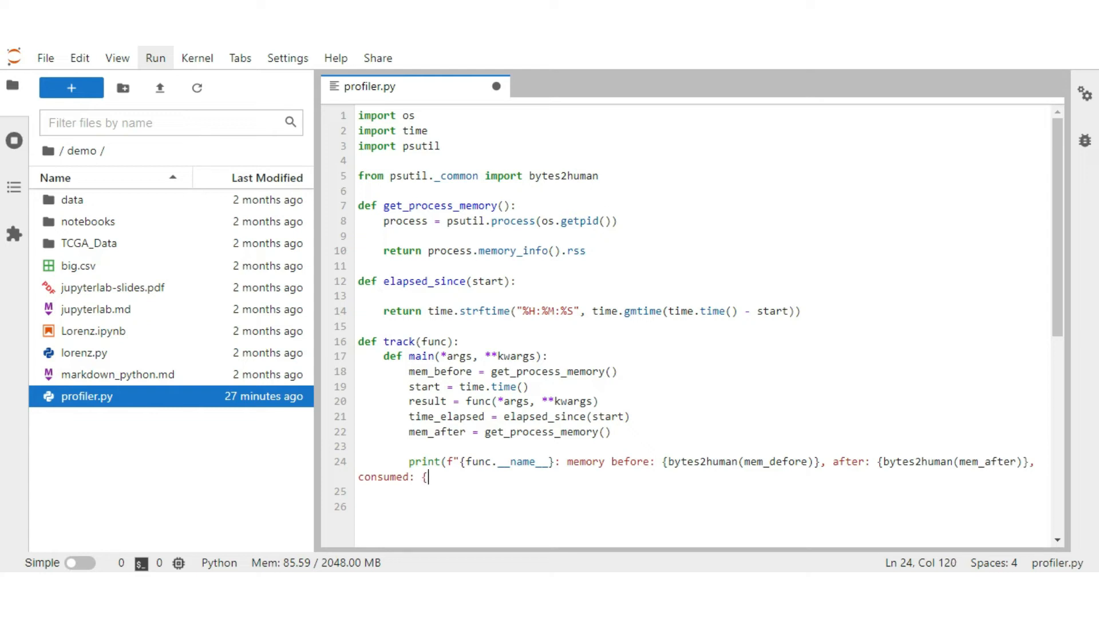
type("bytes2")
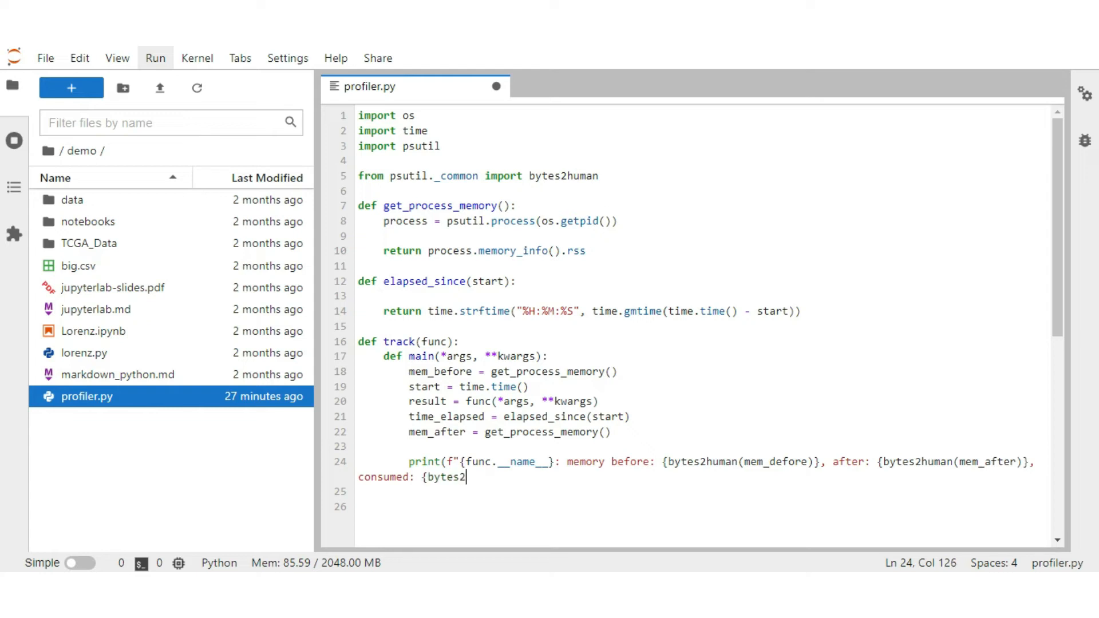
type("human(")
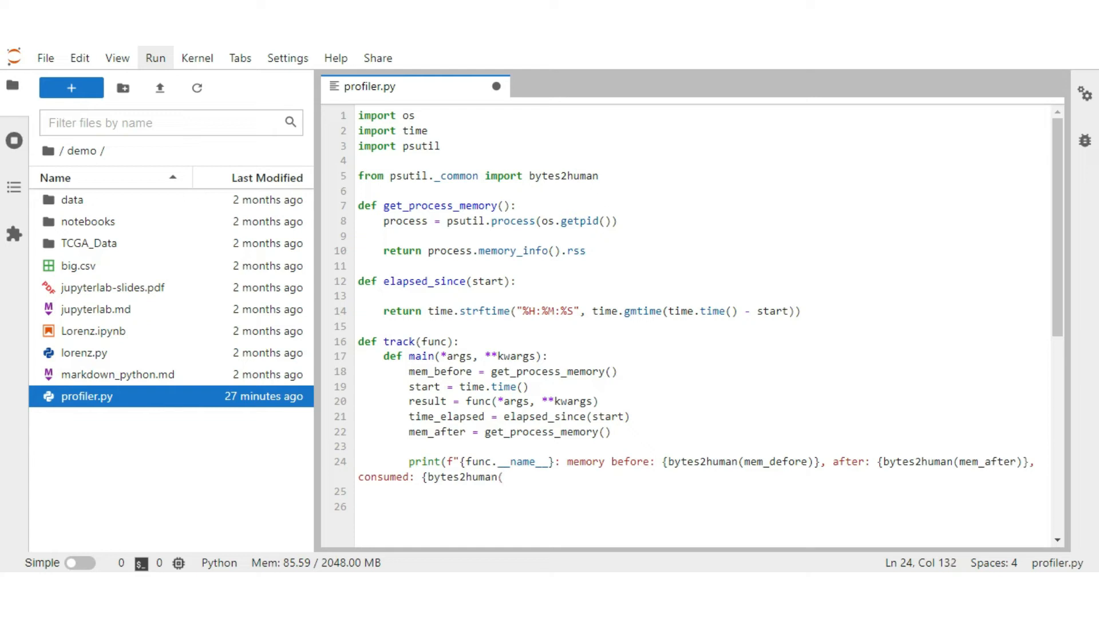
type("mem")
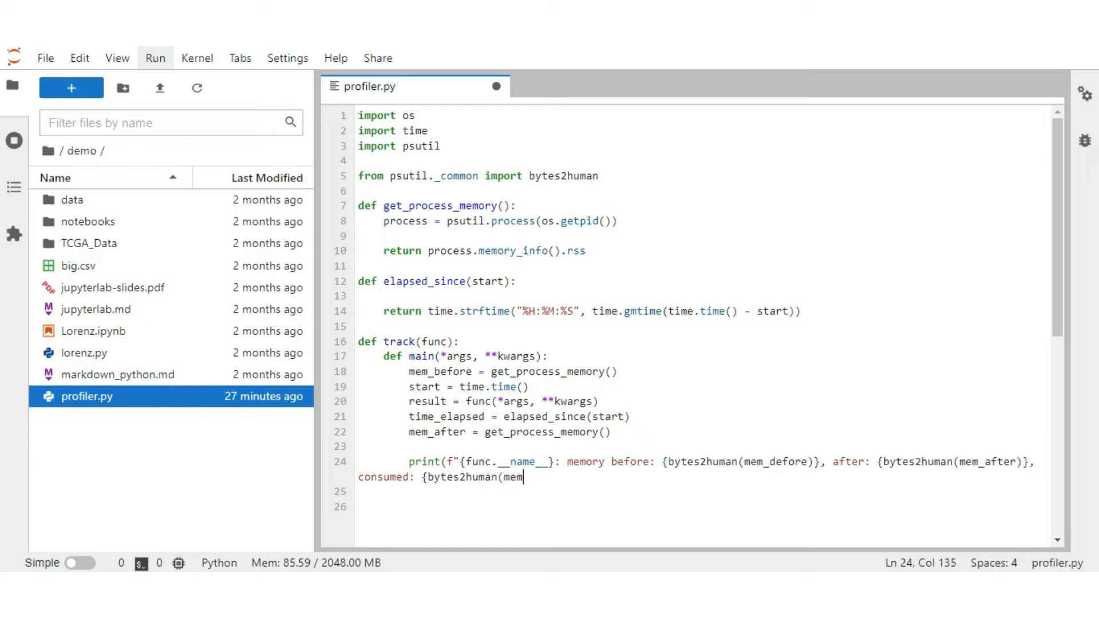
type("_after")
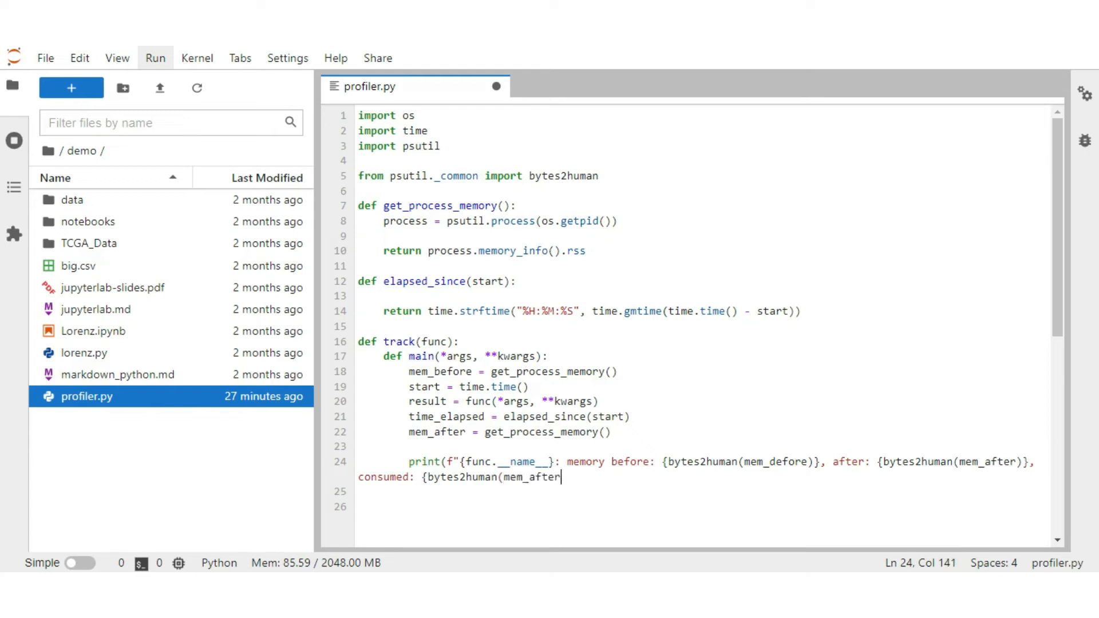
type("- e")
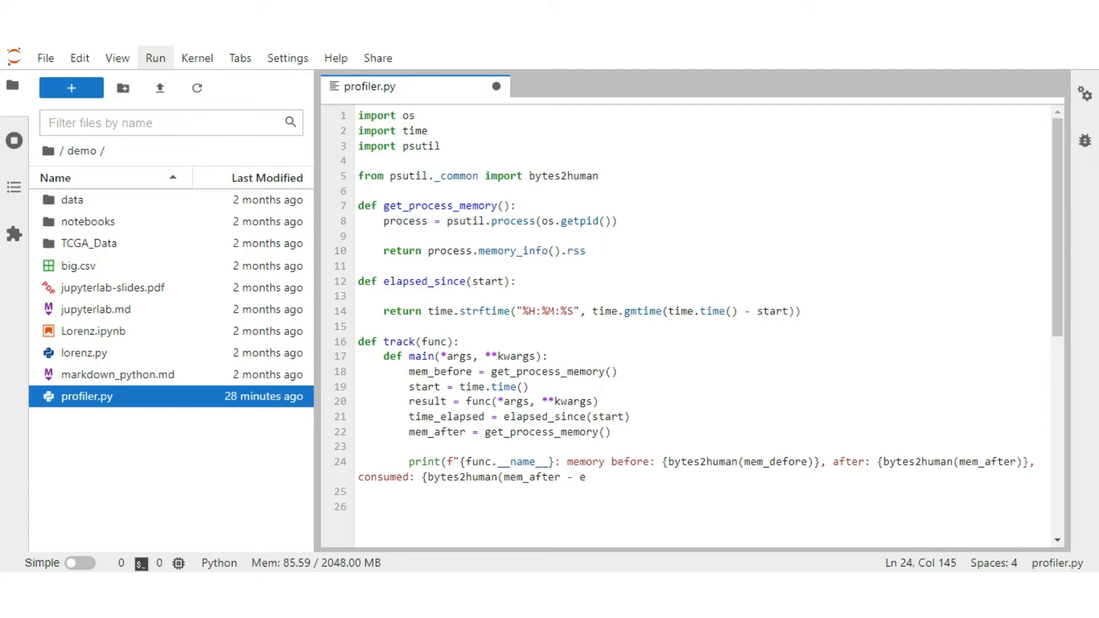
type("mem_before")
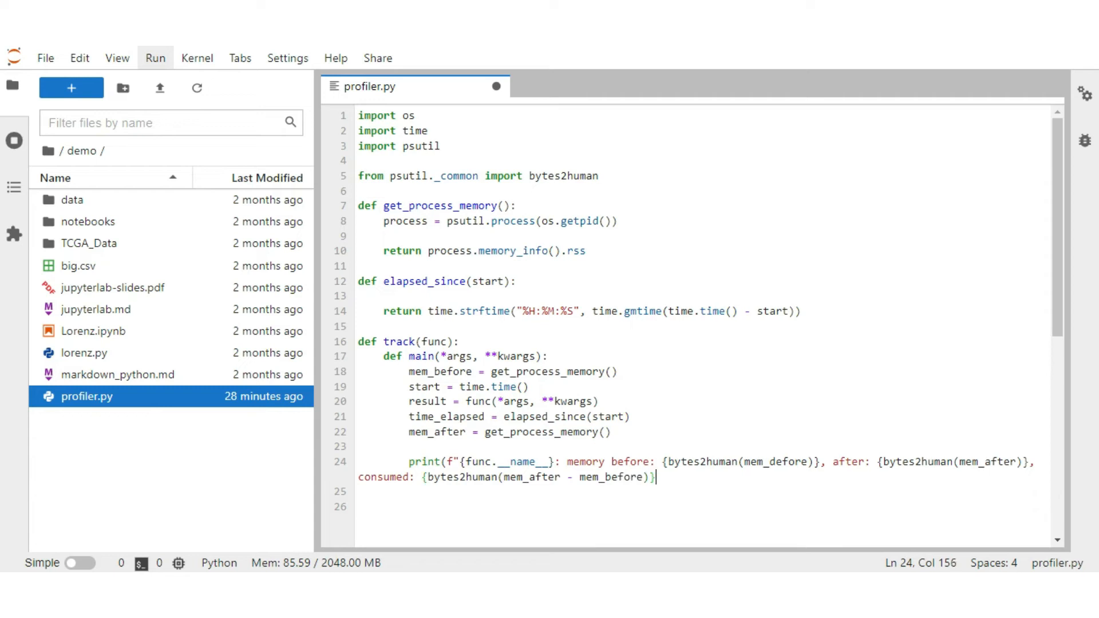
Step: Finish the print line with exec time: {time_elapsed} and close the f-string
type(": execution")
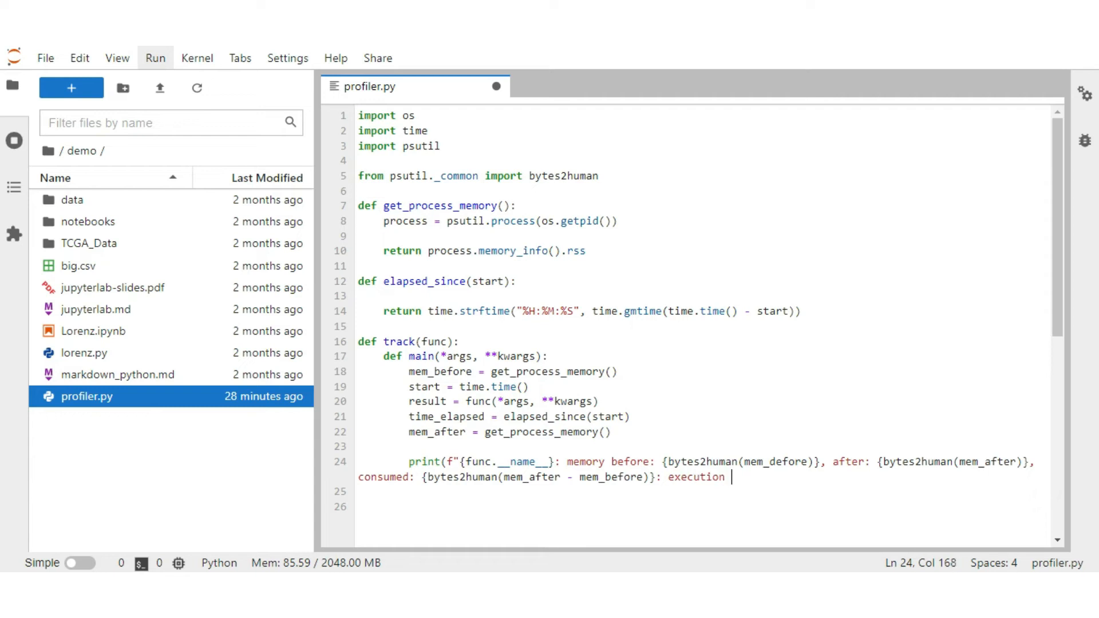
type("time")
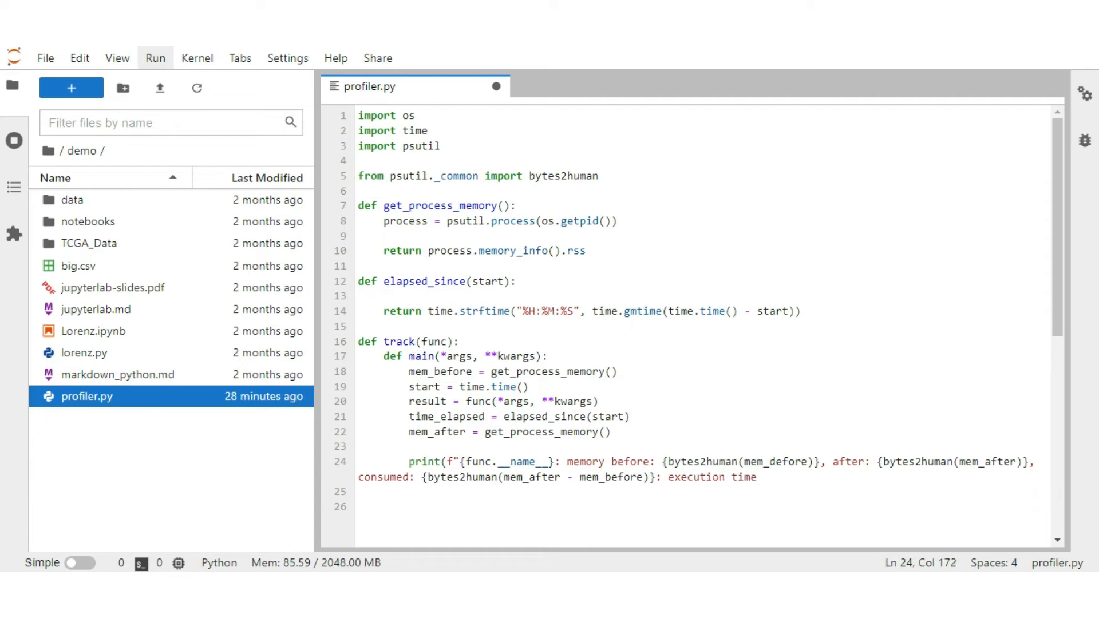
type(":")
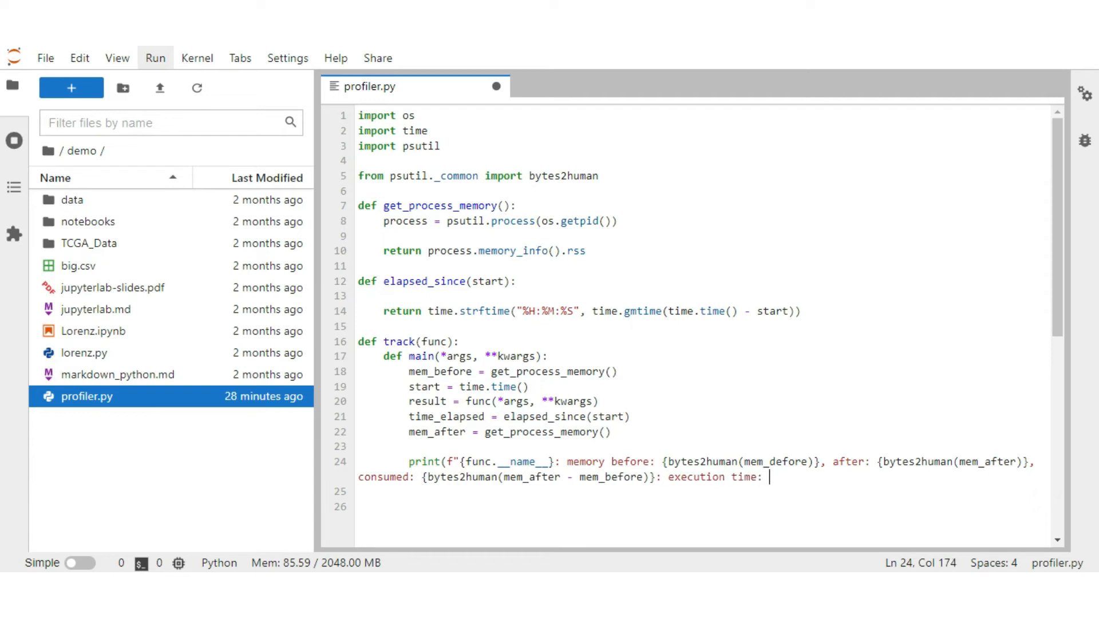
type("{")
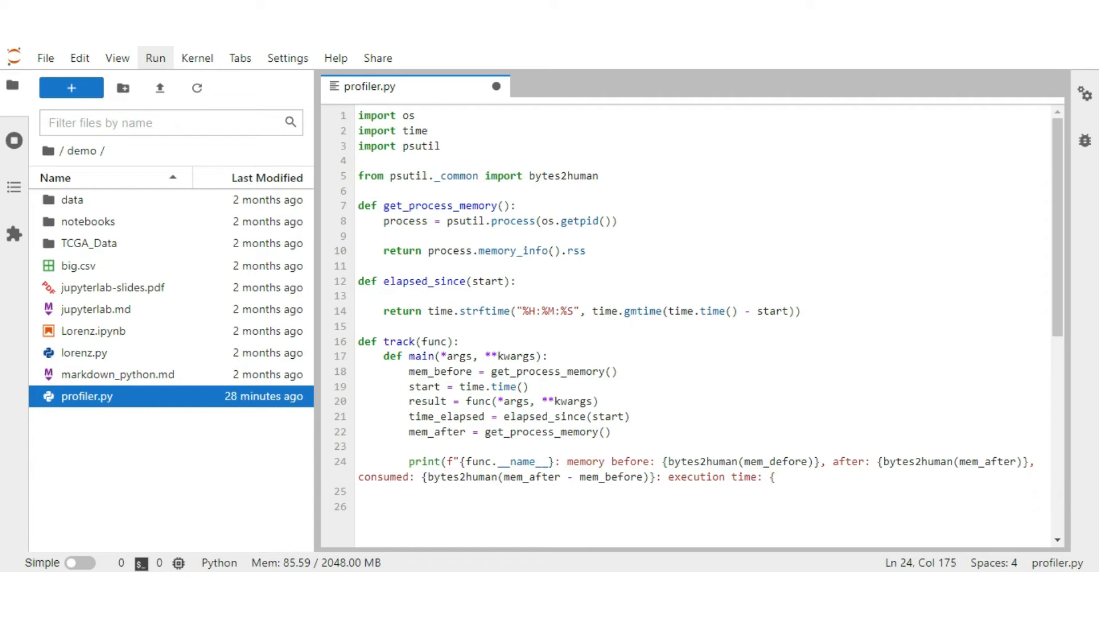
type("{time_e")
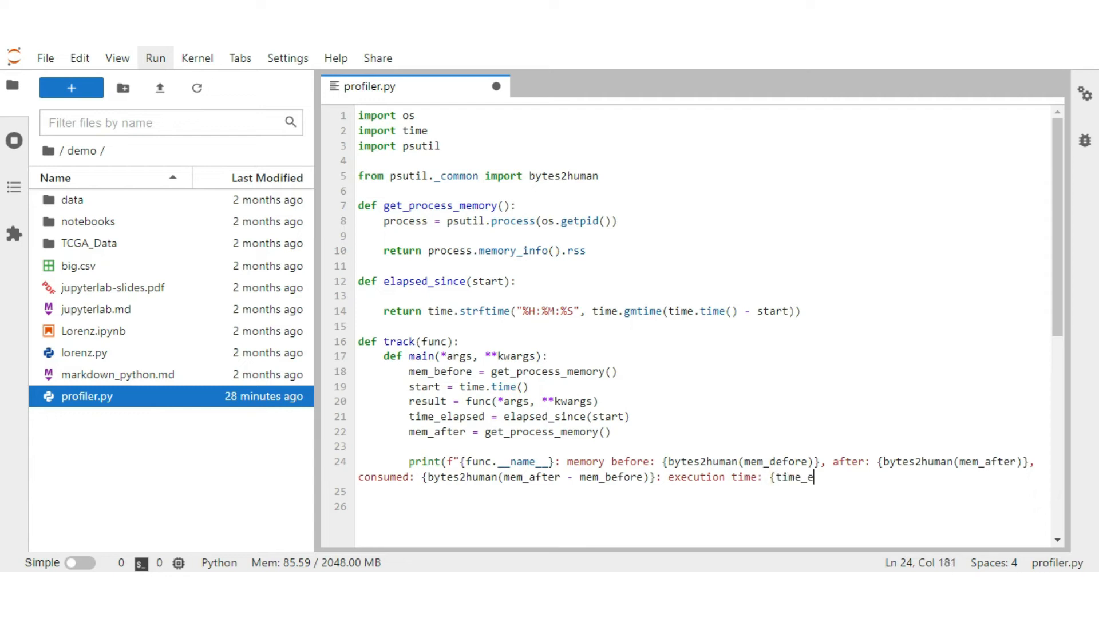
type("lapsed")
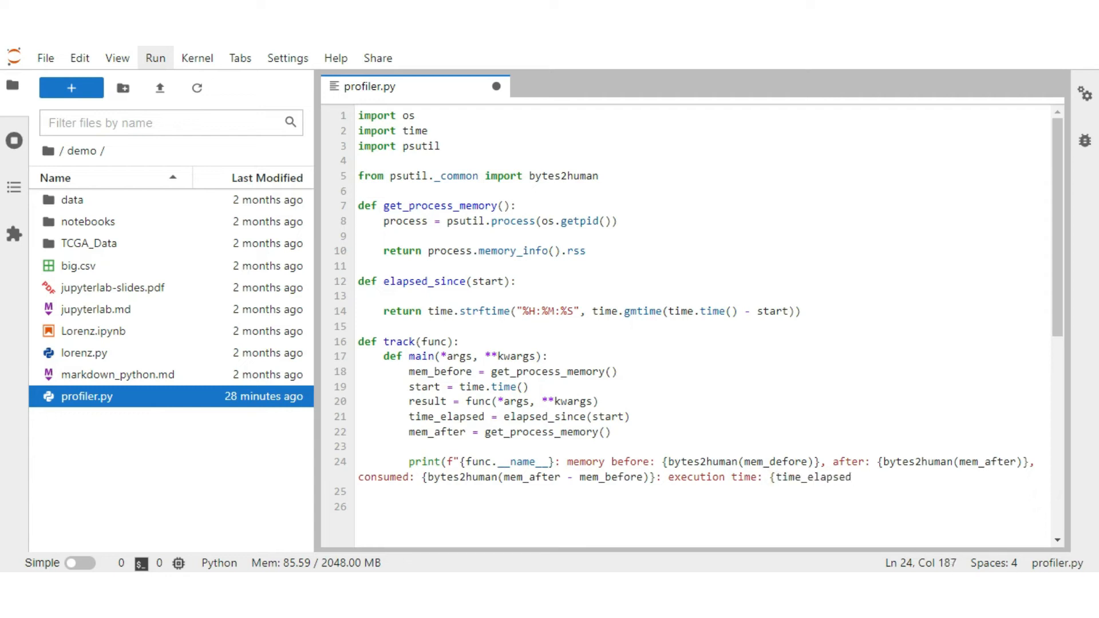
type("}")
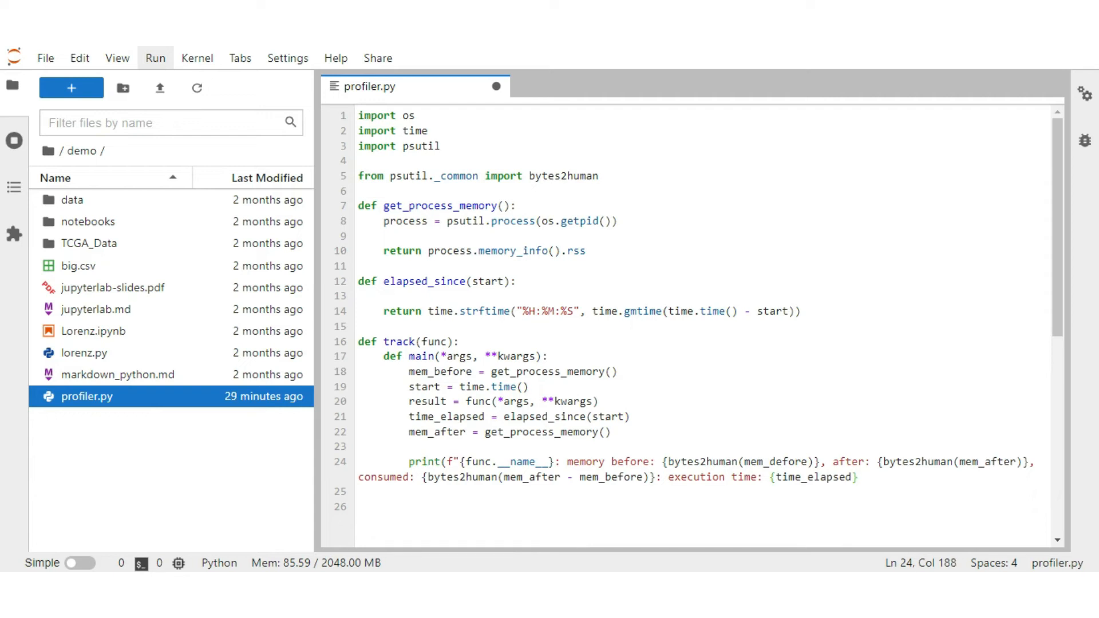
type("\"")
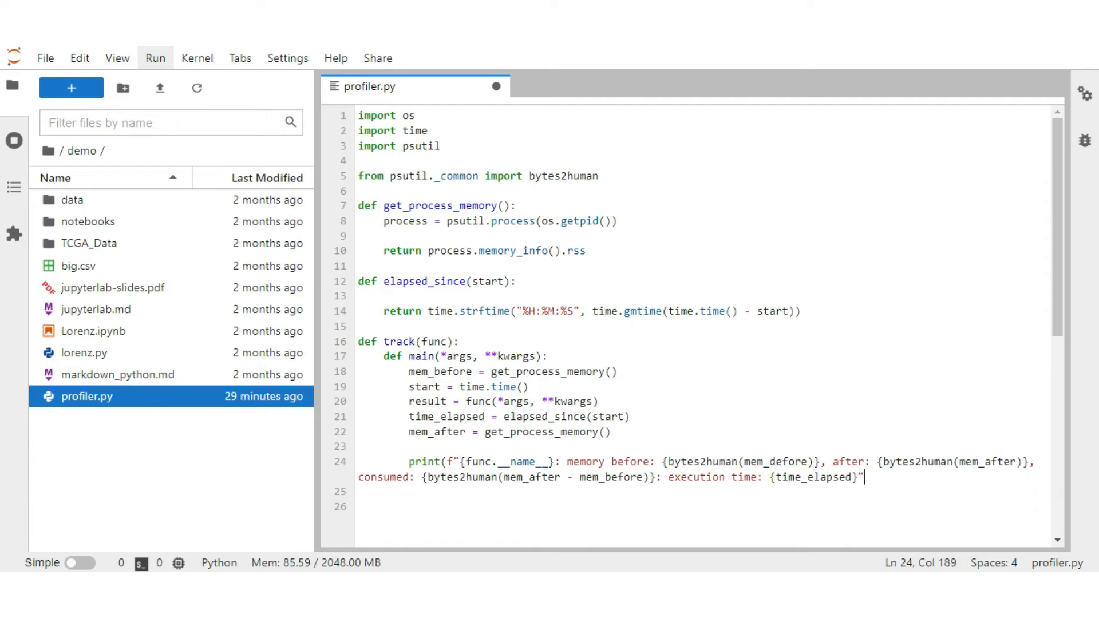
Step: End the track wrapper with return result and return the wrapper from the decorator
type("retu")
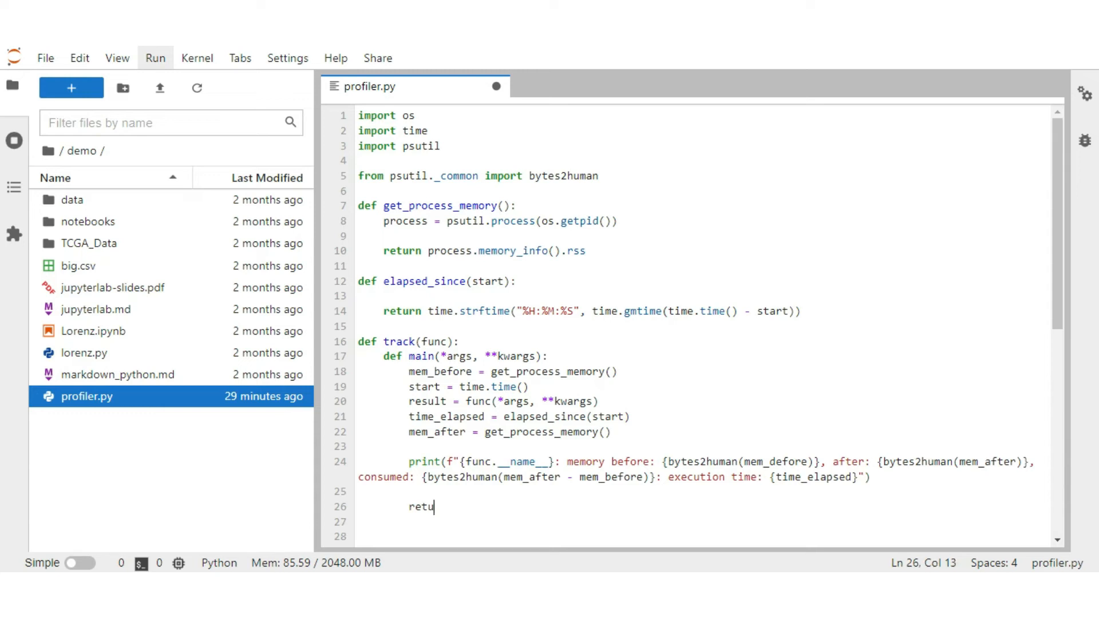
type("rn res")
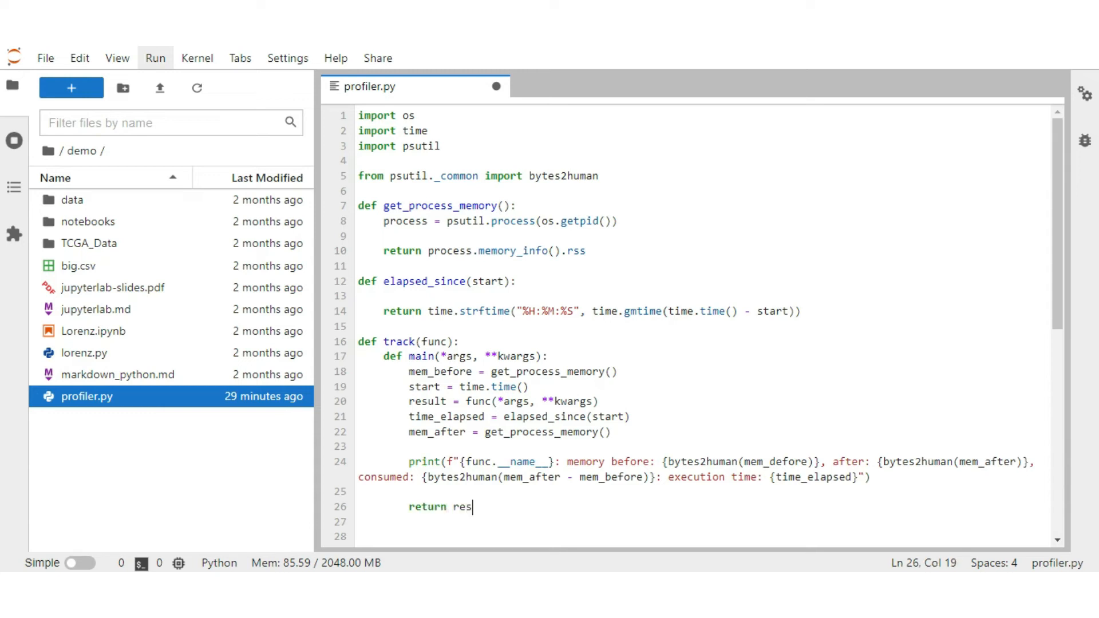
type("ult")
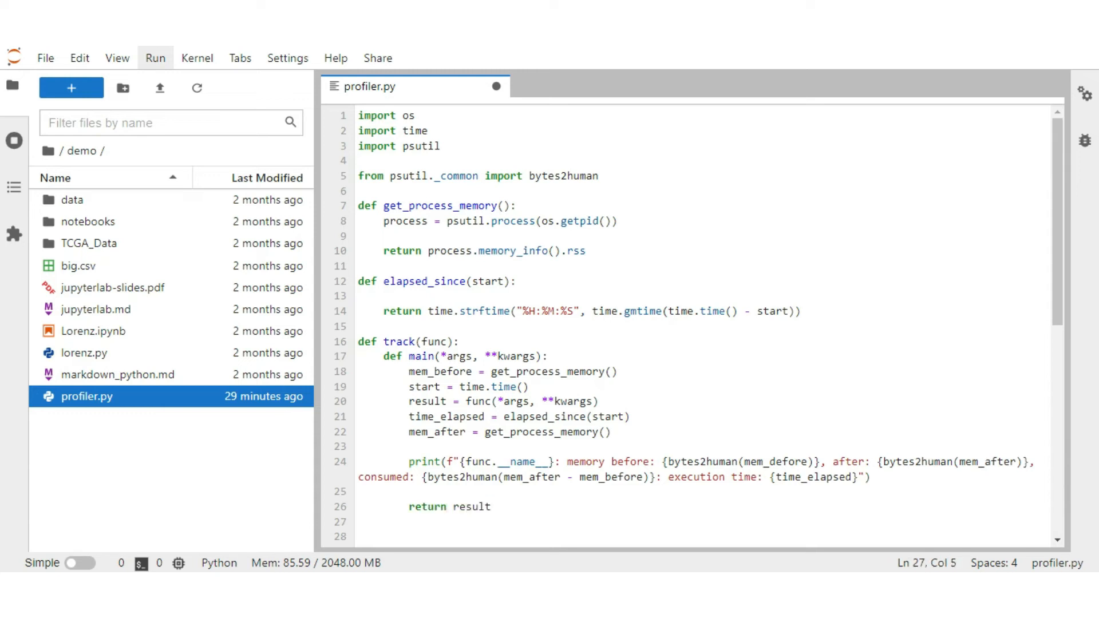
type("ret")
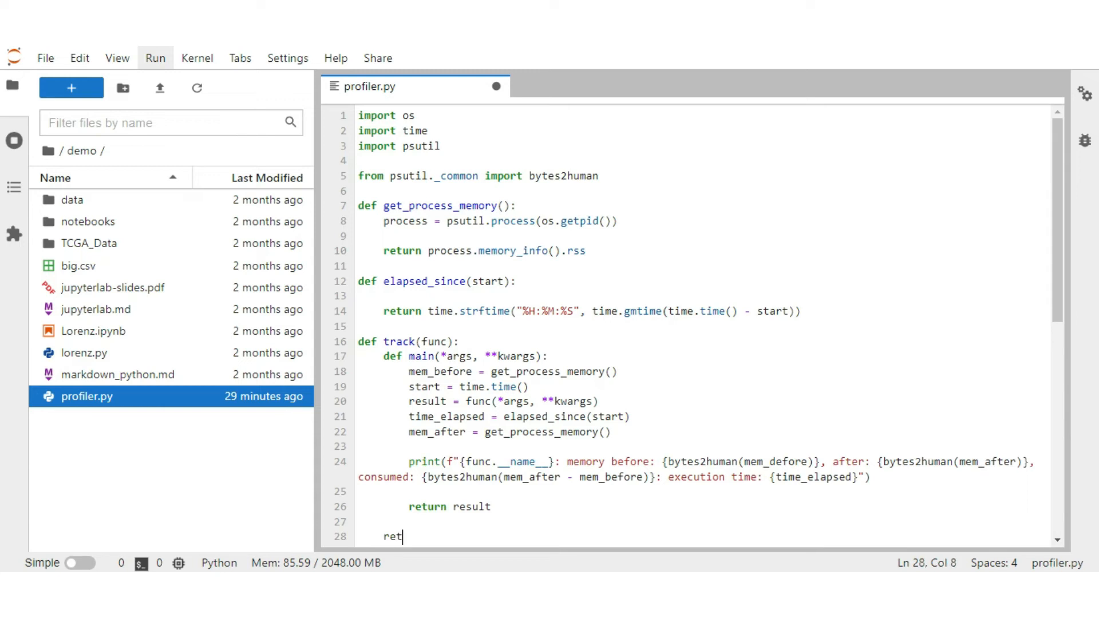
type("urn")
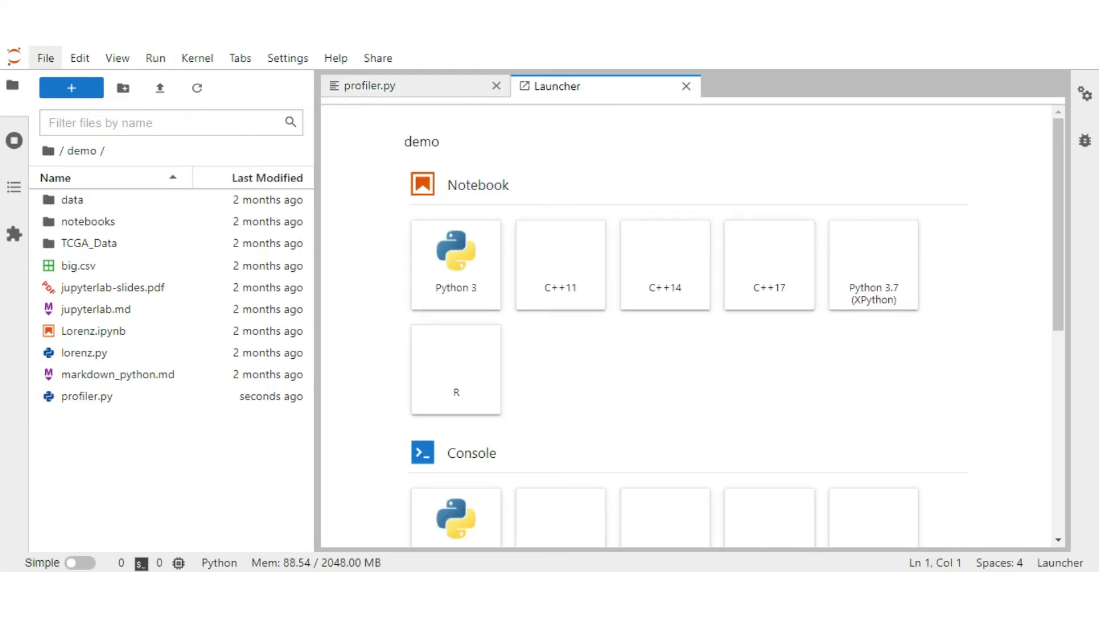
Step: Create a Python 3 notebook and write from profiler import track and def execution():
left_click(454, 250)
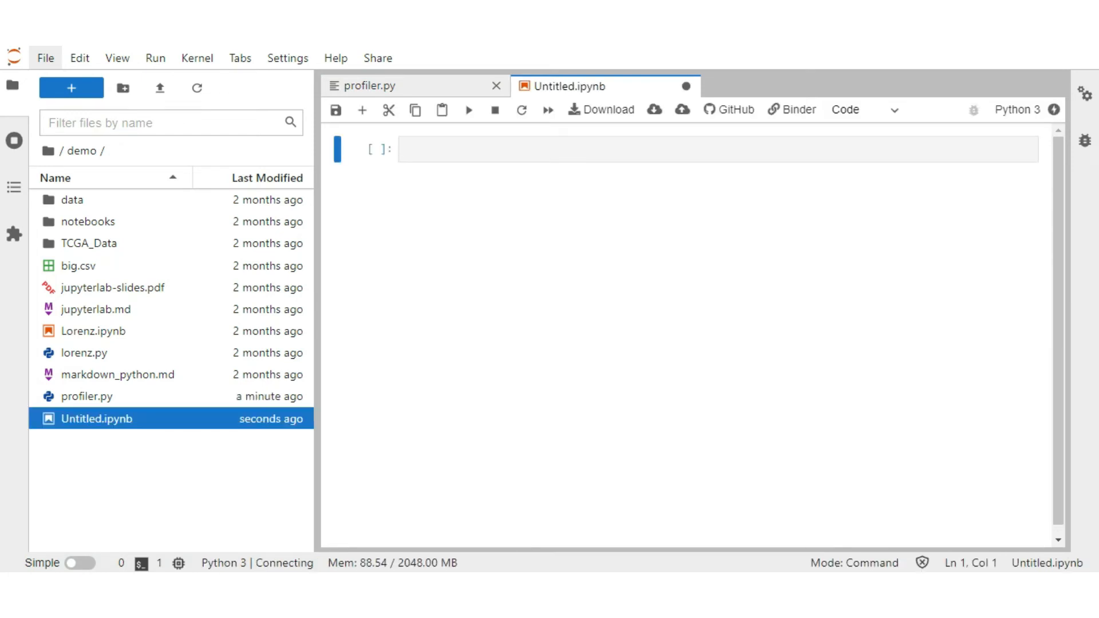
type("from pr")
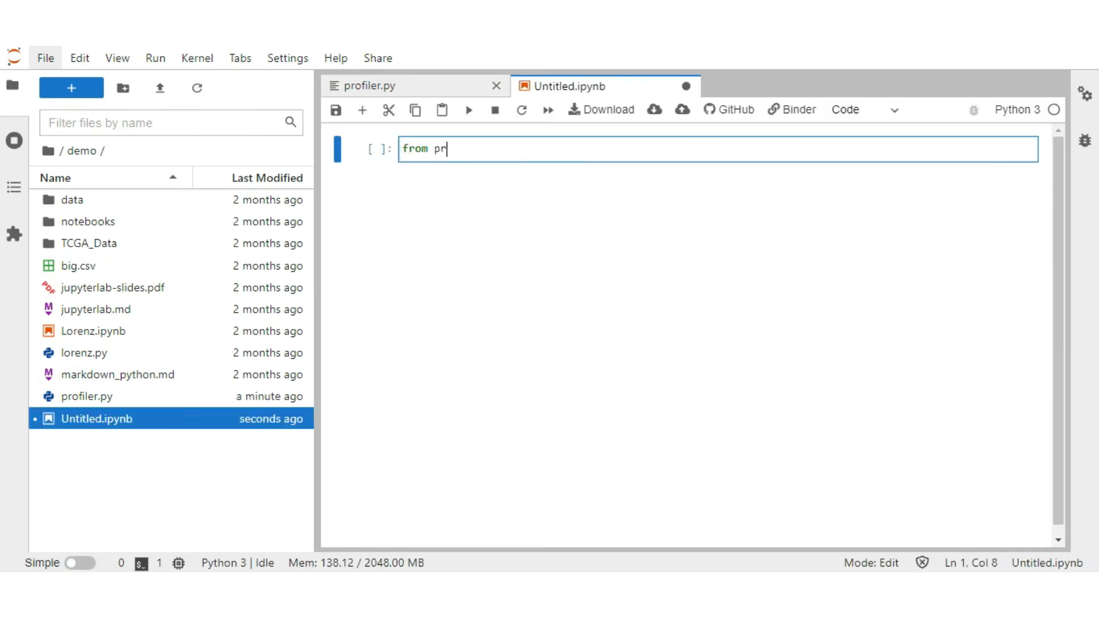
type("ofiler import track")
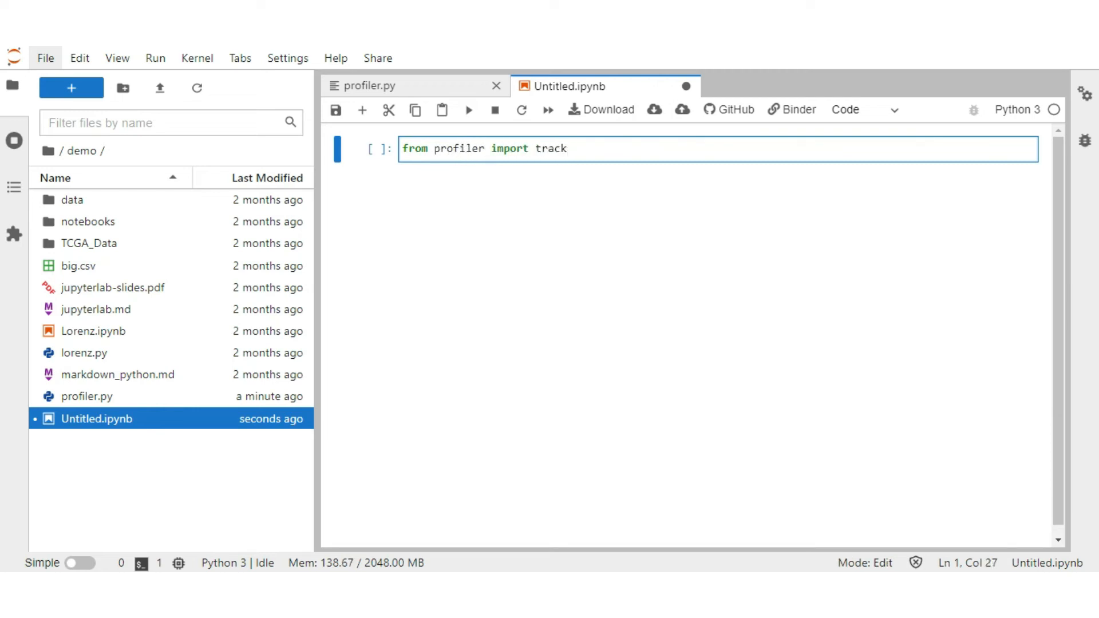
type("def exec")
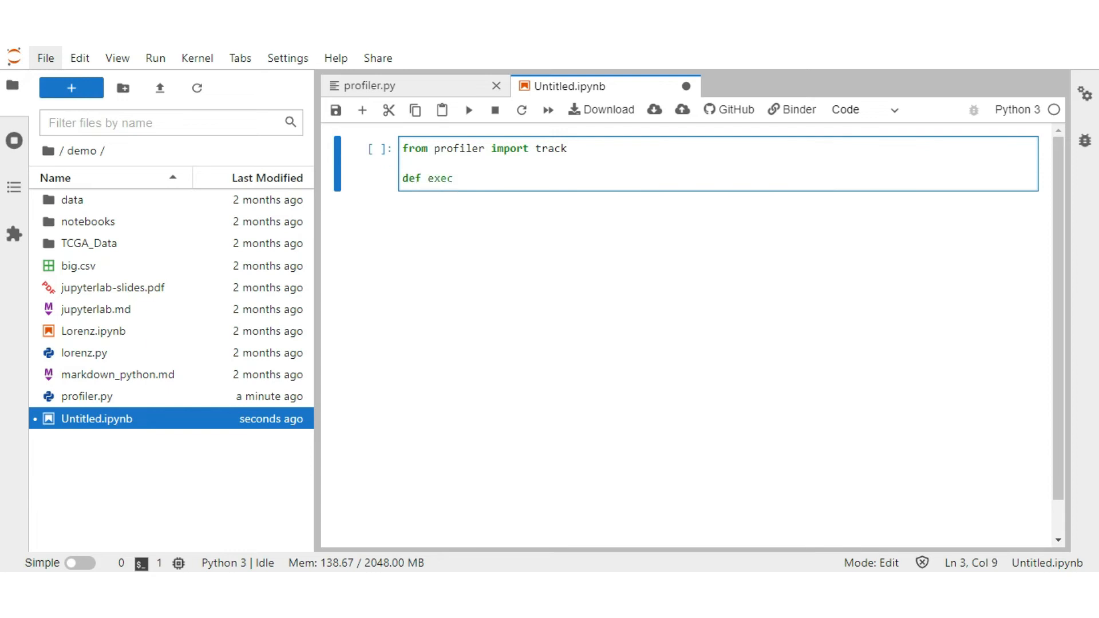
type("ution()")
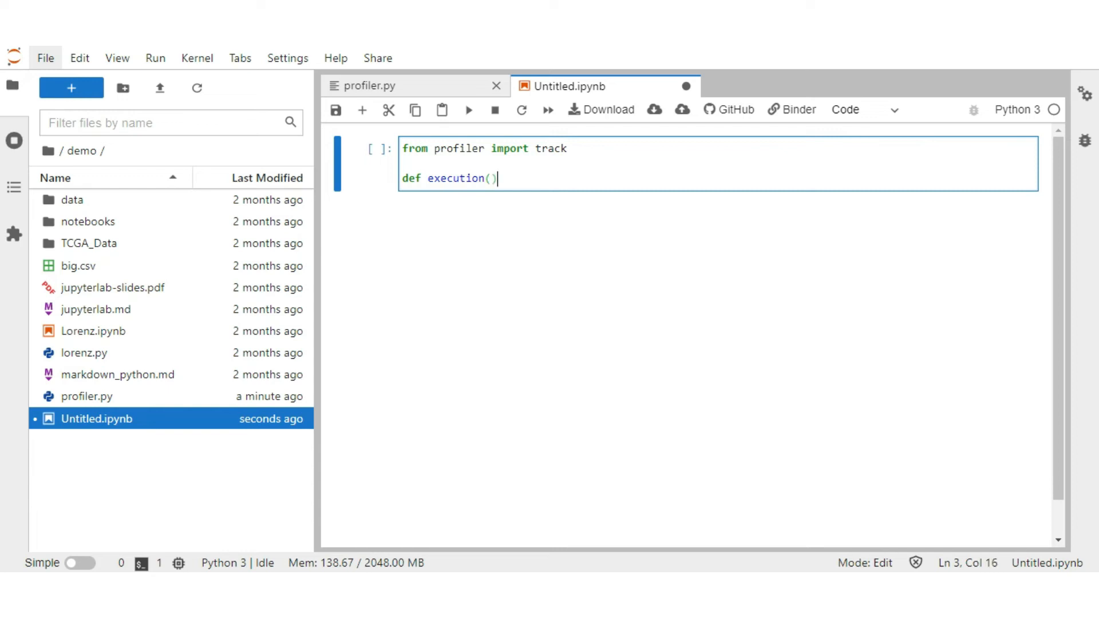
Step: Write the execution body: arr list, loop over range(10000) appending i, then return arr
key("enter")
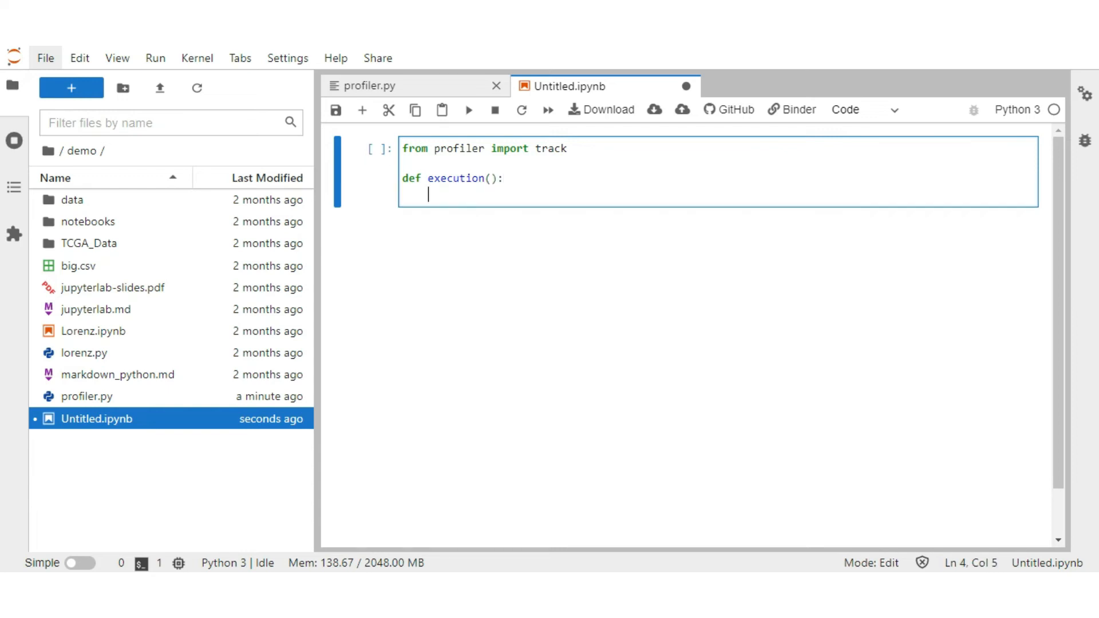
type("arr = [")
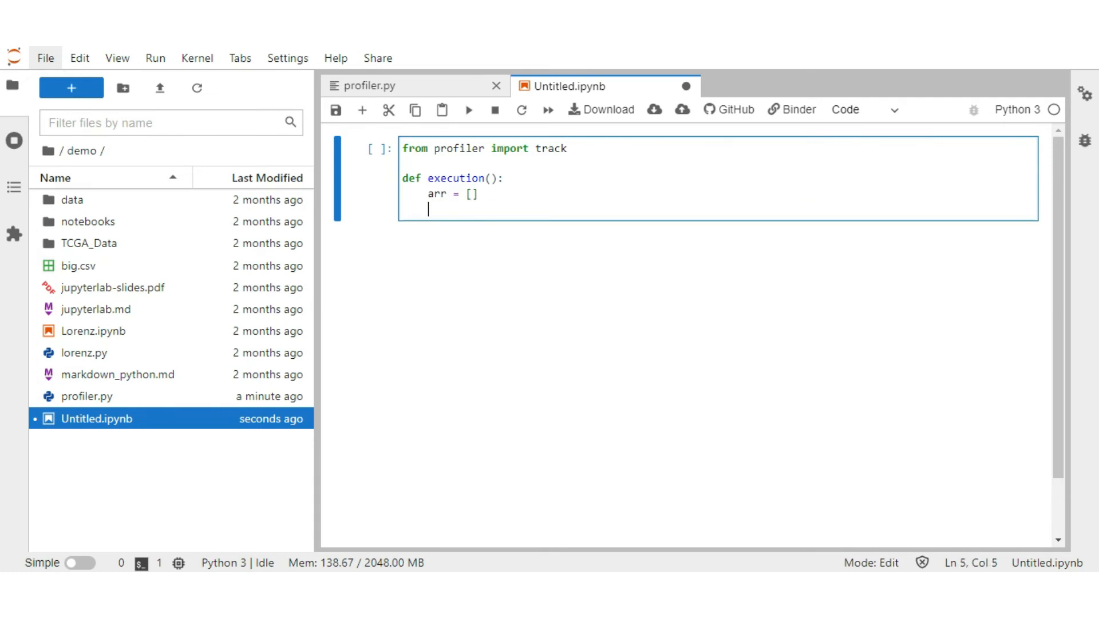
type("for i in range")
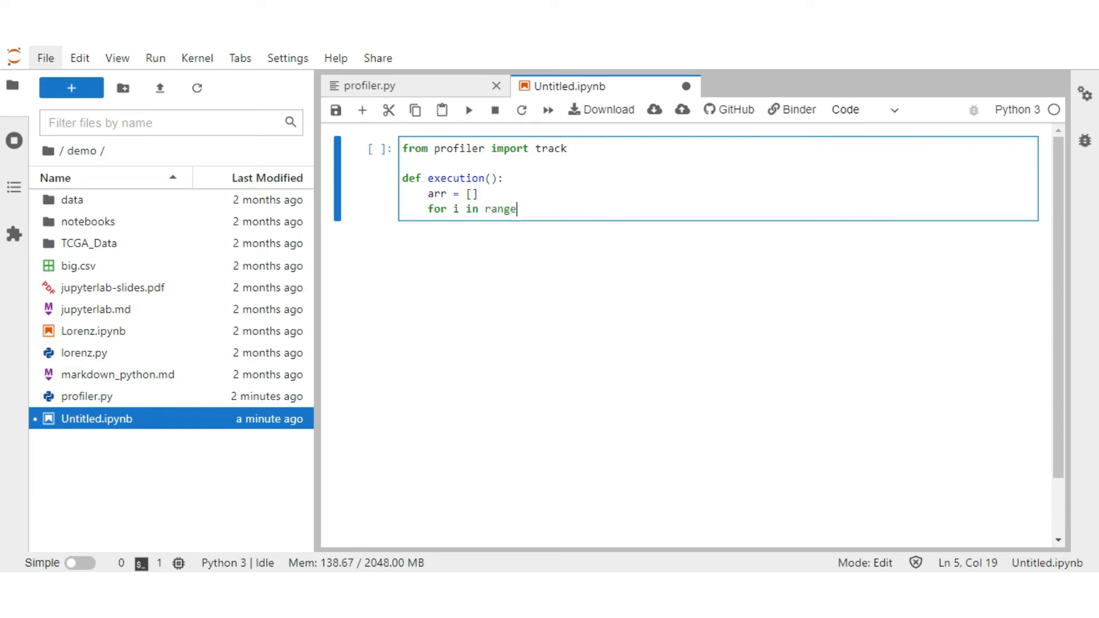
type("(10000):")
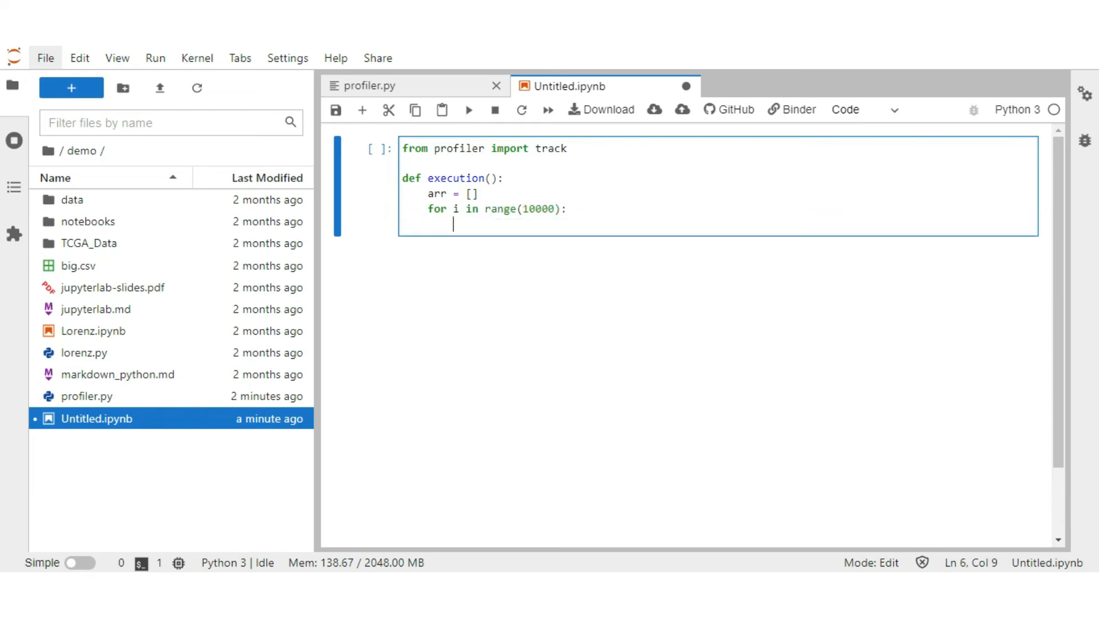
type("arr.a")
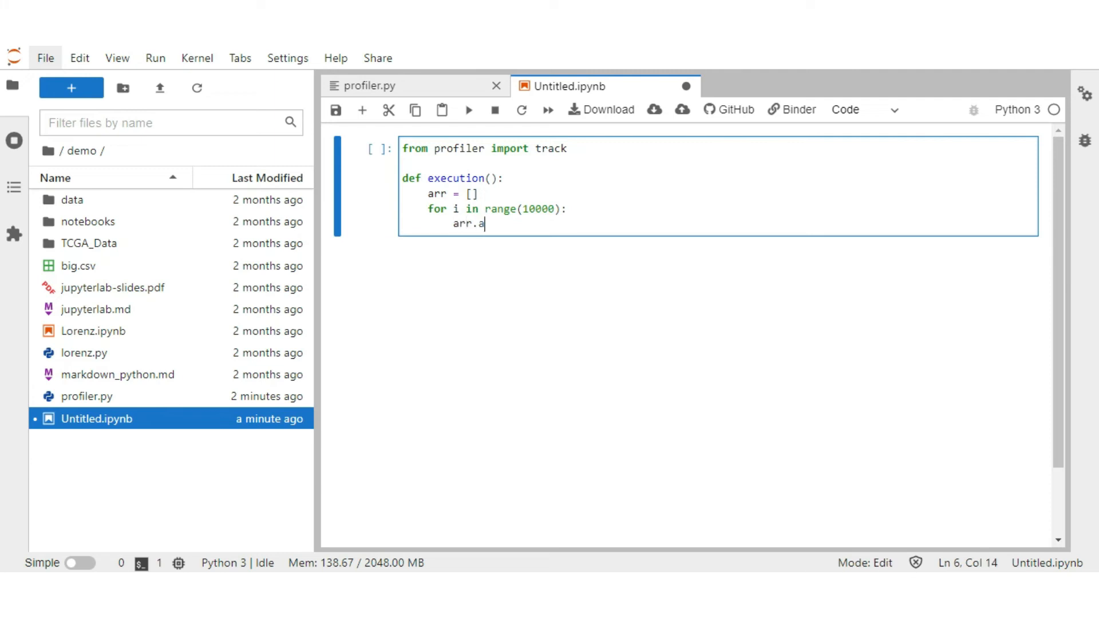
type("ppend(i")
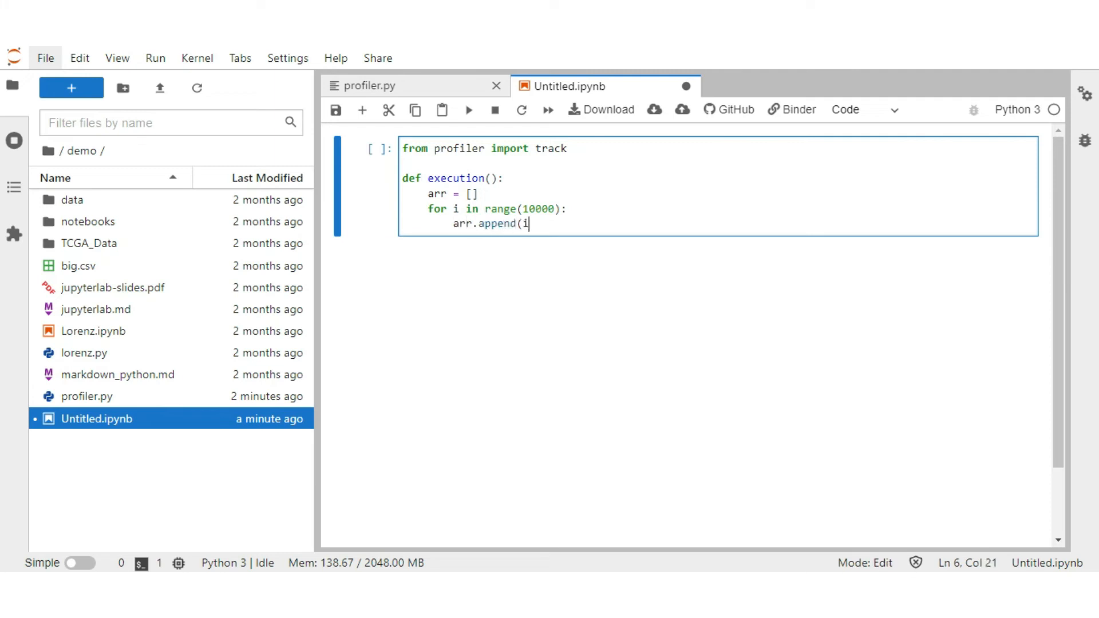
key("Enter")
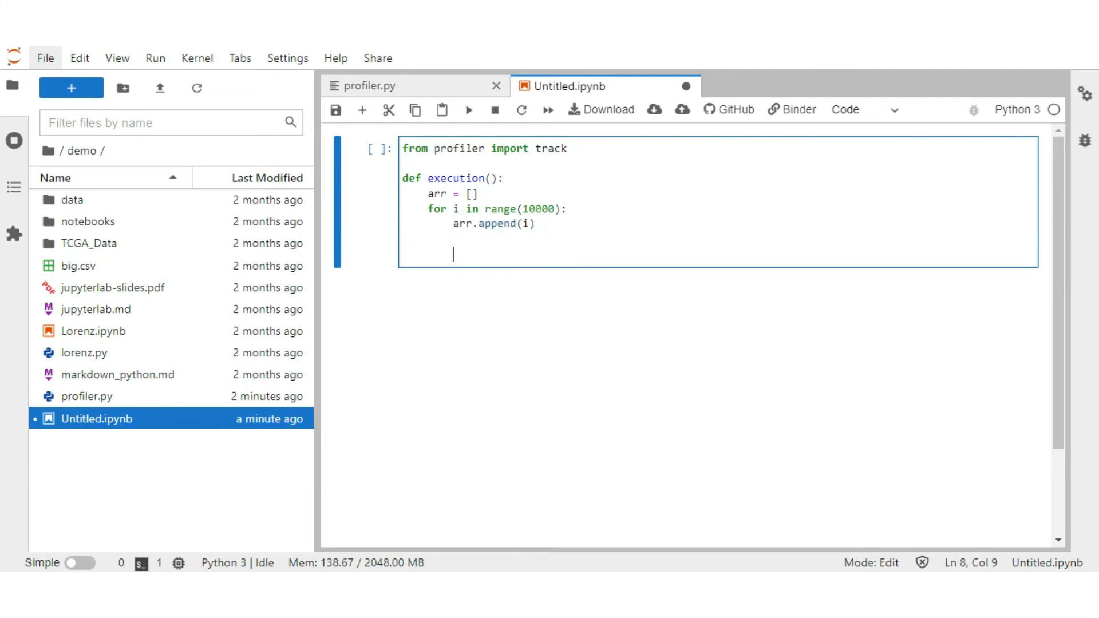
type("return")
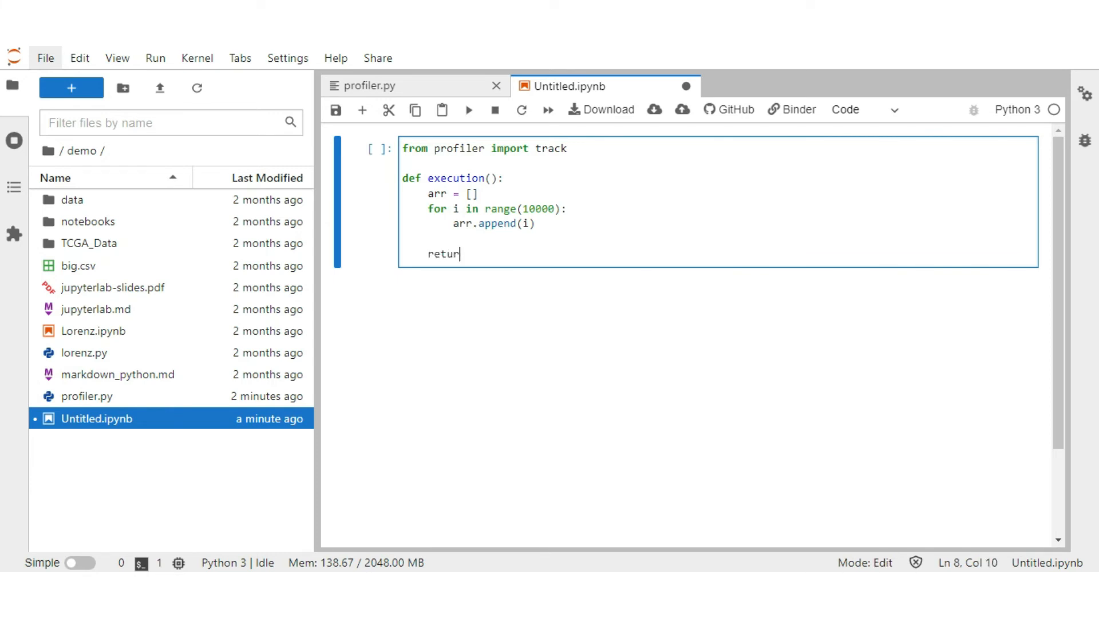
type("arr")
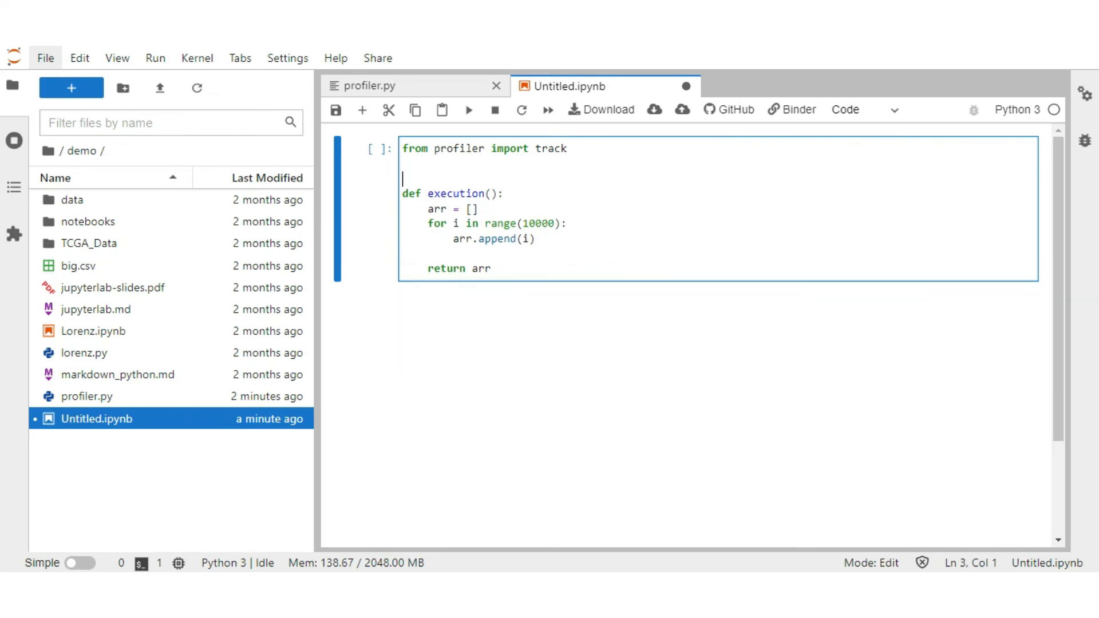
type("@")
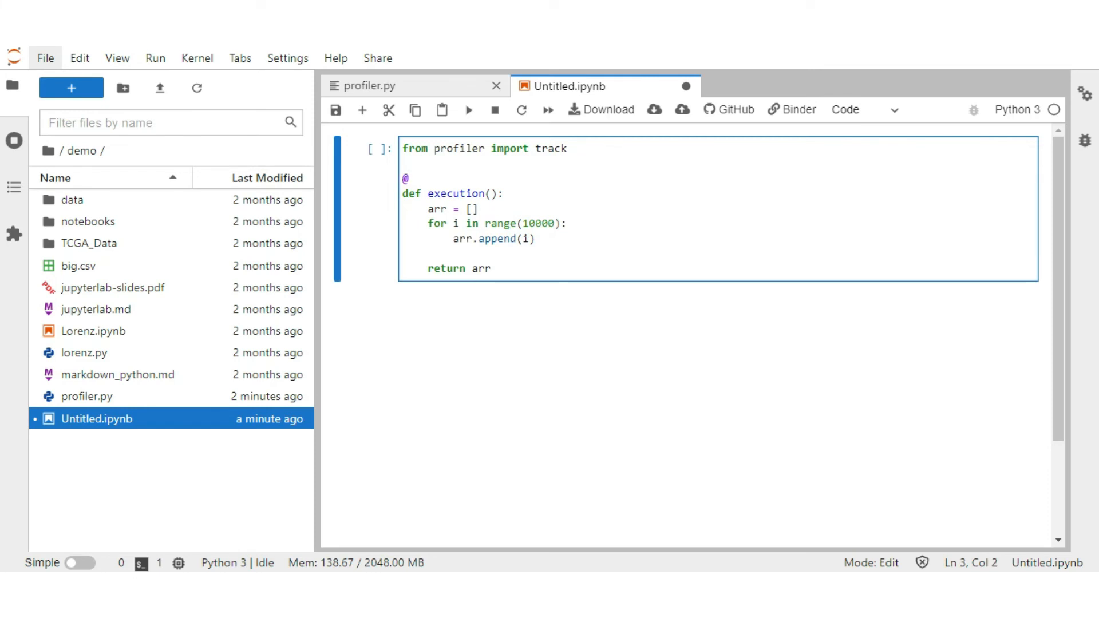
type("track")
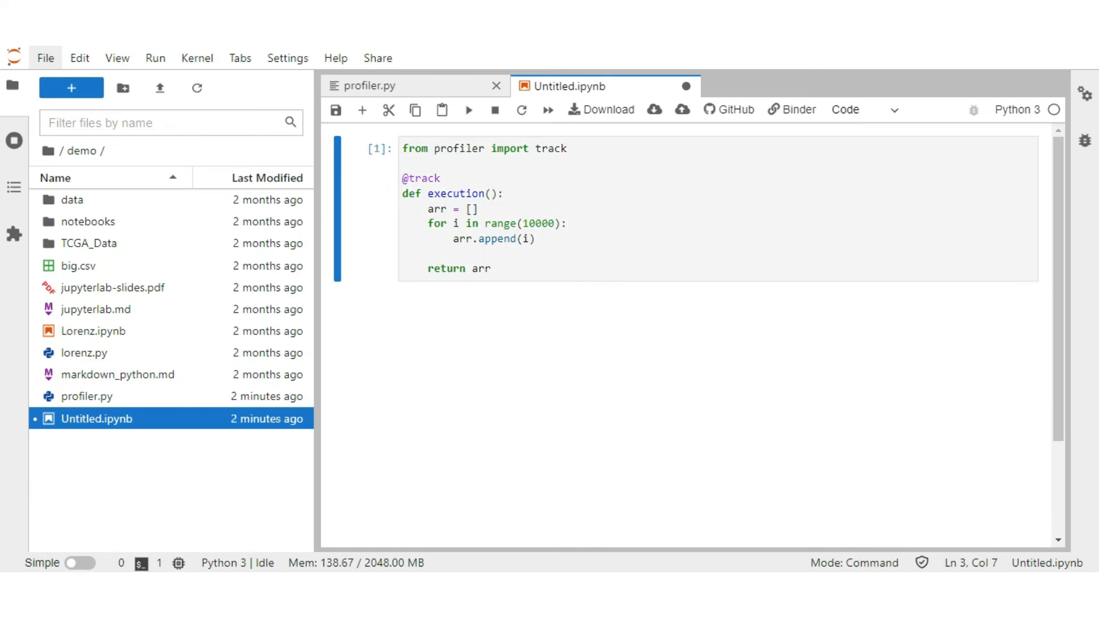
type("output = e")
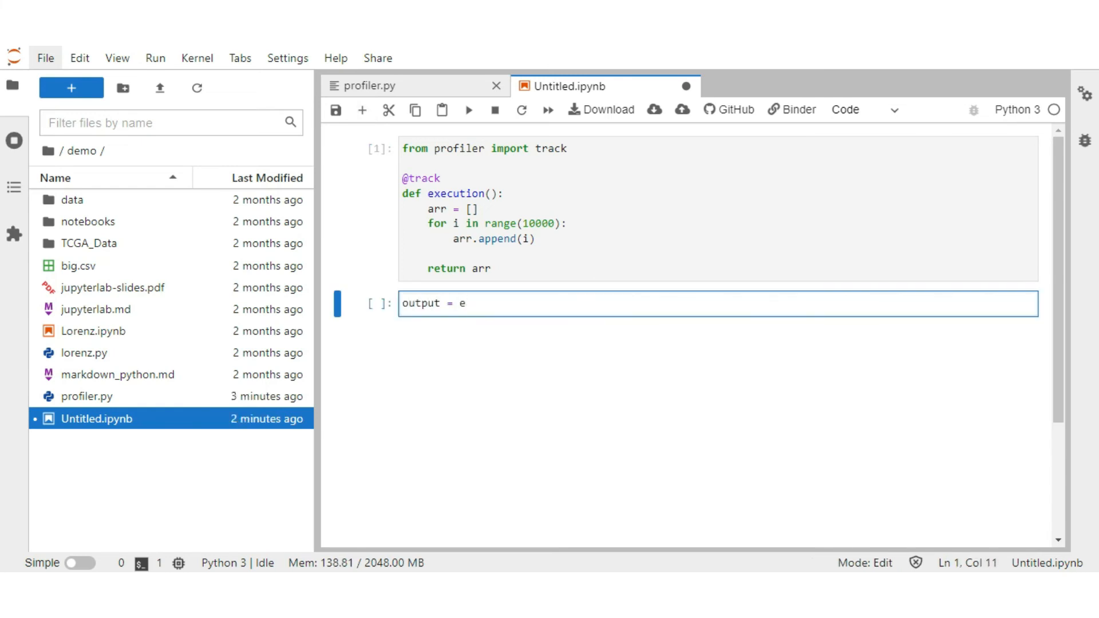
type("xecution(")
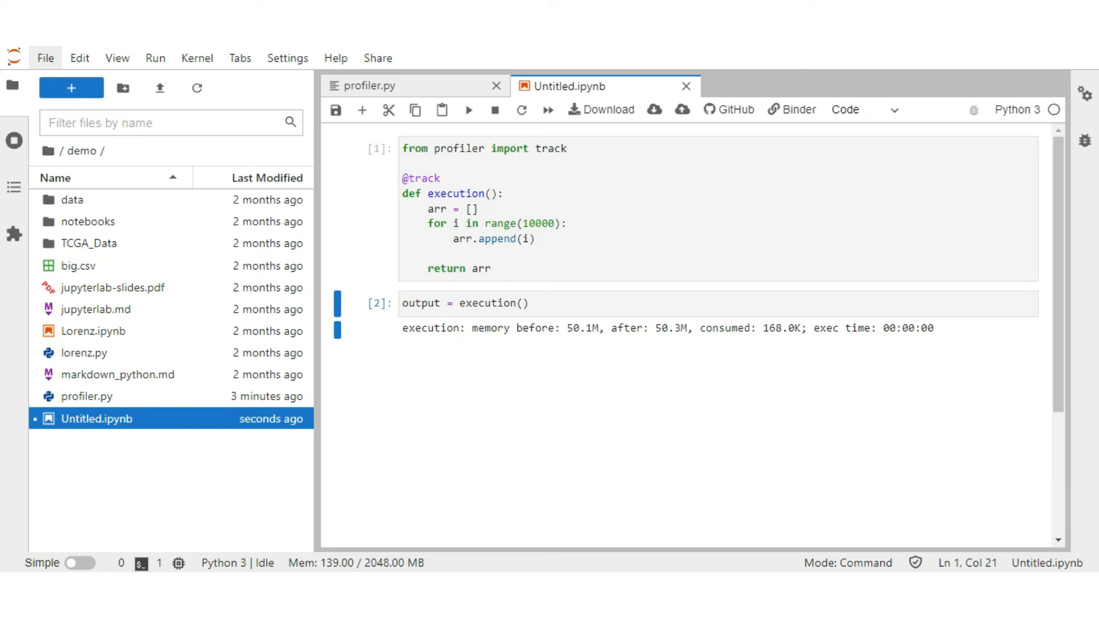
Step: Add import time and time.sleep(10), rerun to report 00:00:10, and select the 50.8M figure
type("imp")
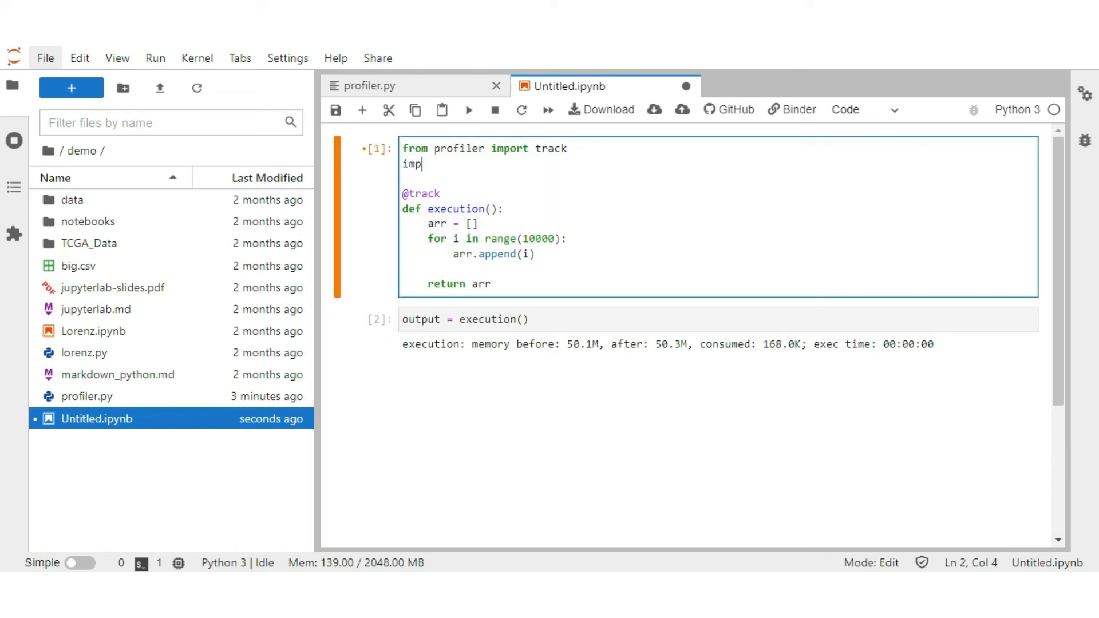
type("ort time")
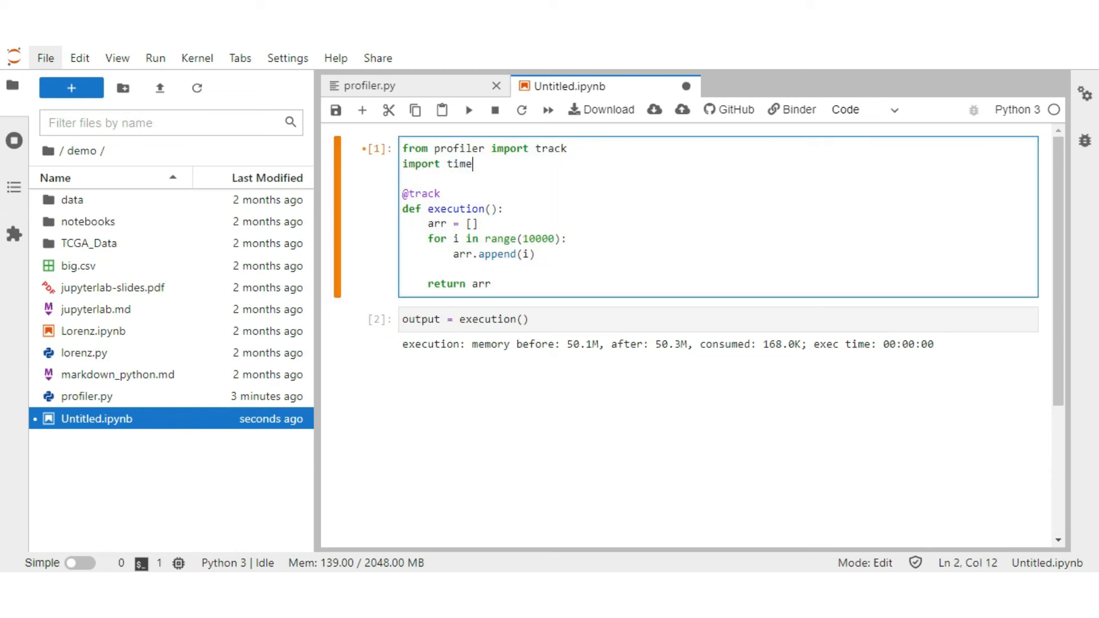
type("time.sleep(")
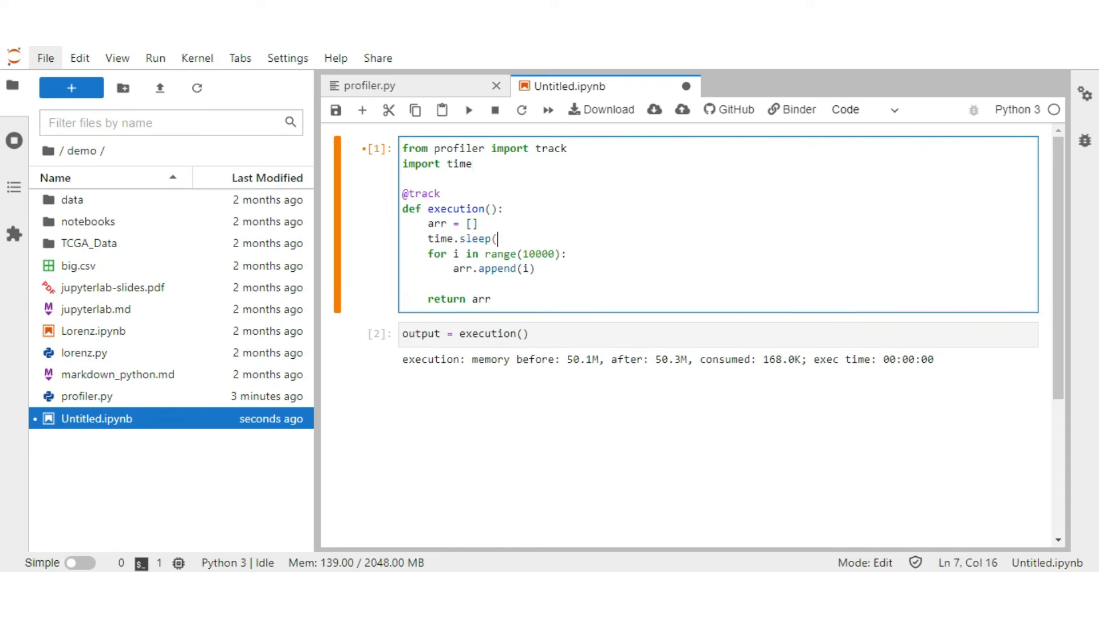
type("10)")
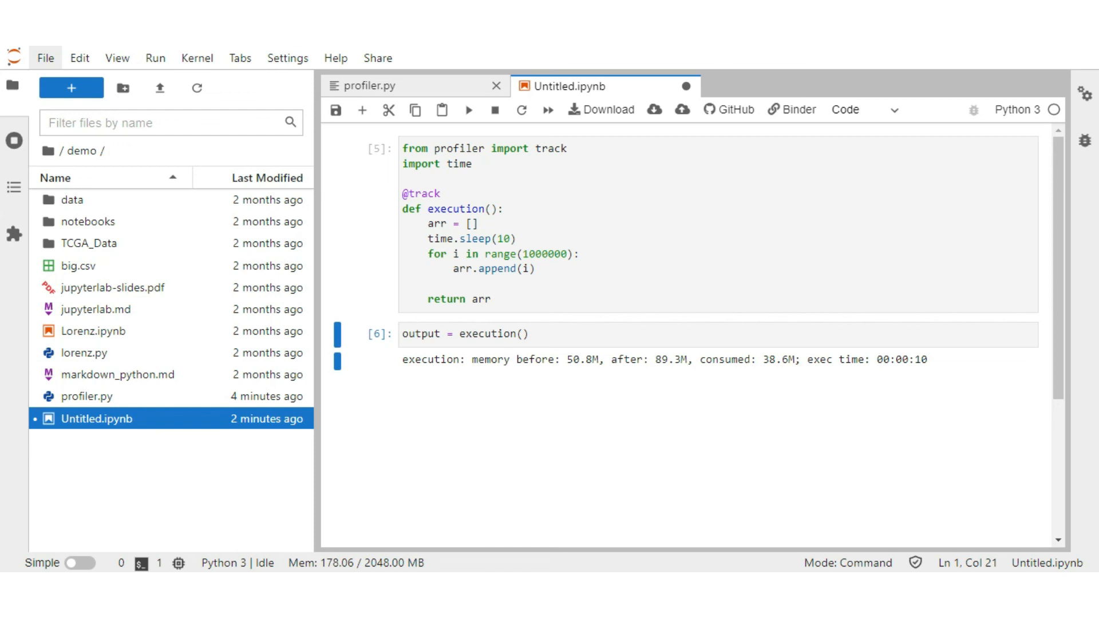
double_click(581, 359)
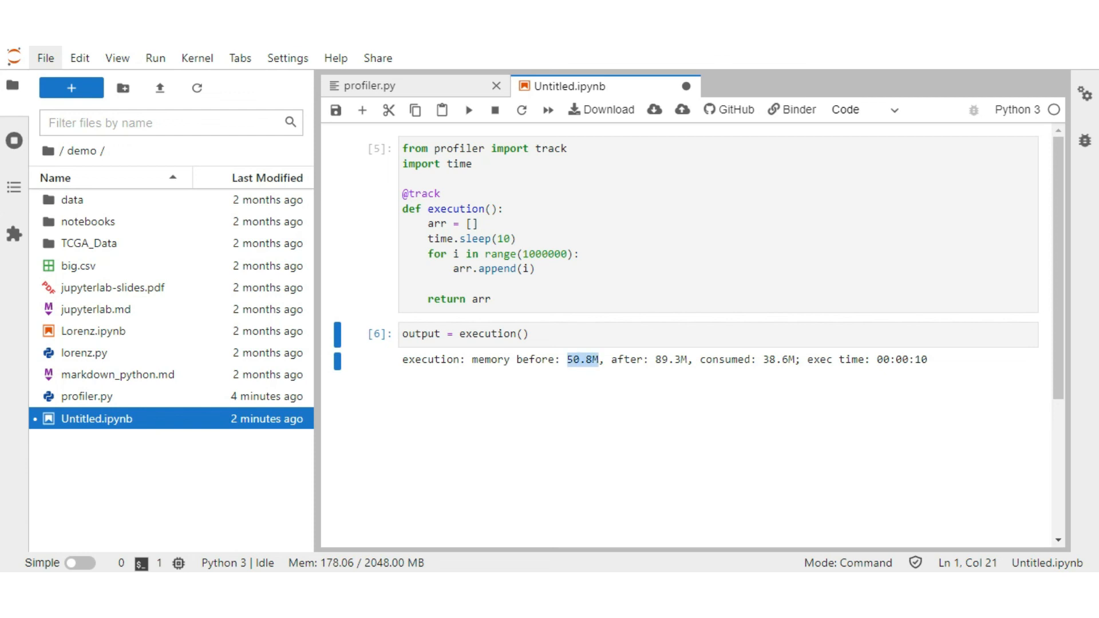